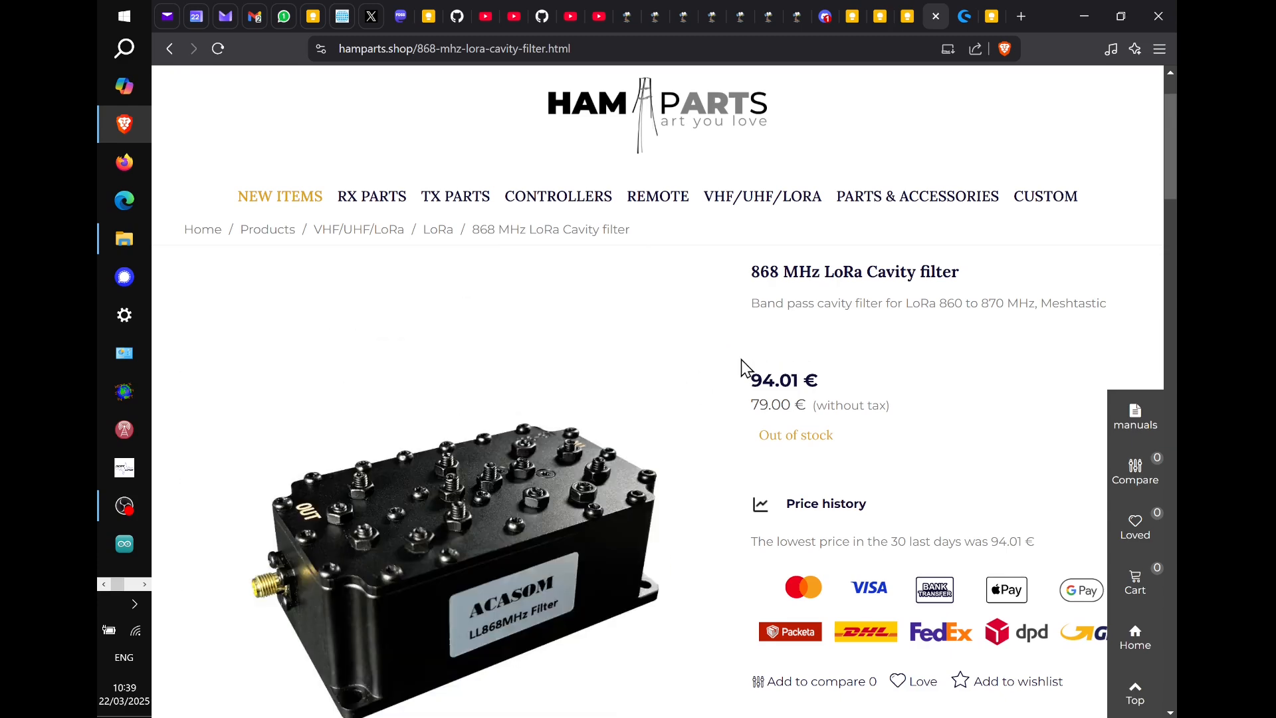
mouse_move(900, 253)
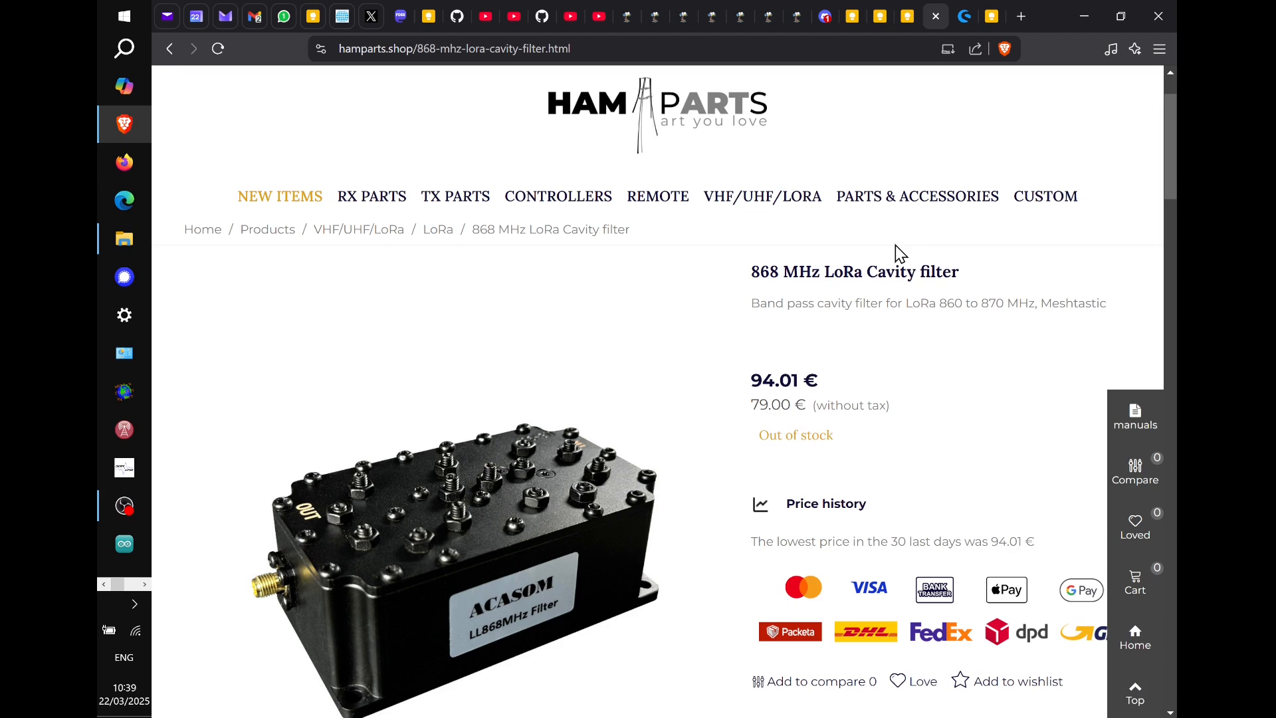
mouse_move(809, 455)
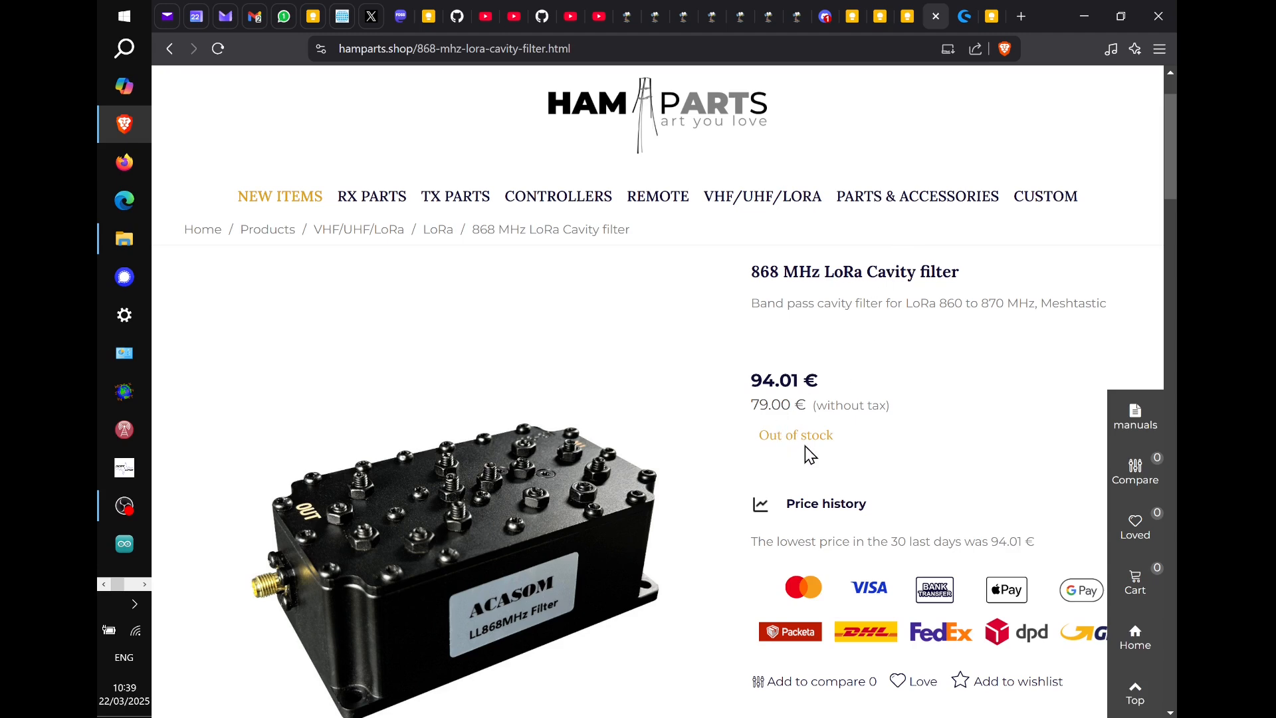
mouse_move(893, 357)
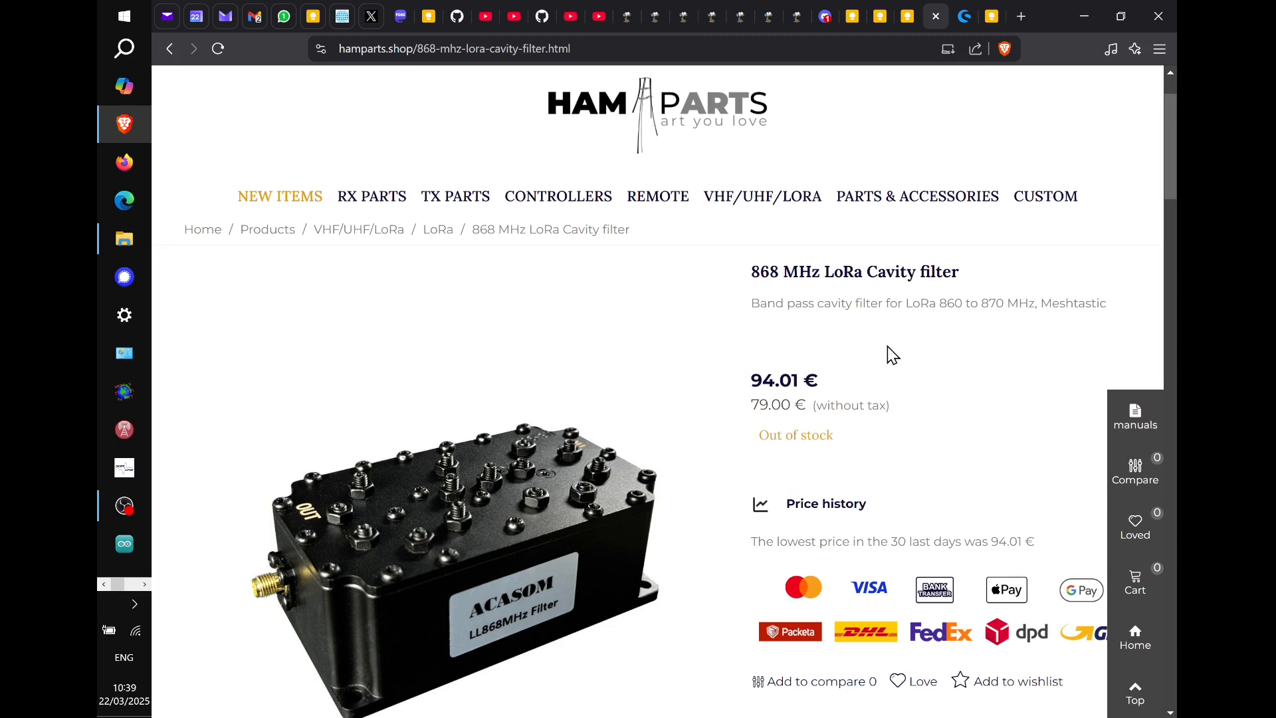
Switch to the sysmocom 868 MHz cavity filter product page in Brave
left_click(923, 16)
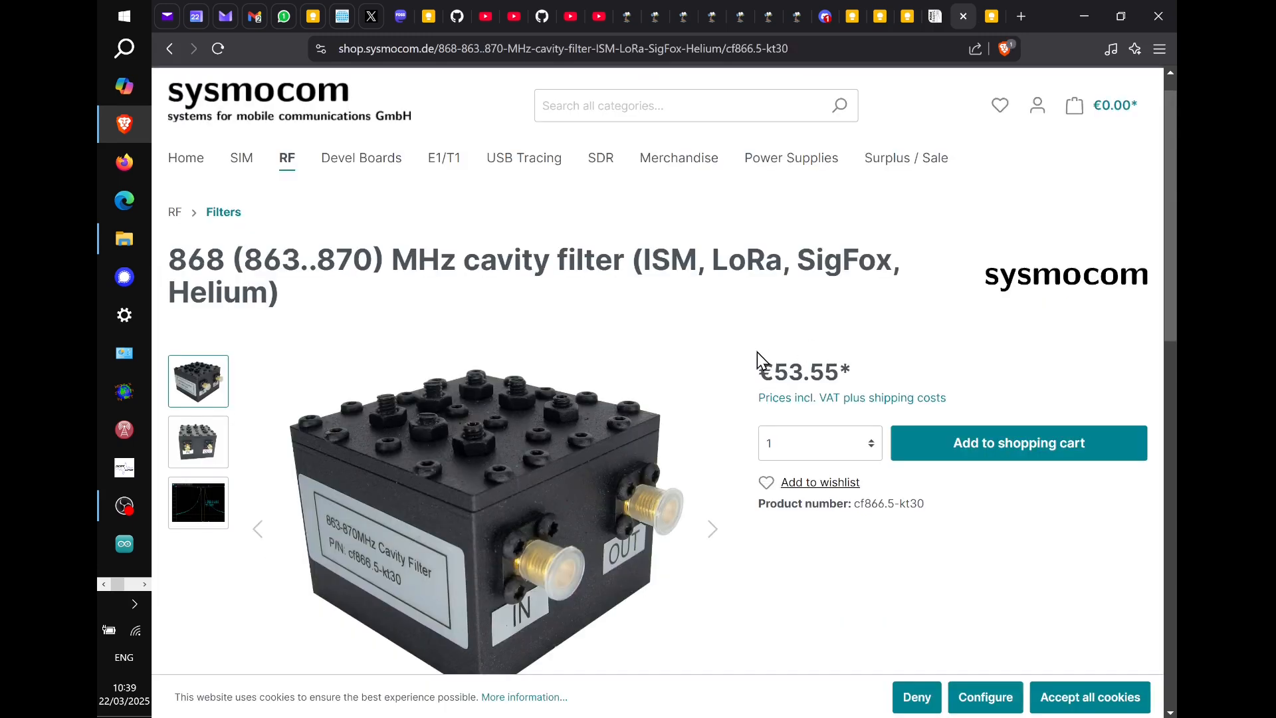
mouse_move(766, 257)
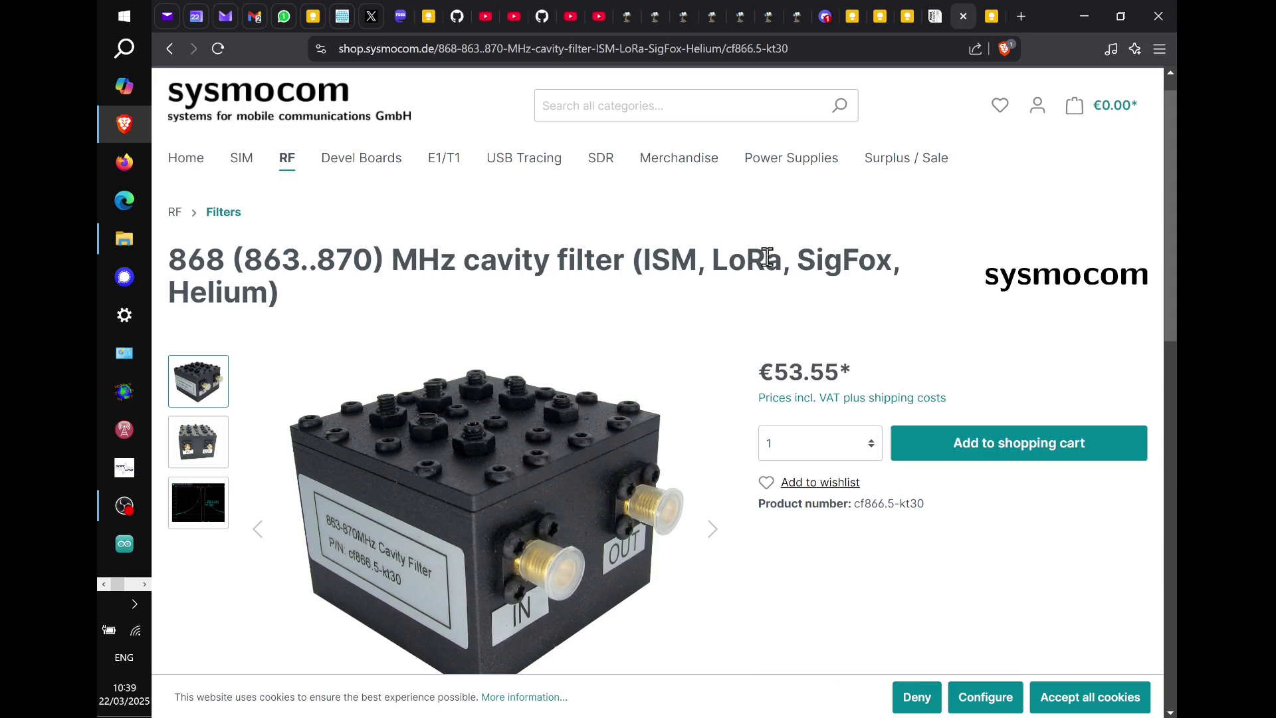
mouse_move(621, 232)
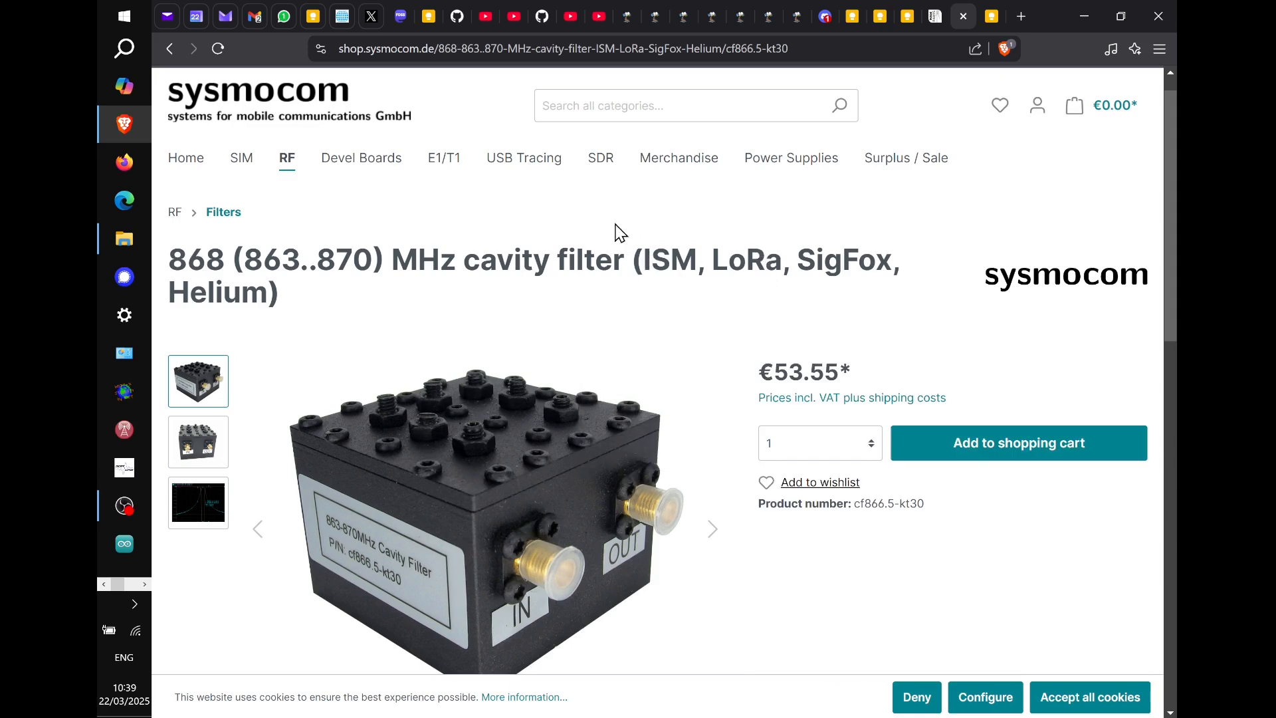
mouse_move(556, 203)
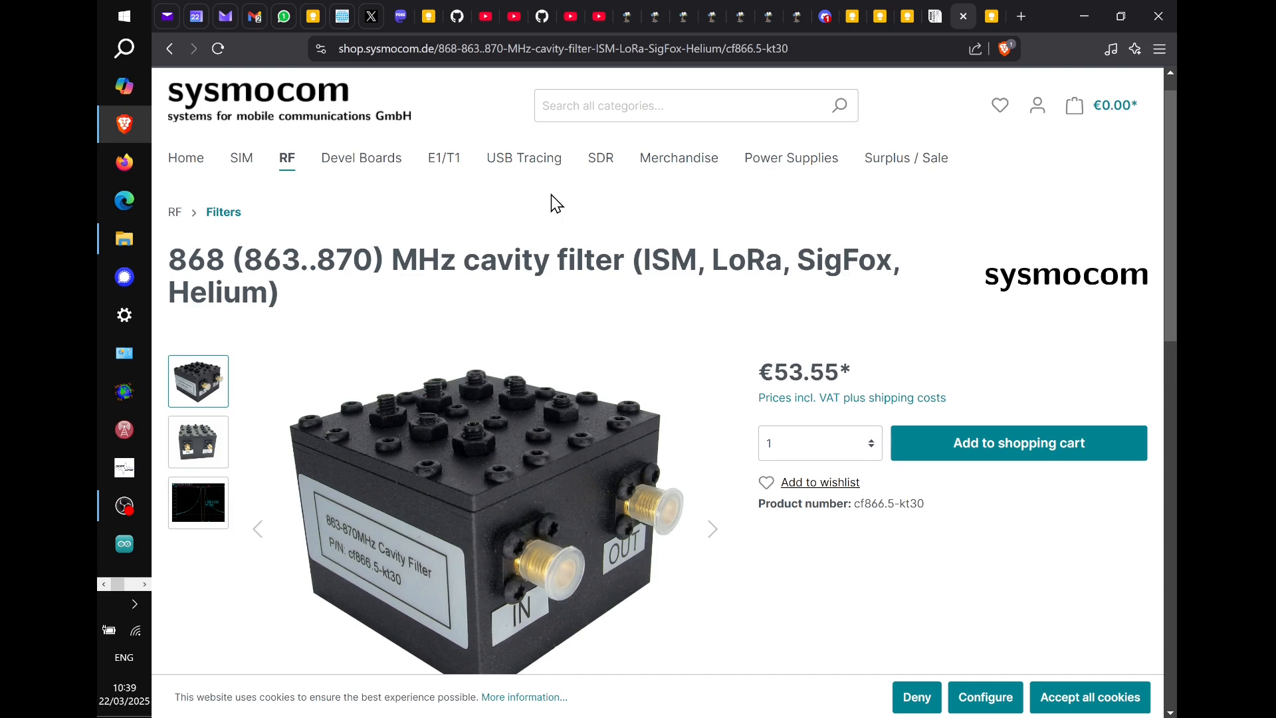
mouse_move(651, 193)
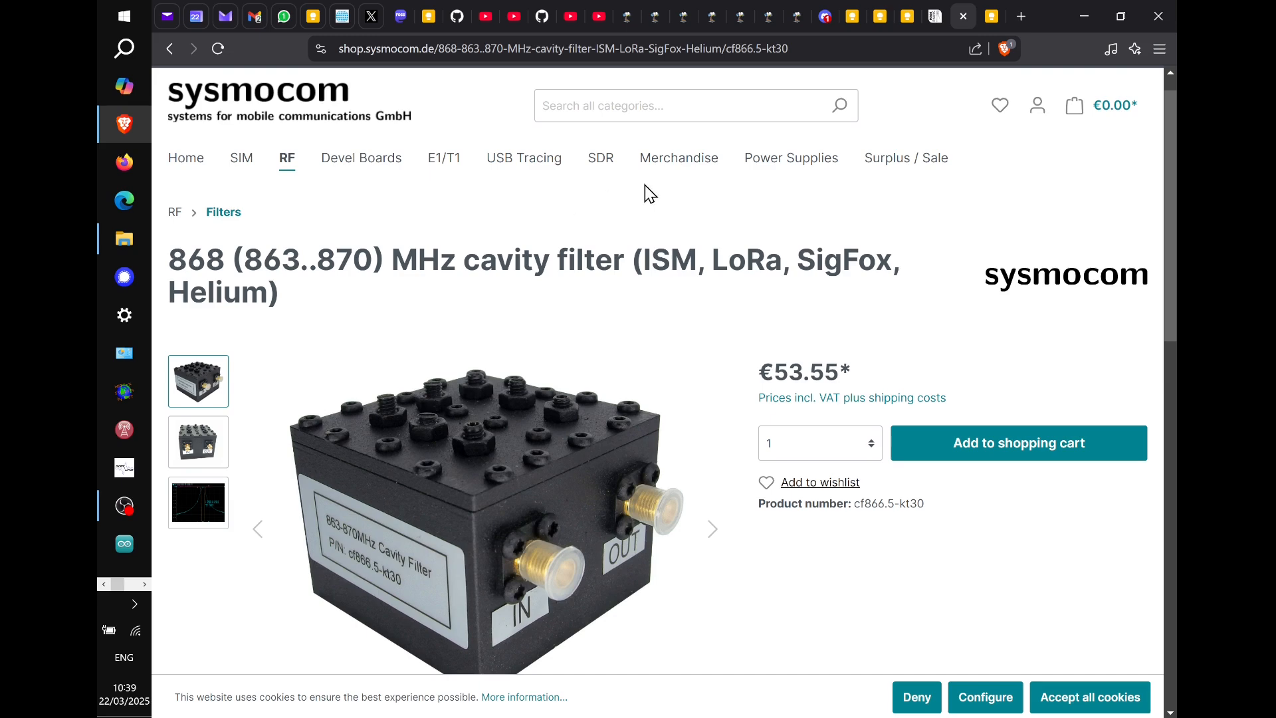
mouse_move(802, 372)
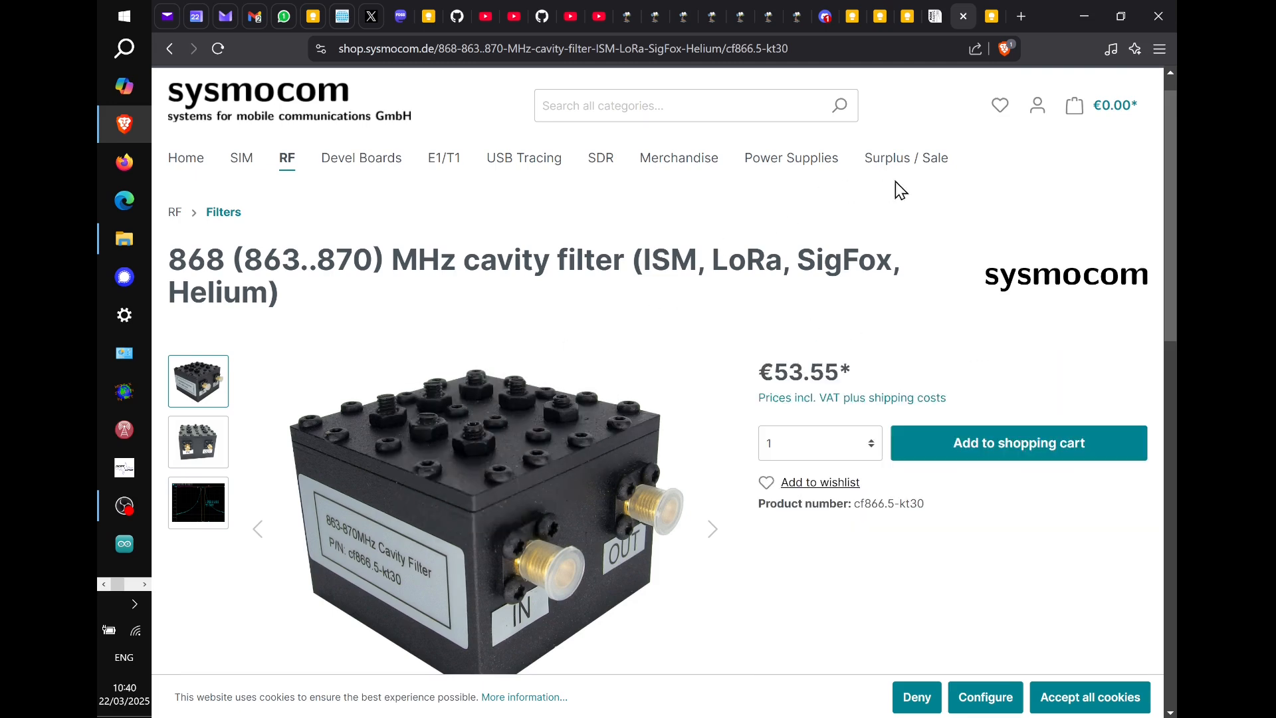
mouse_move(927, 199)
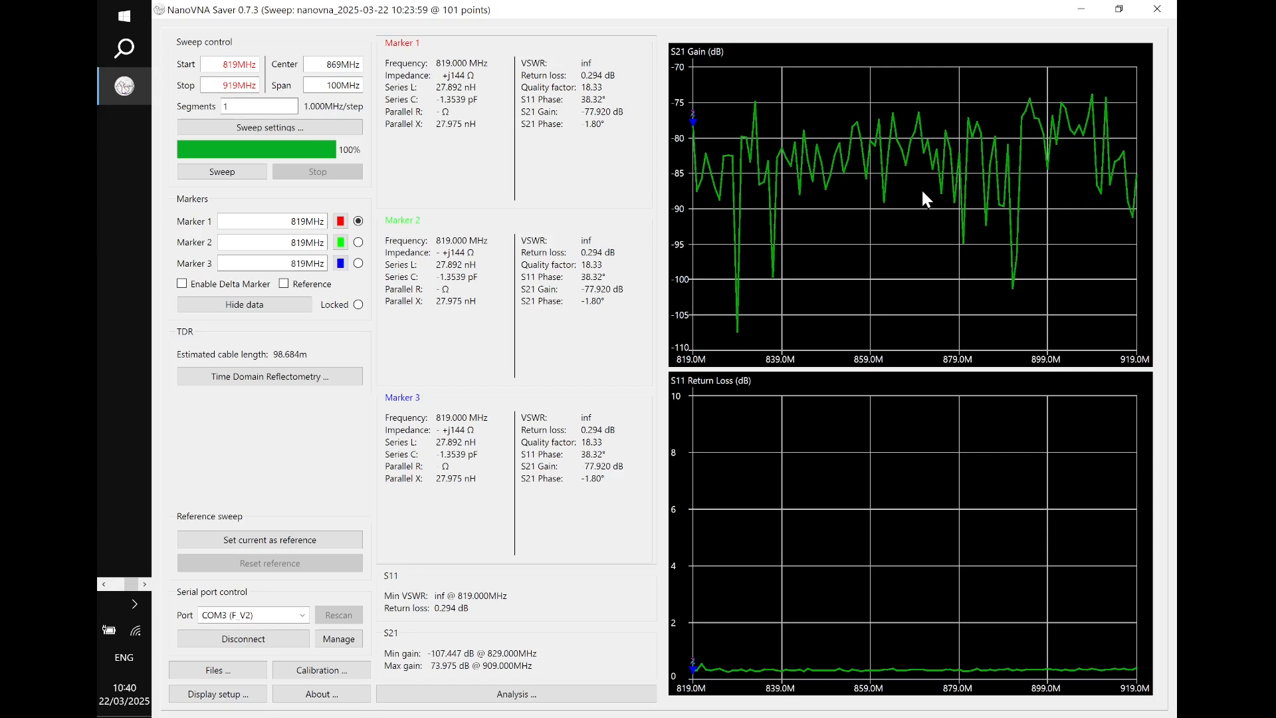
mouse_move(905, 17)
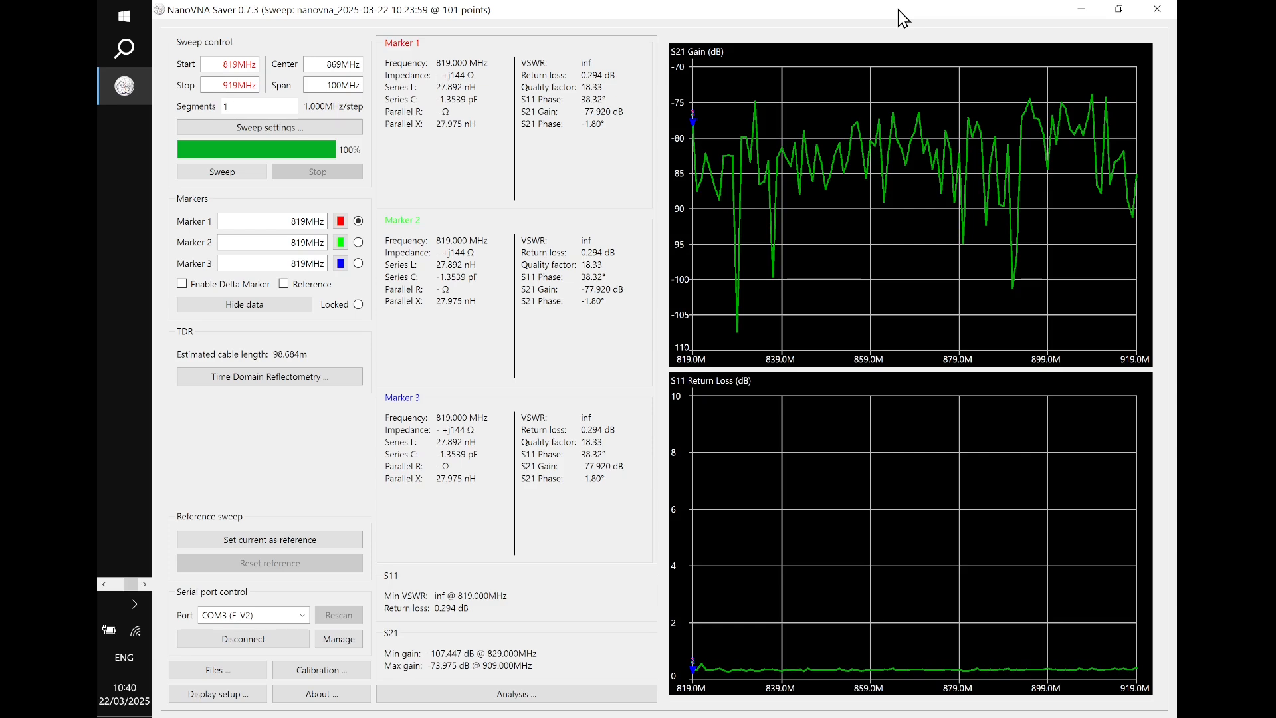
mouse_move(515, 31)
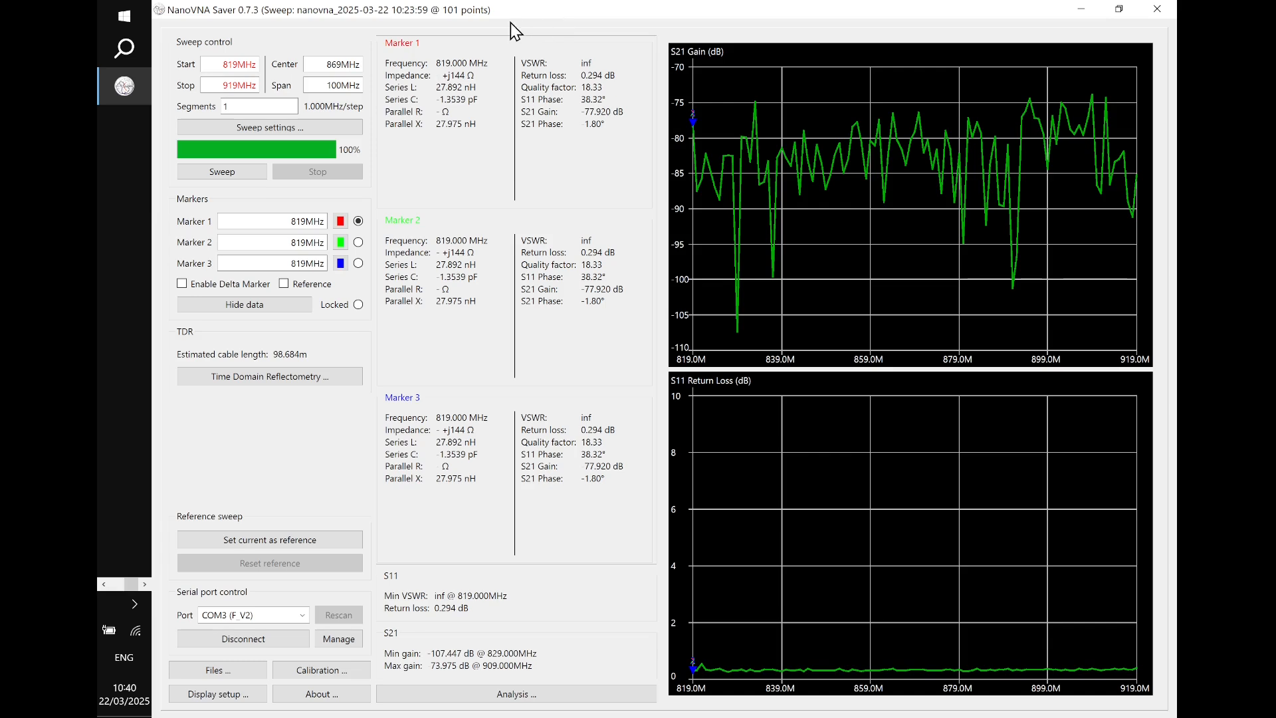
mouse_move(433, 60)
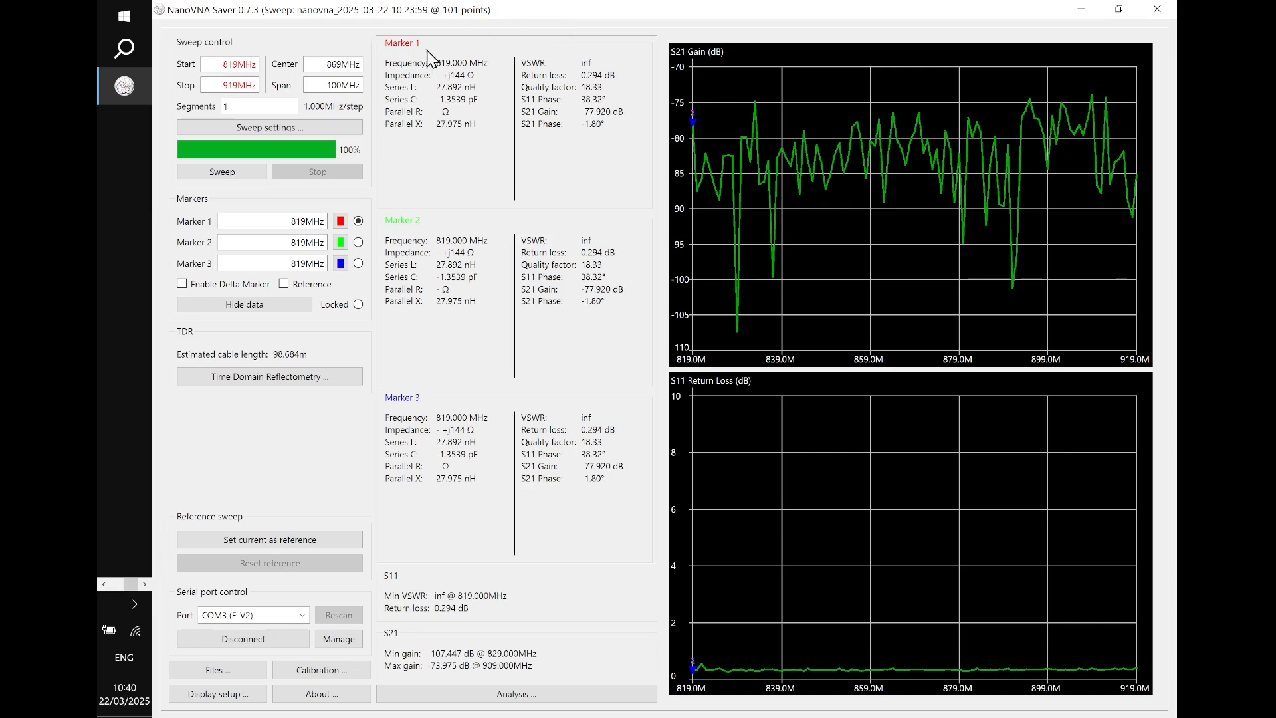
mouse_move(386, 69)
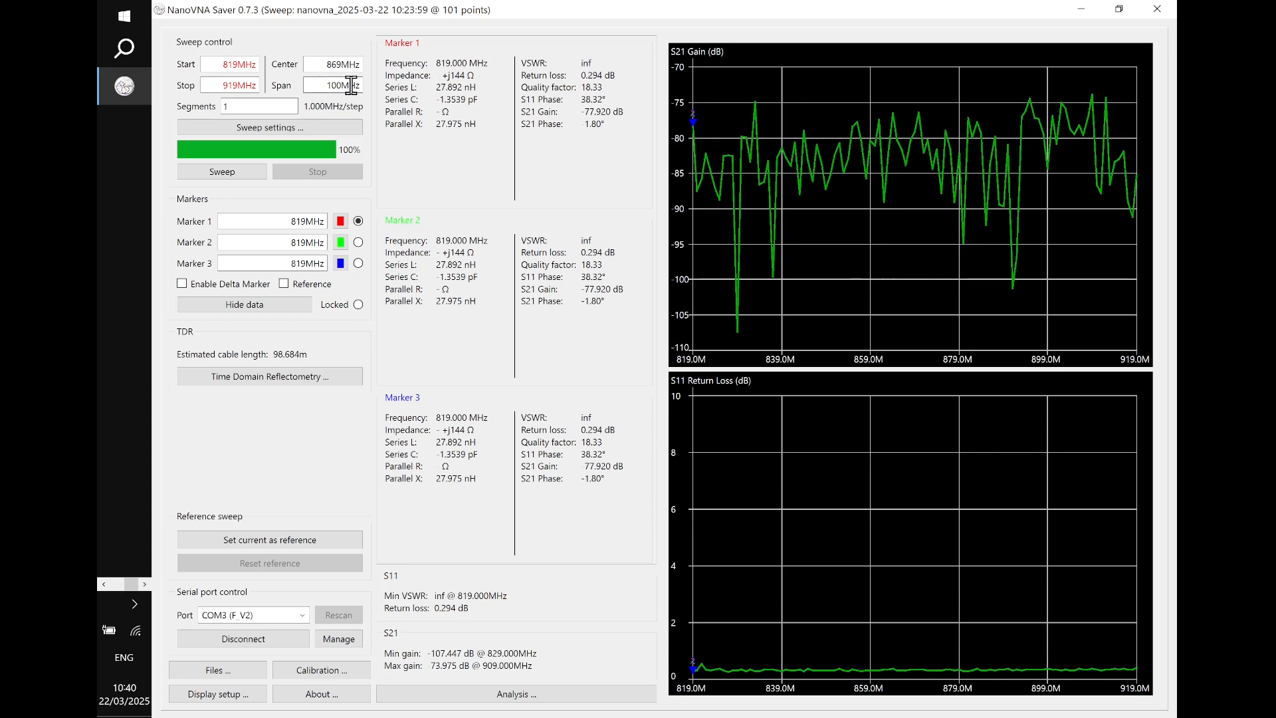
mouse_move(1115, 303)
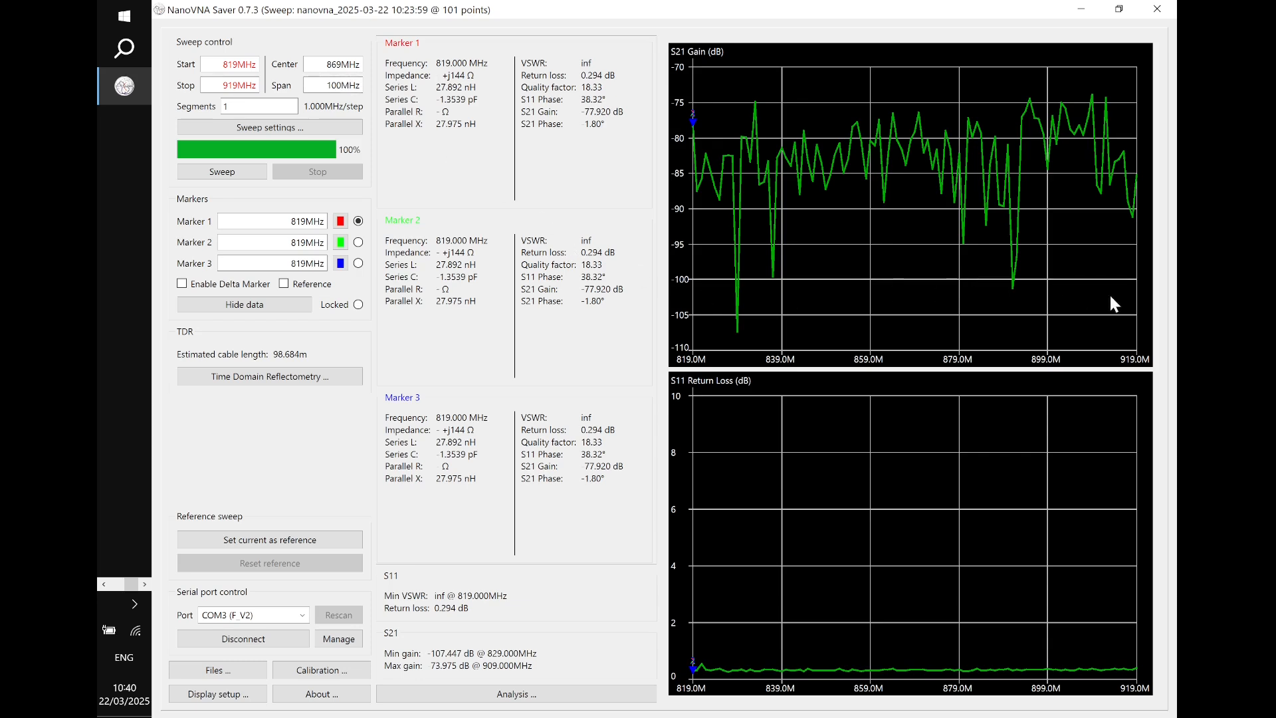
mouse_move(1133, 303)
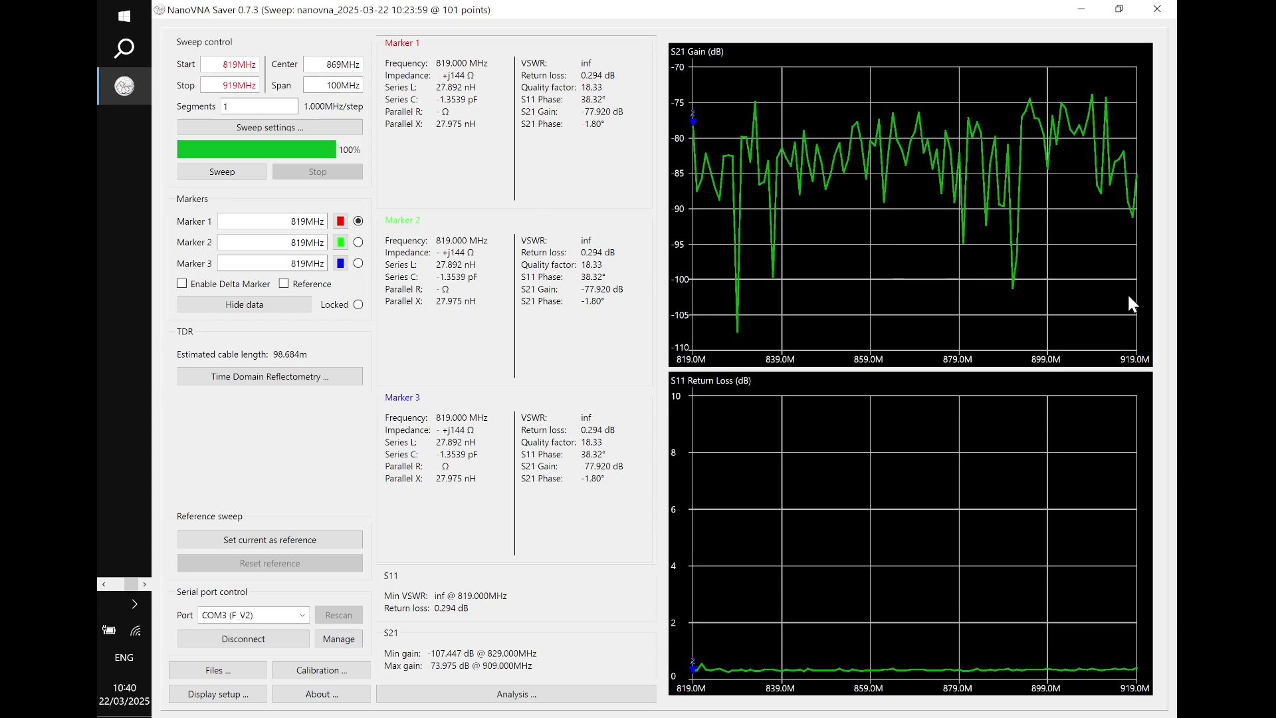
mouse_move(915, 74)
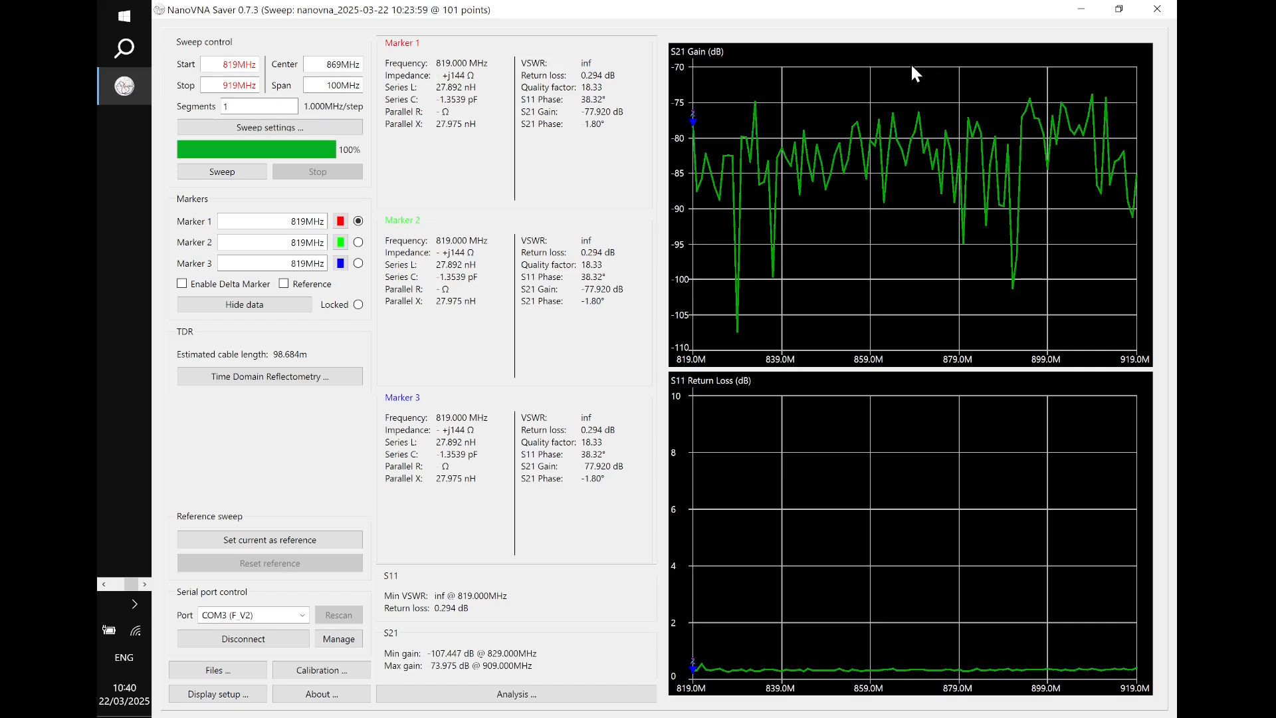
mouse_move(702, 64)
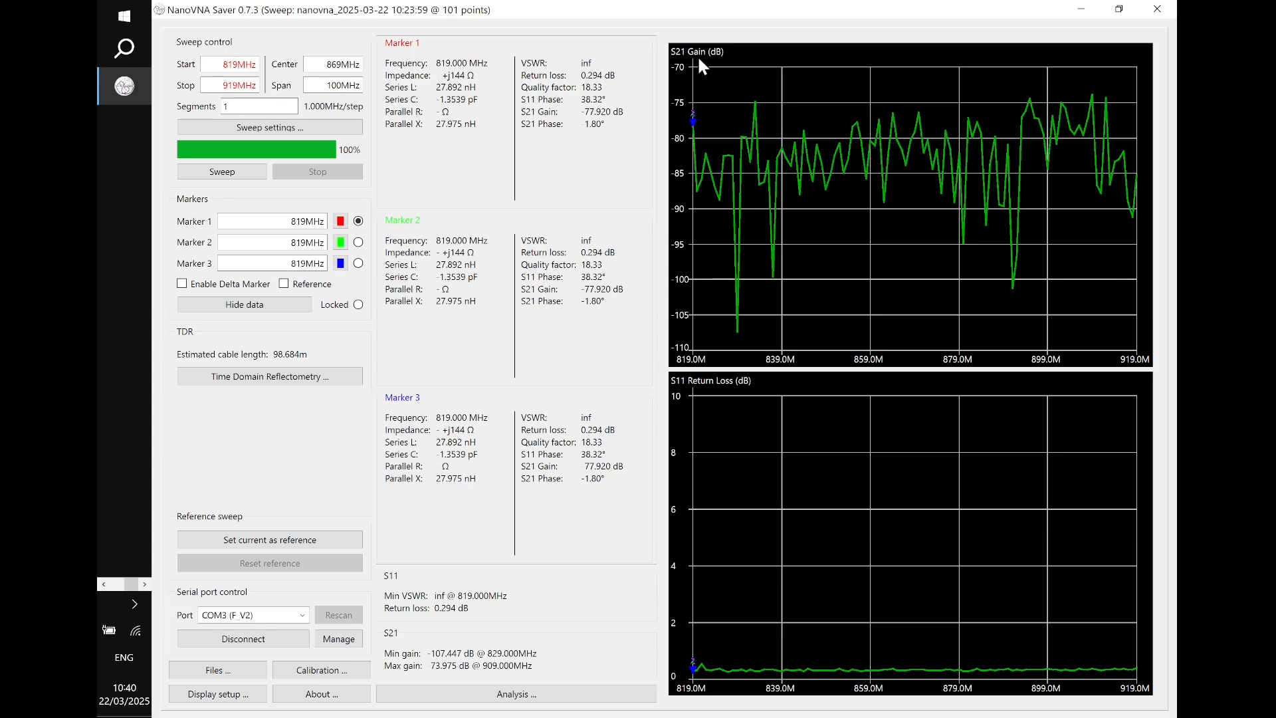
mouse_move(715, 375)
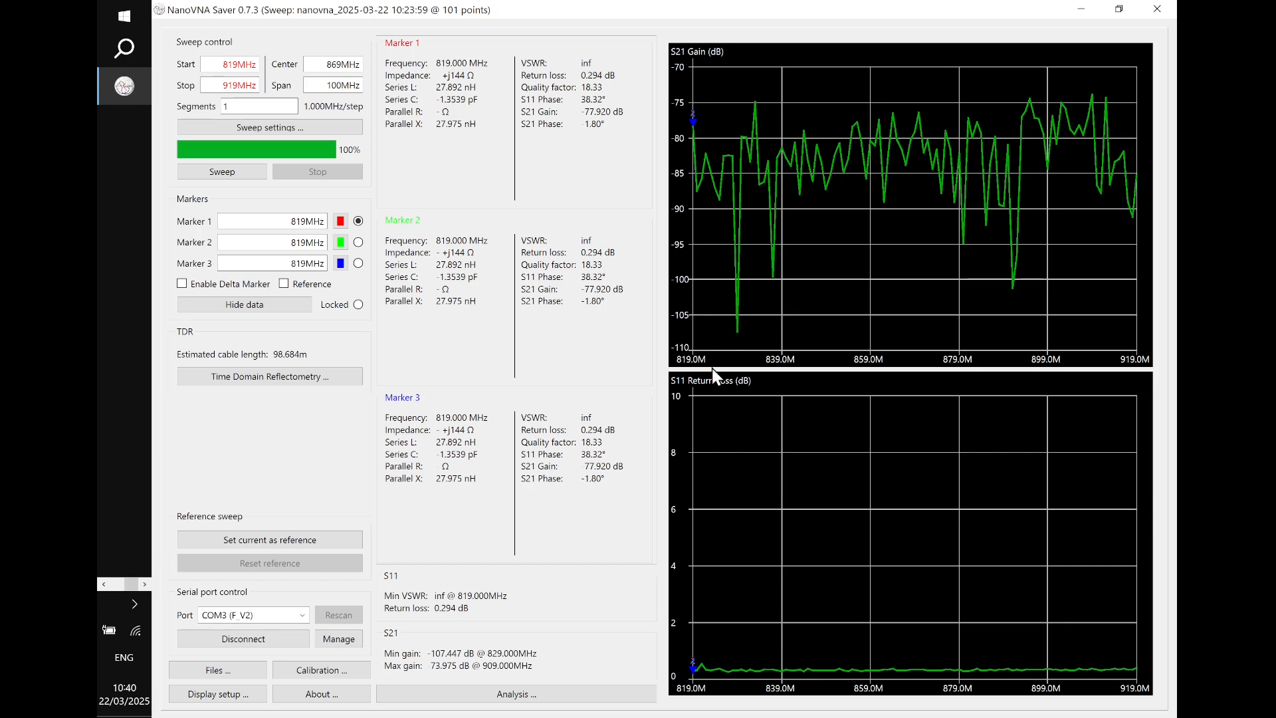
mouse_move(738, 438)
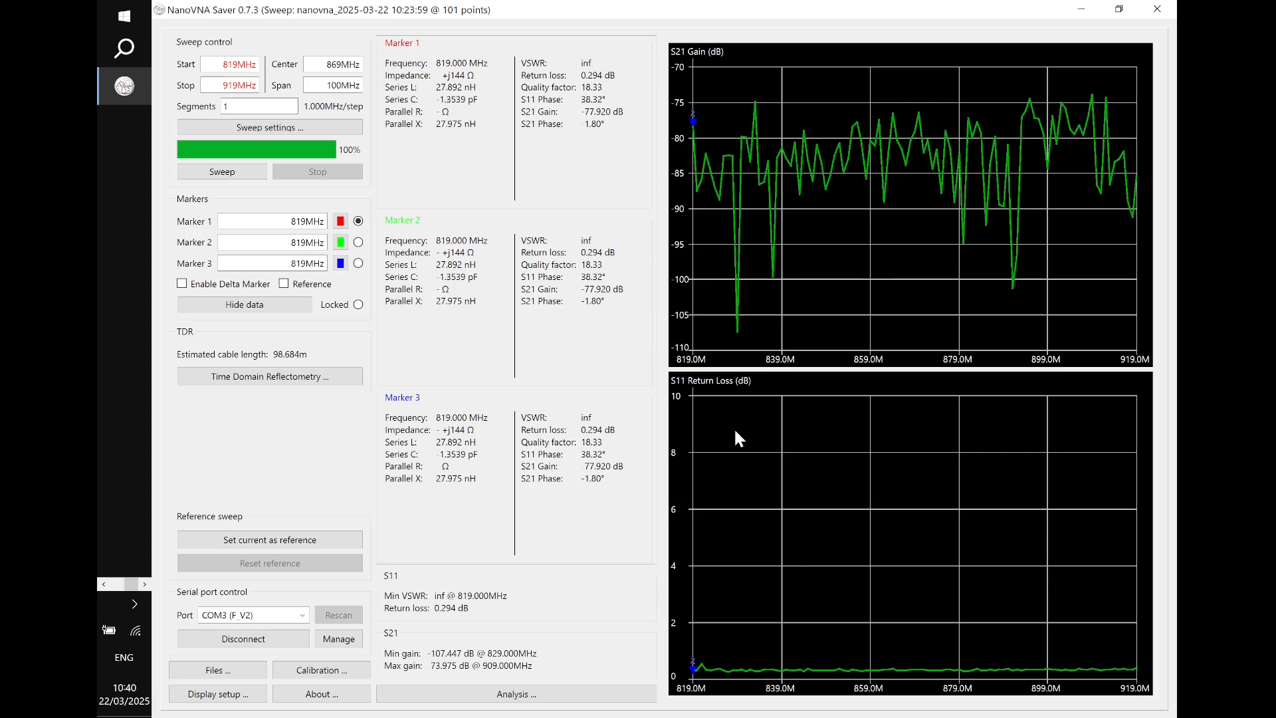
mouse_move(919, 477)
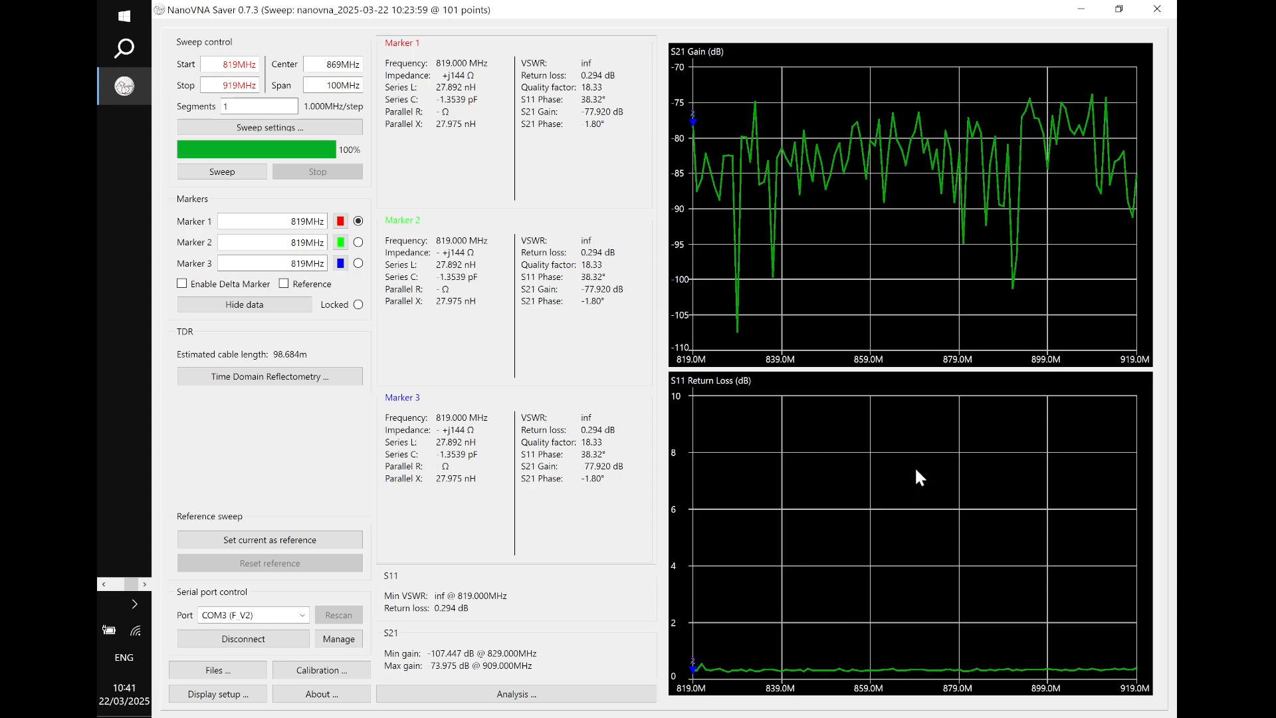
mouse_move(637, 221)
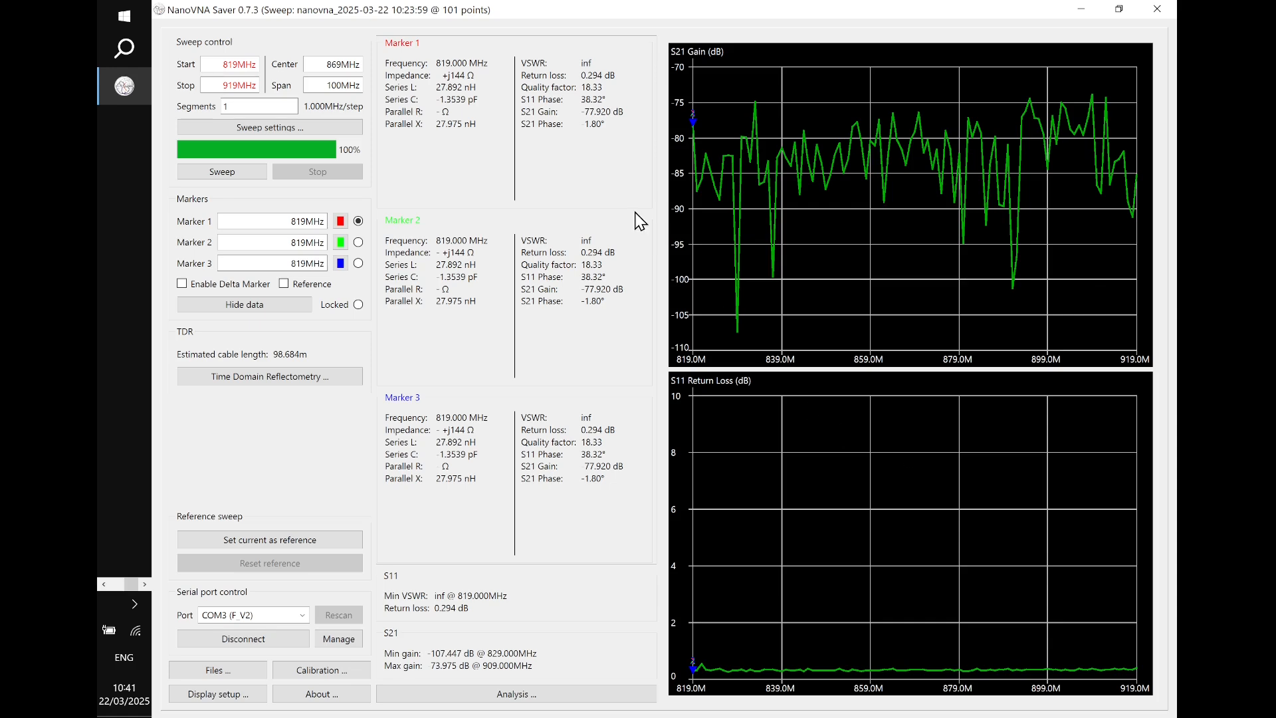
left_click(221, 172)
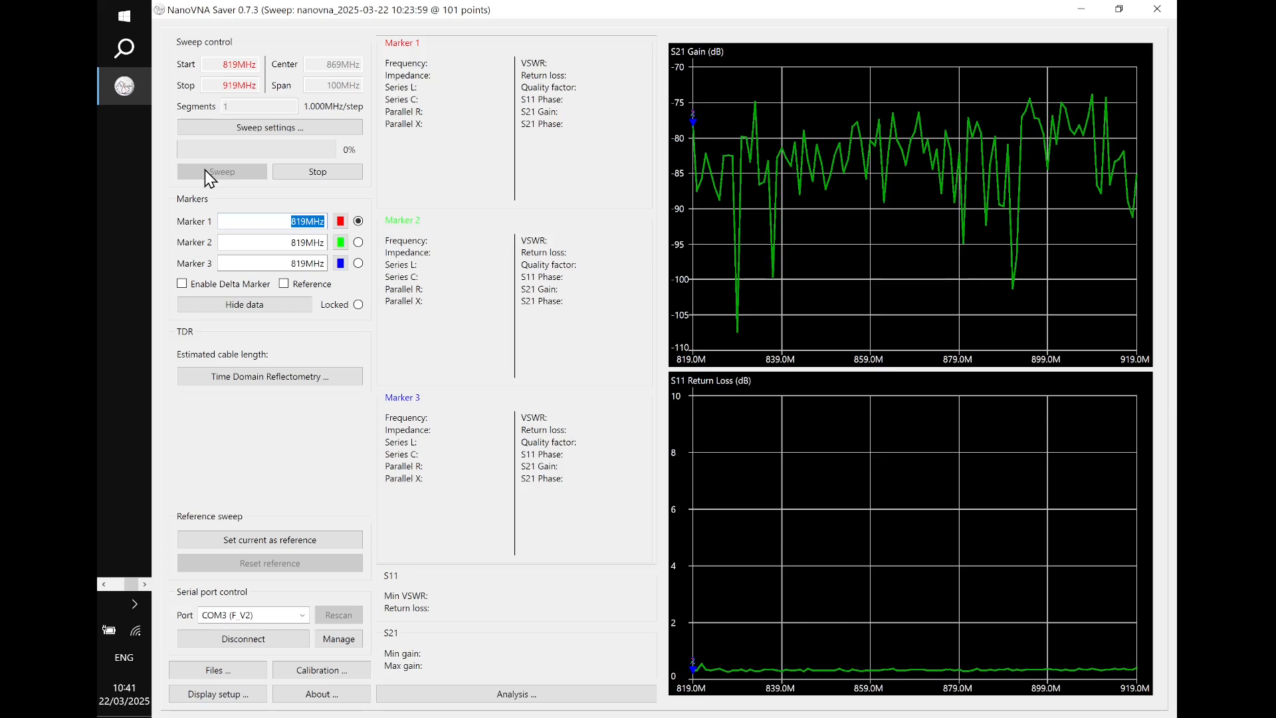
Run a new 819–919 MHz sweep of the filter to completion
left_click(221, 172)
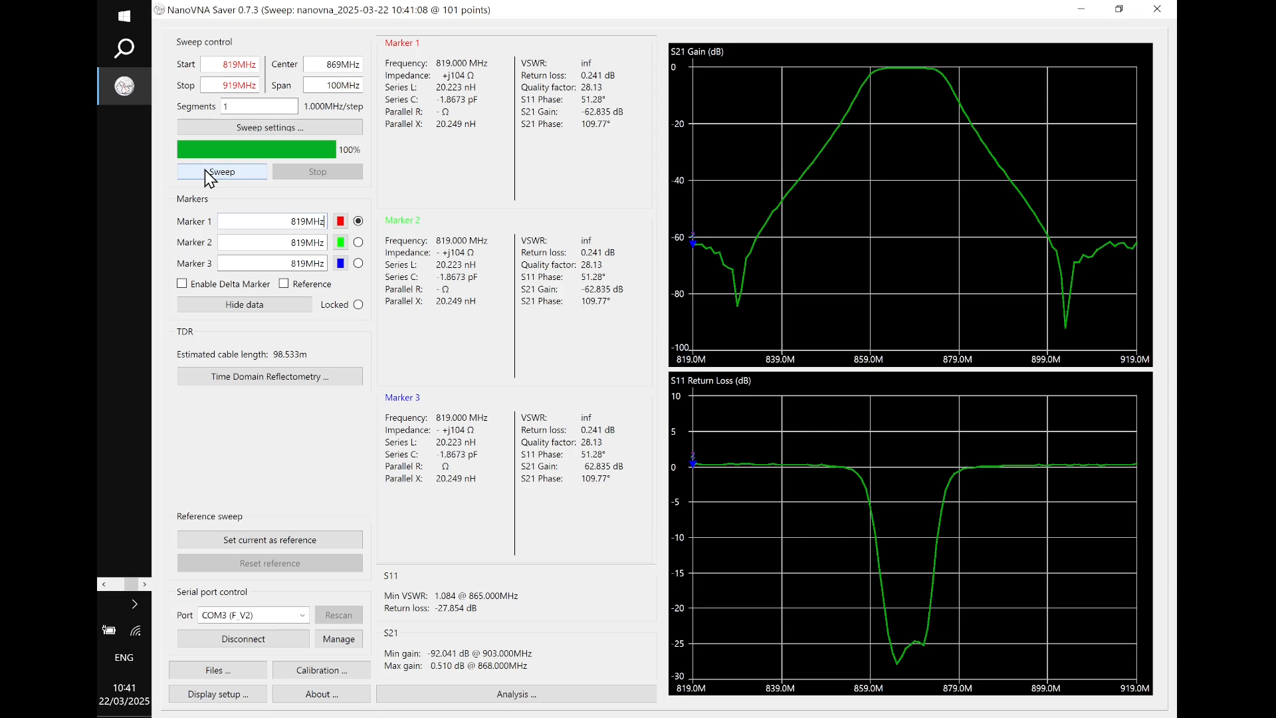
mouse_move(589, 184)
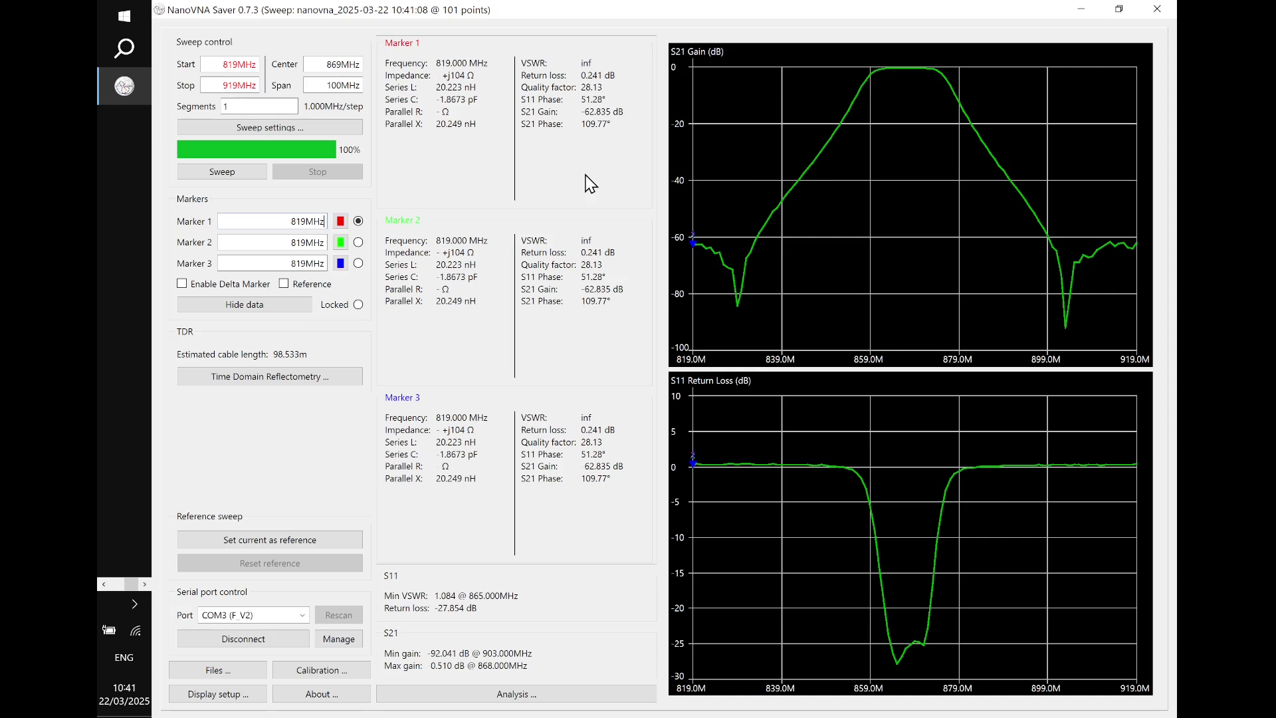
mouse_move(992, 143)
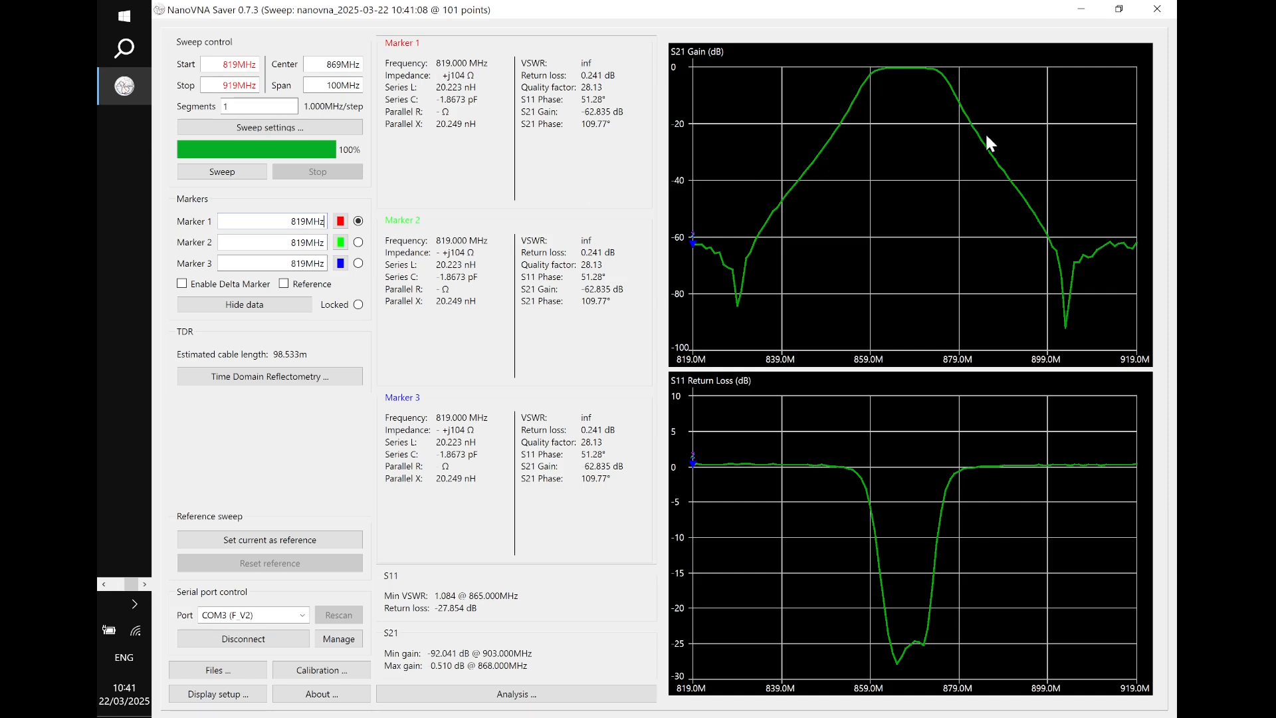
mouse_move(913, 77)
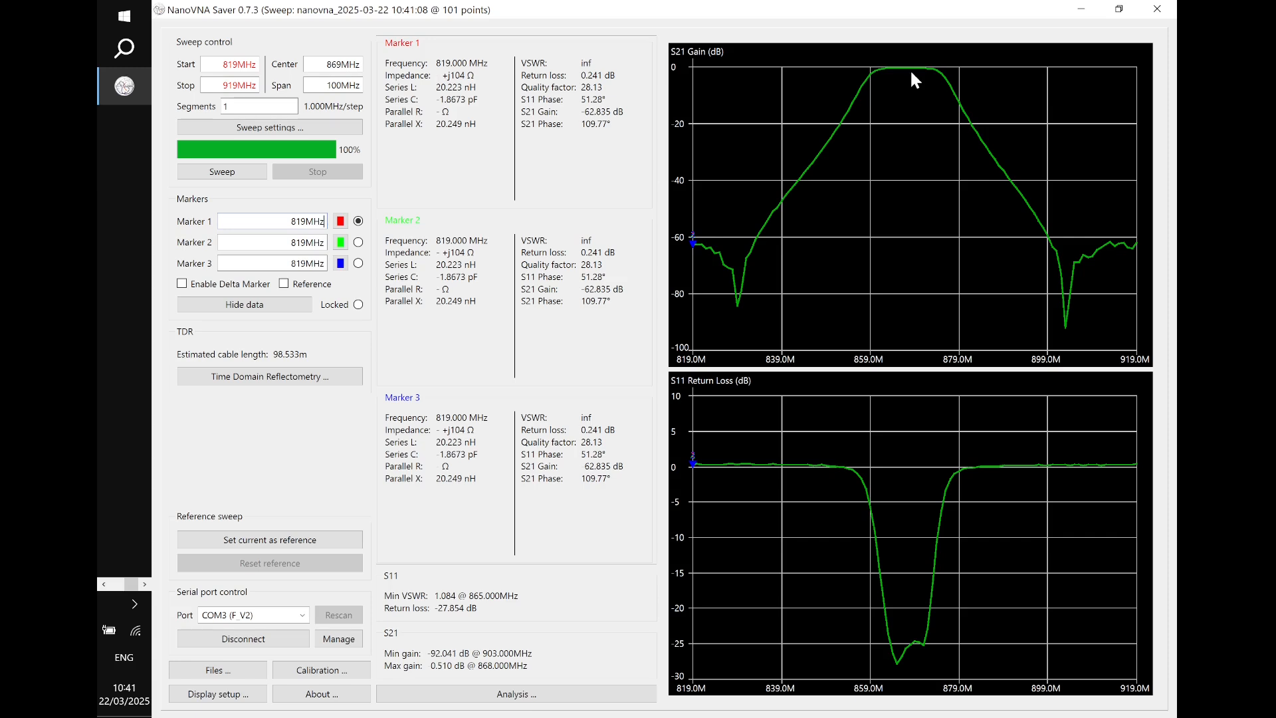
mouse_move(863, 148)
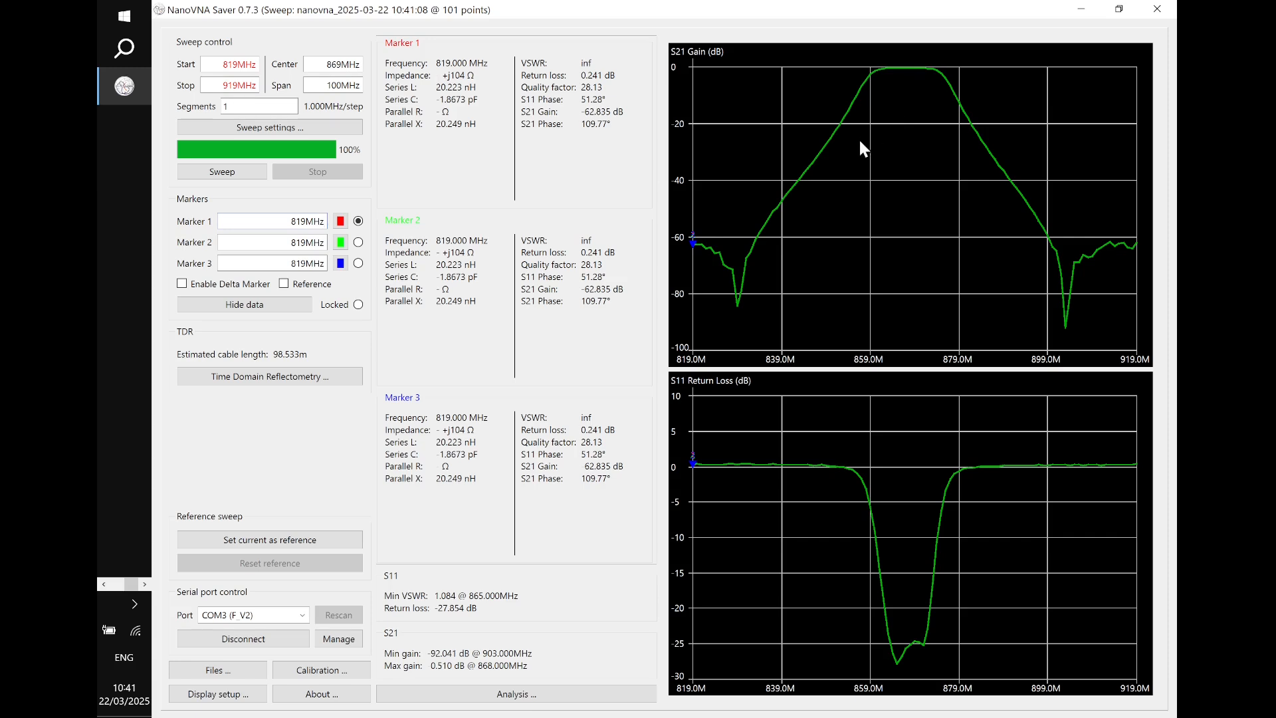
mouse_move(457, 224)
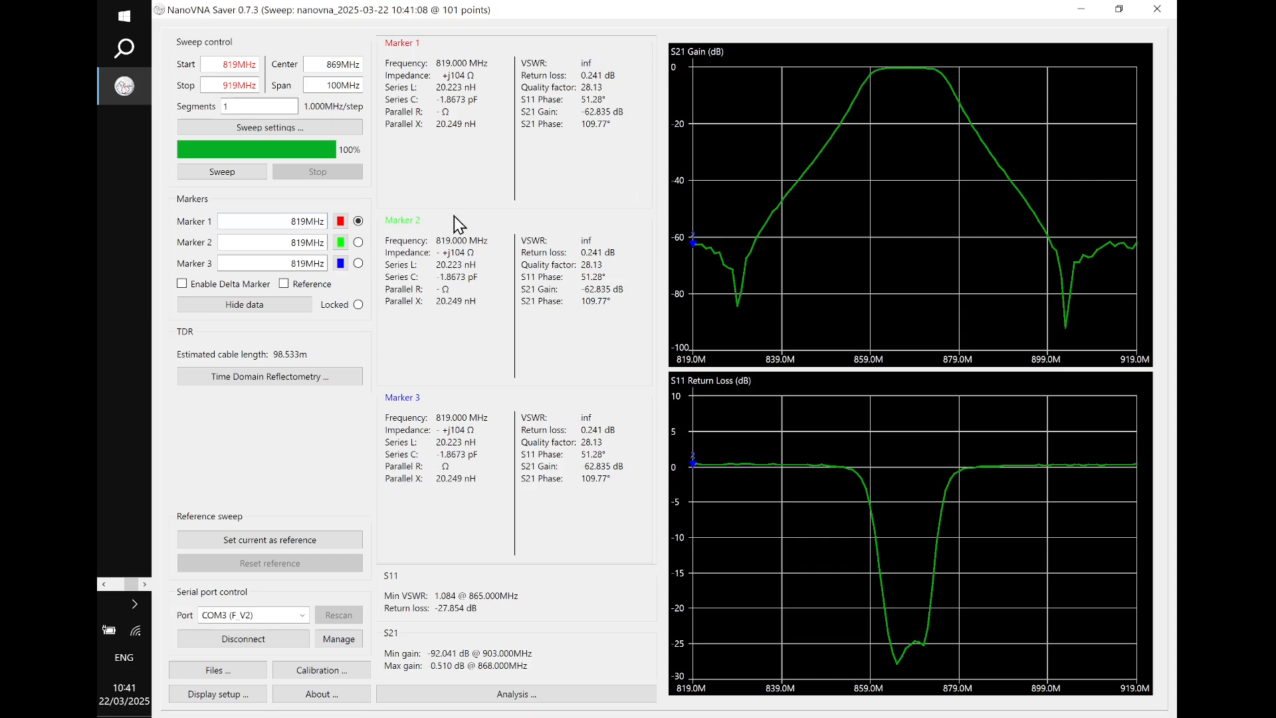
mouse_move(905, 78)
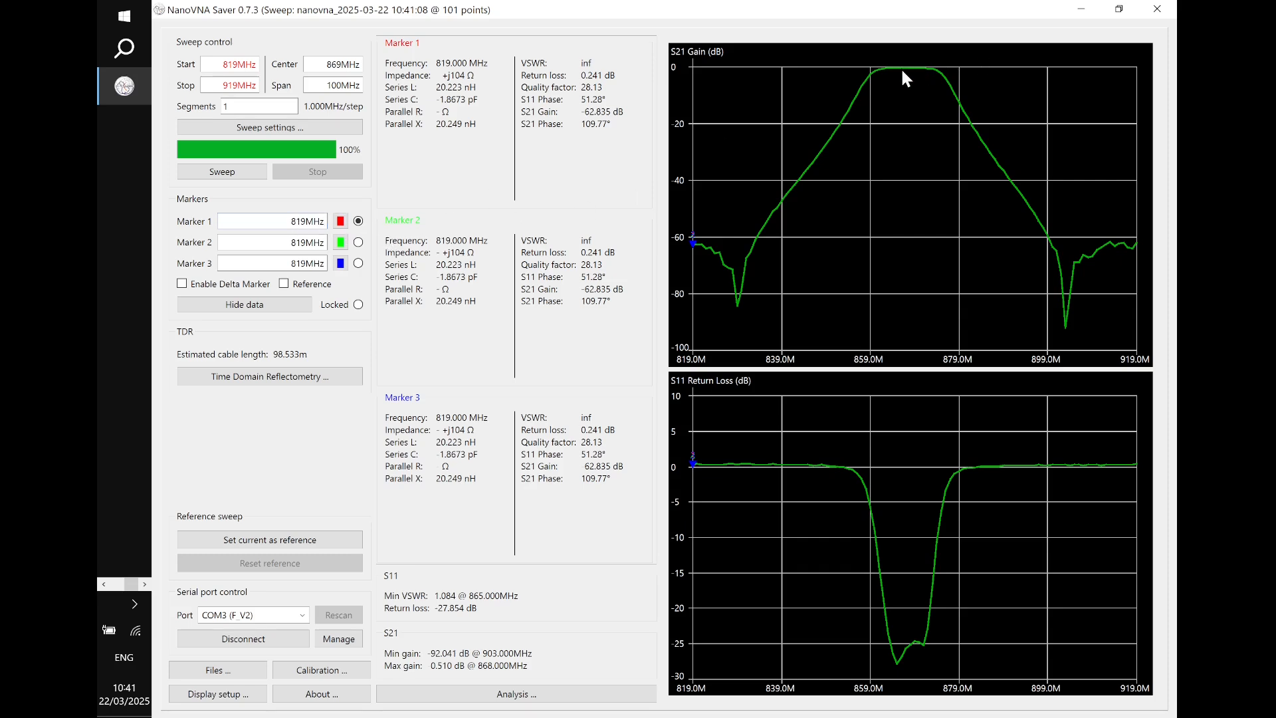
left_click(910, 74)
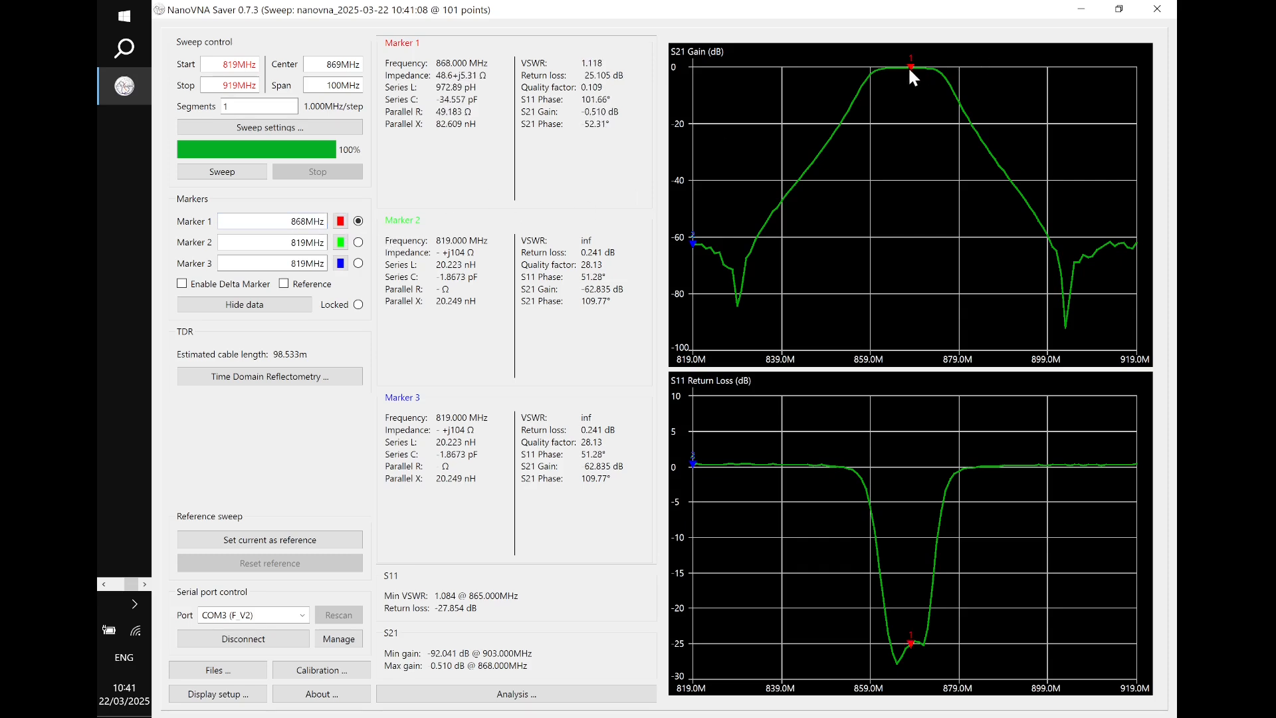
mouse_move(748, 121)
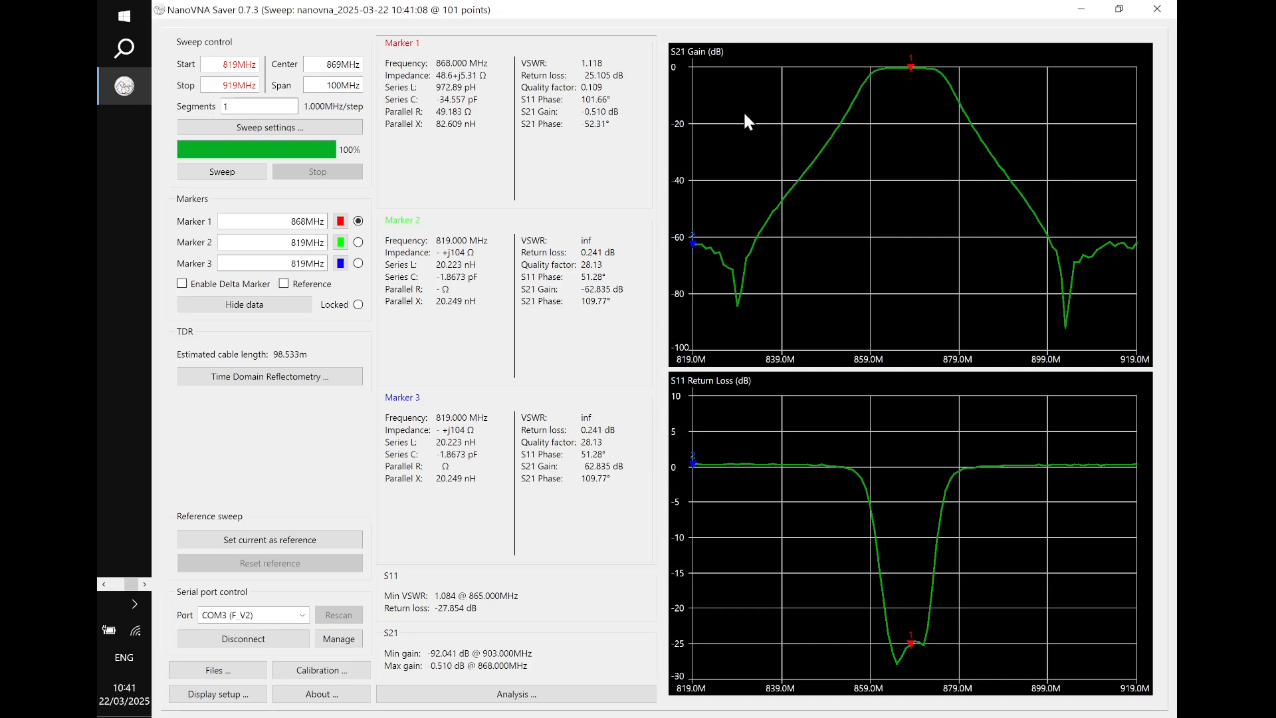
mouse_move(580, 121)
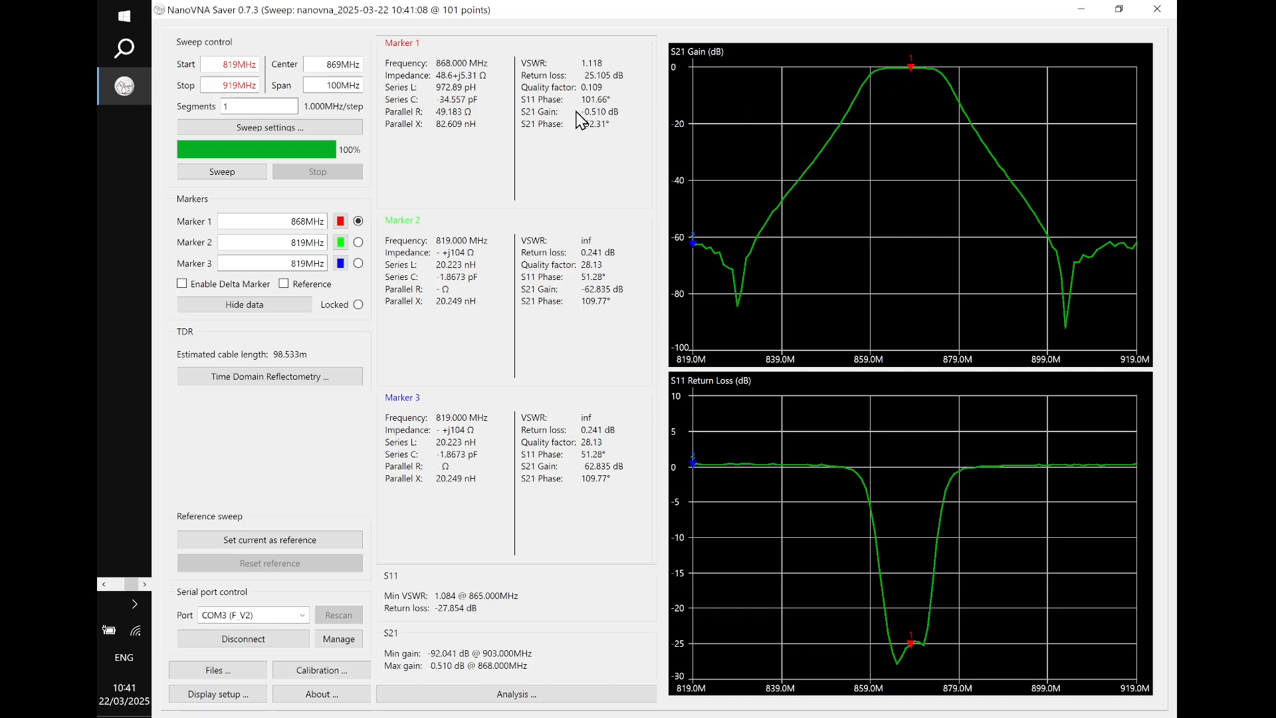
mouse_move(600, 127)
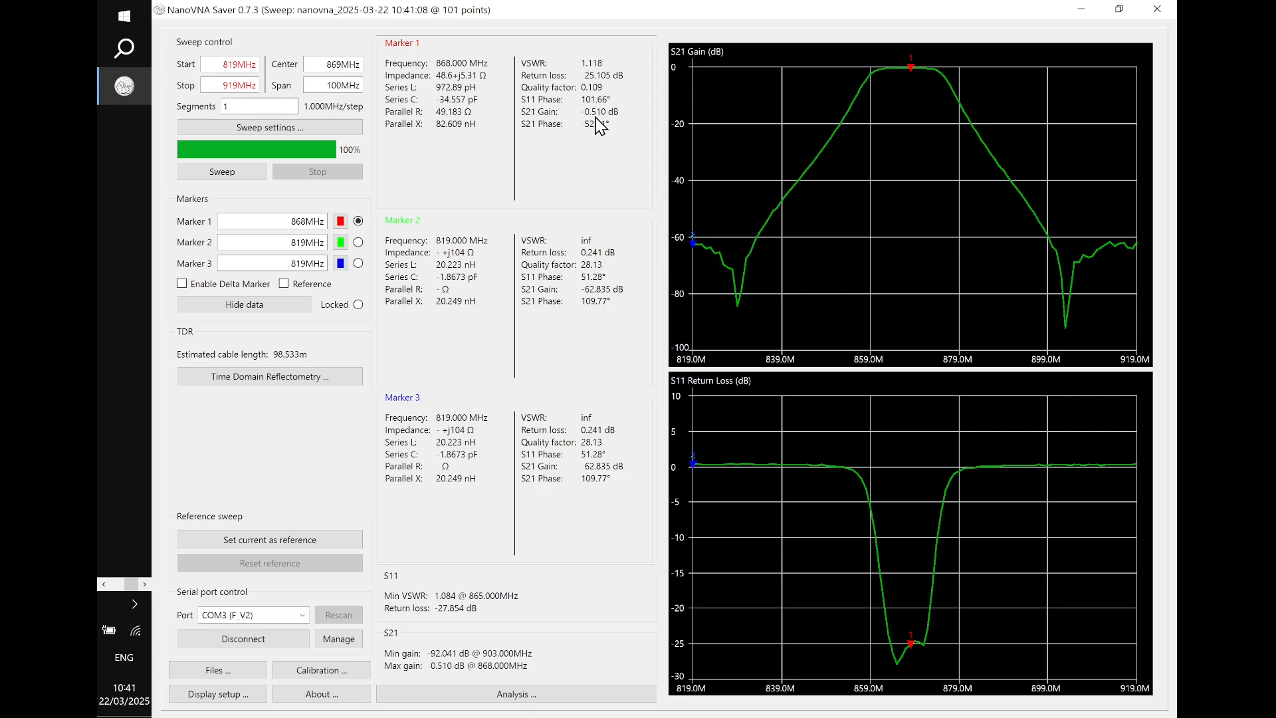
mouse_move(741, 158)
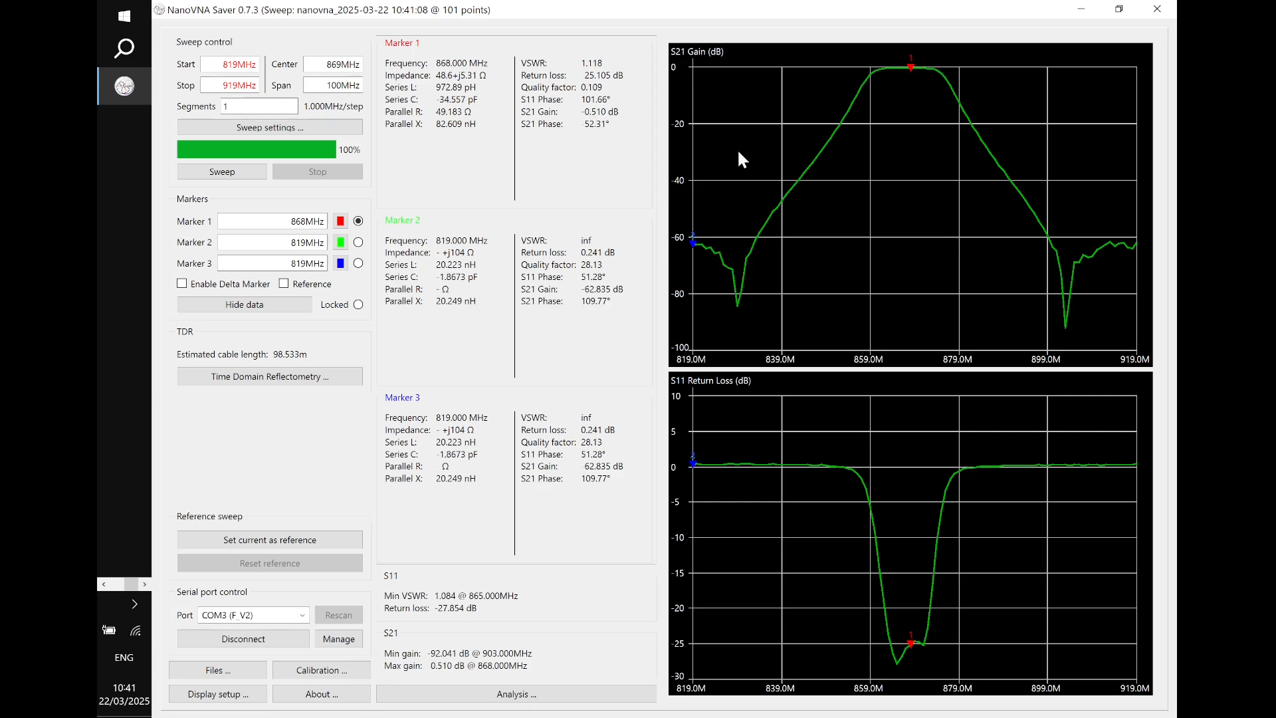
mouse_move(911, 77)
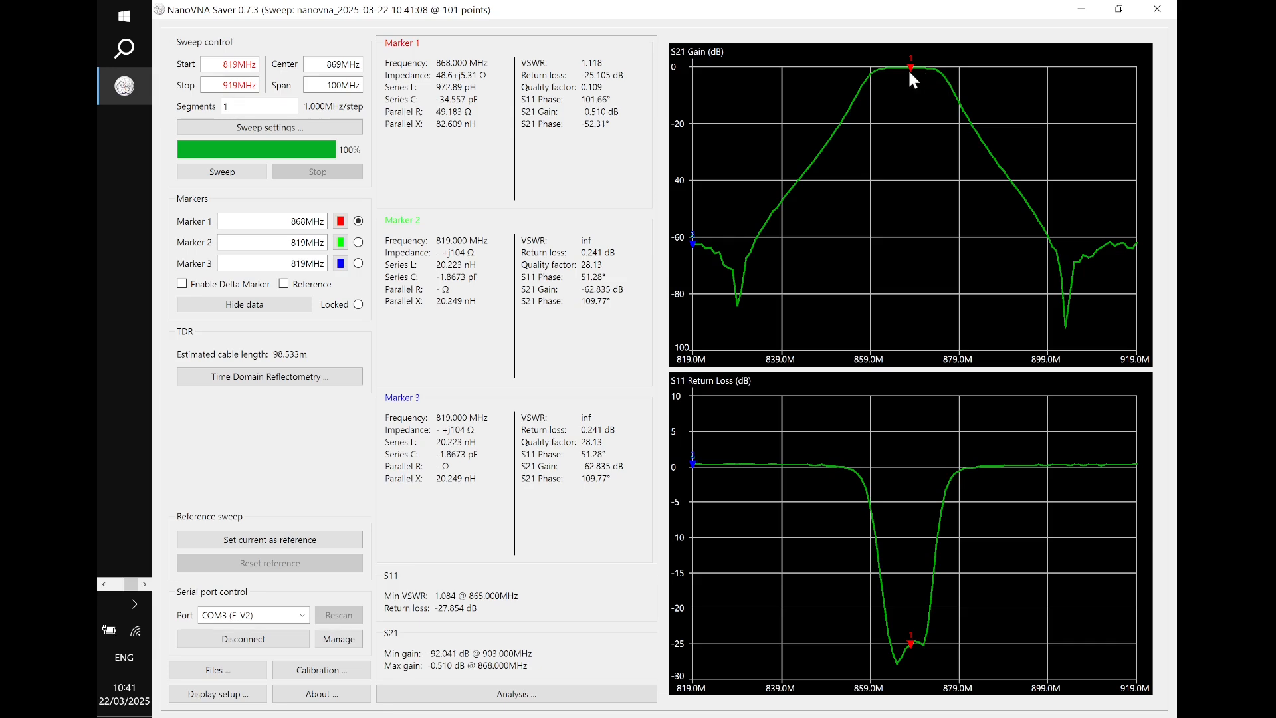
mouse_move(904, 74)
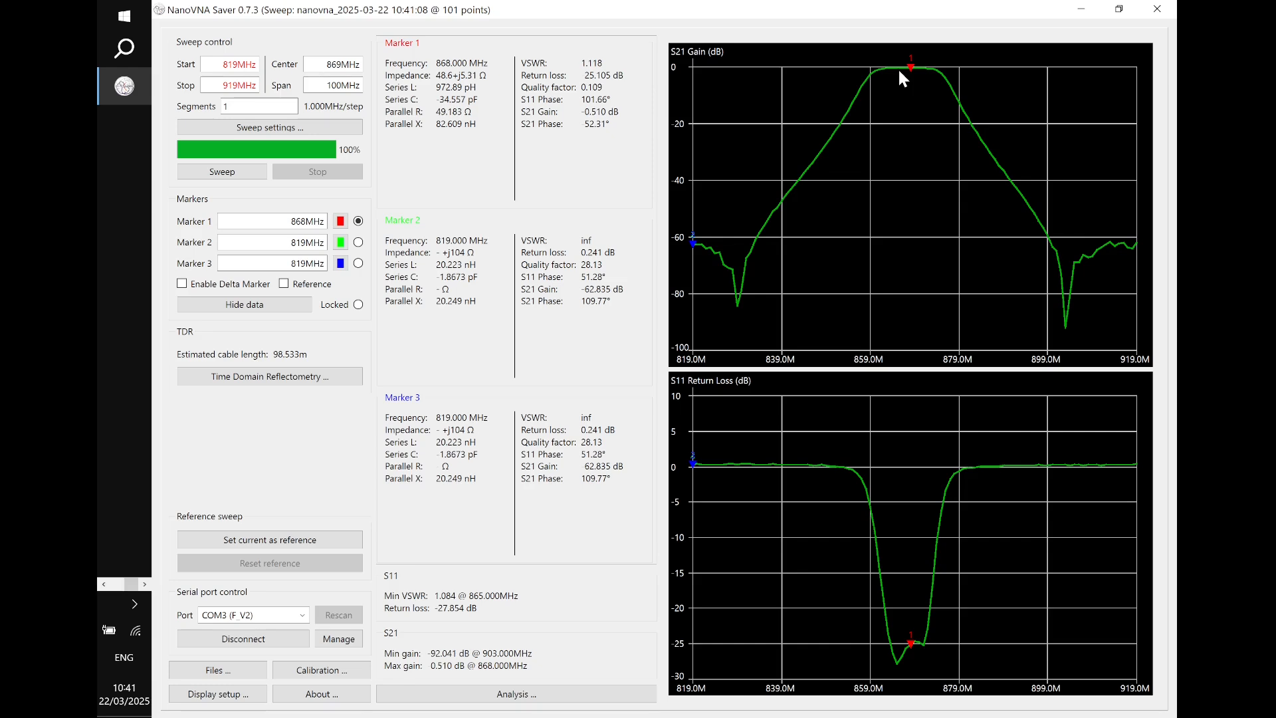
mouse_move(752, 248)
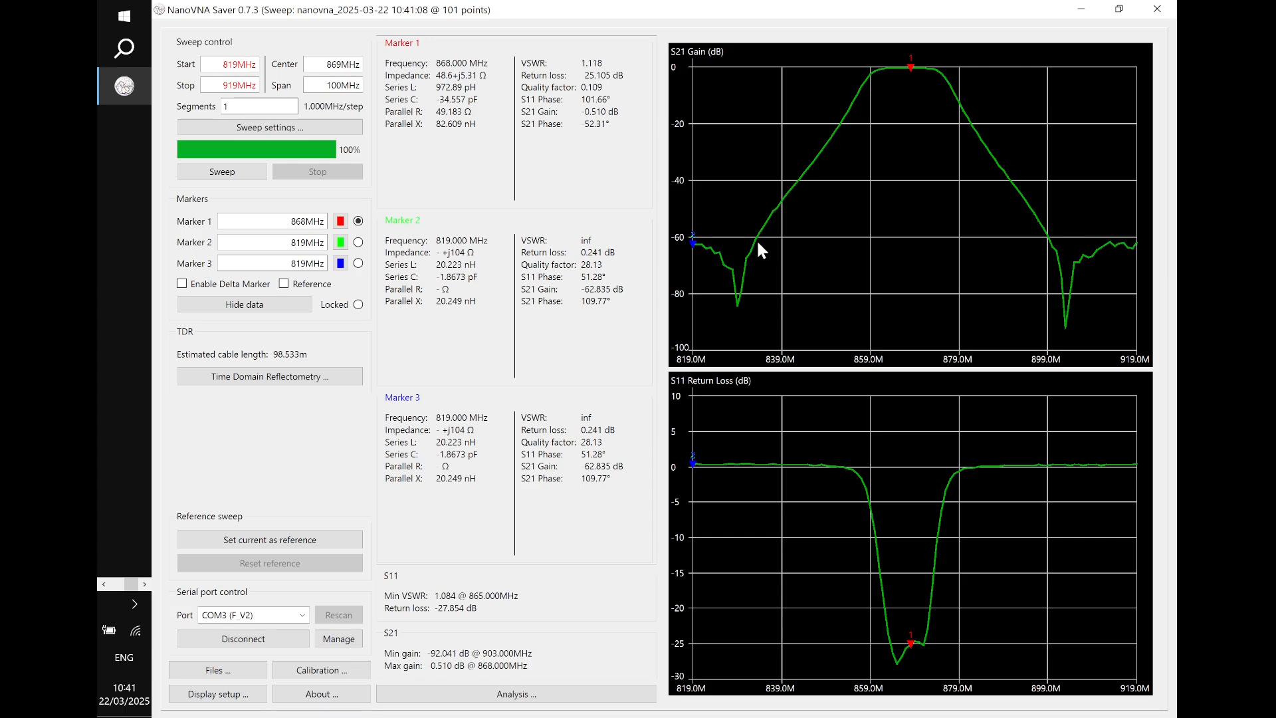
mouse_move(920, 246)
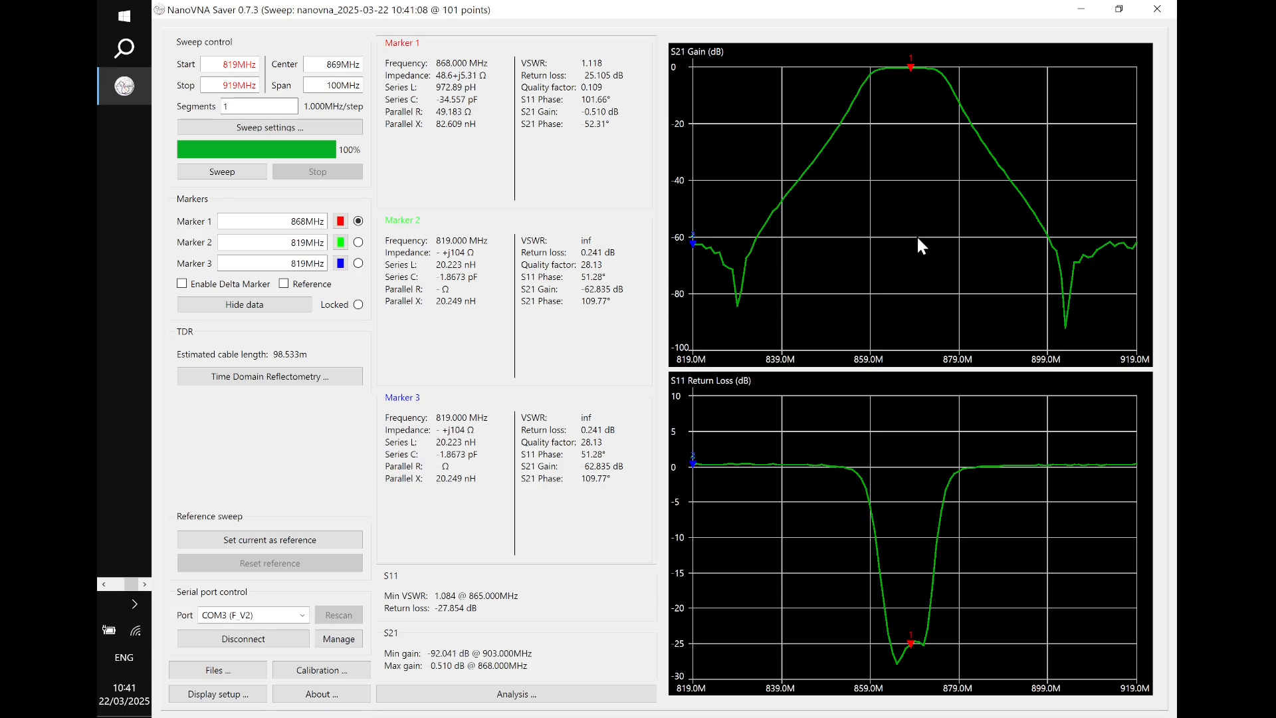
mouse_move(1068, 262)
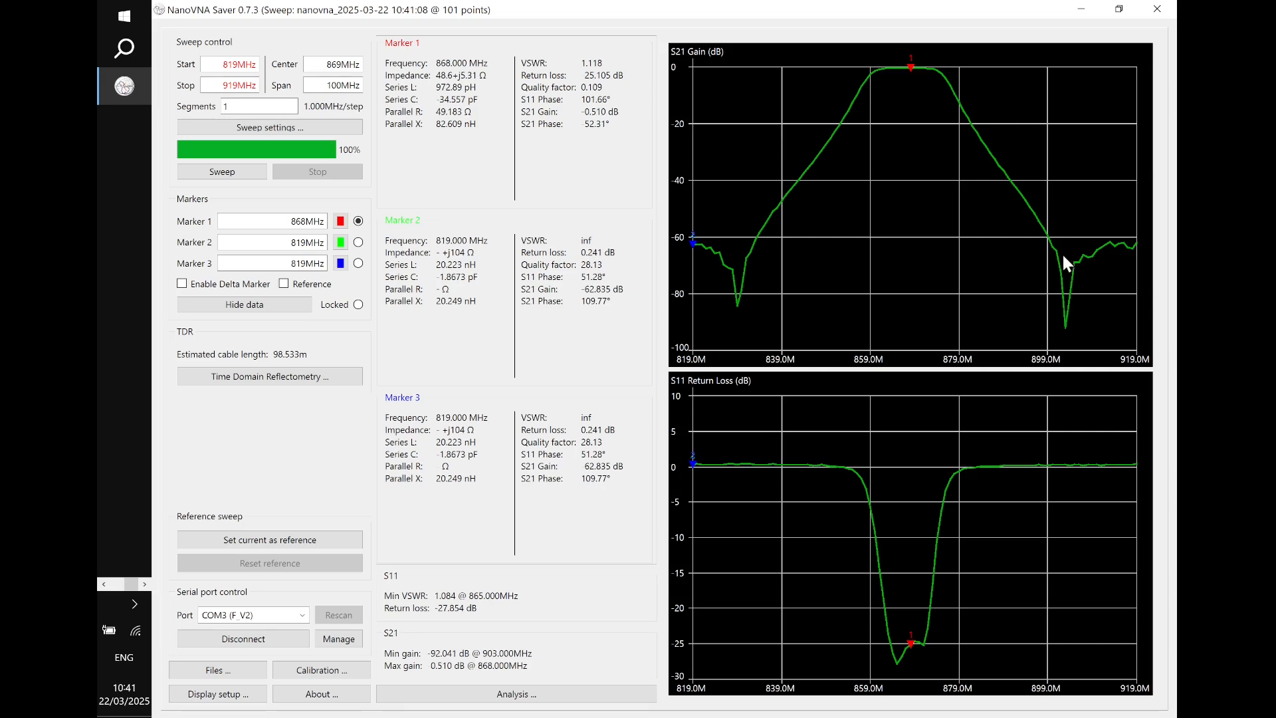
mouse_move(1056, 234)
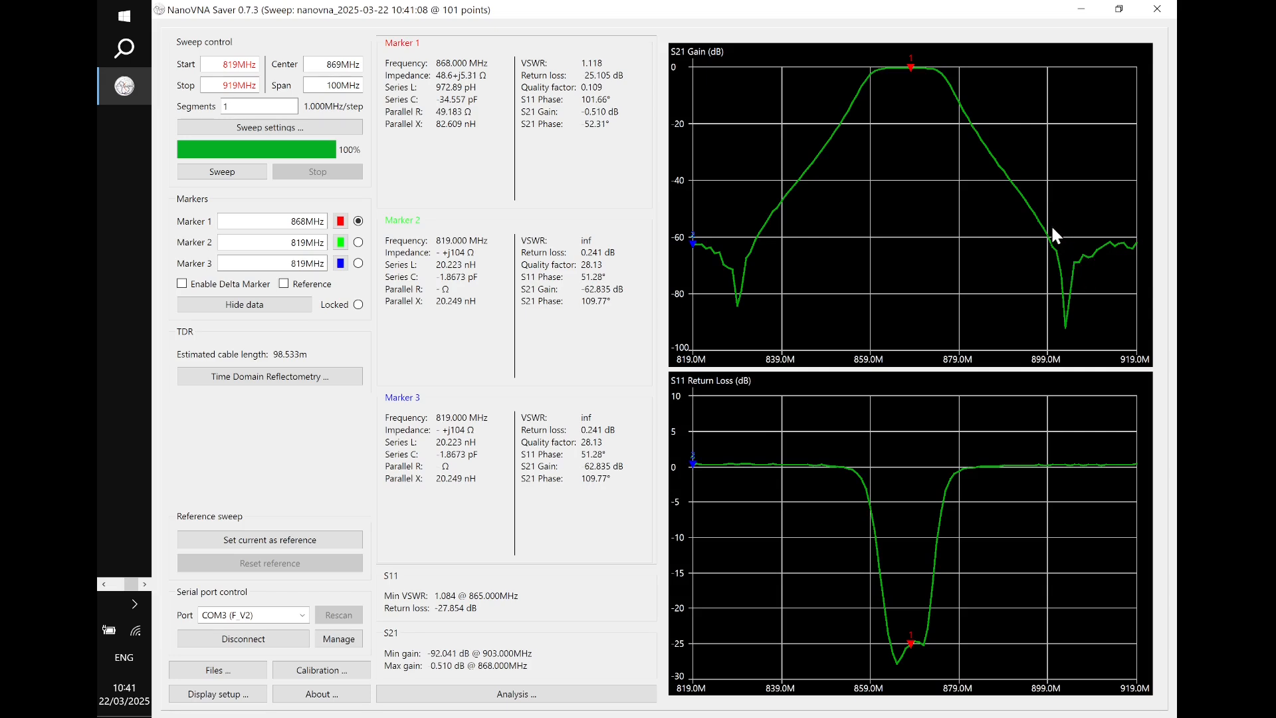
mouse_move(762, 245)
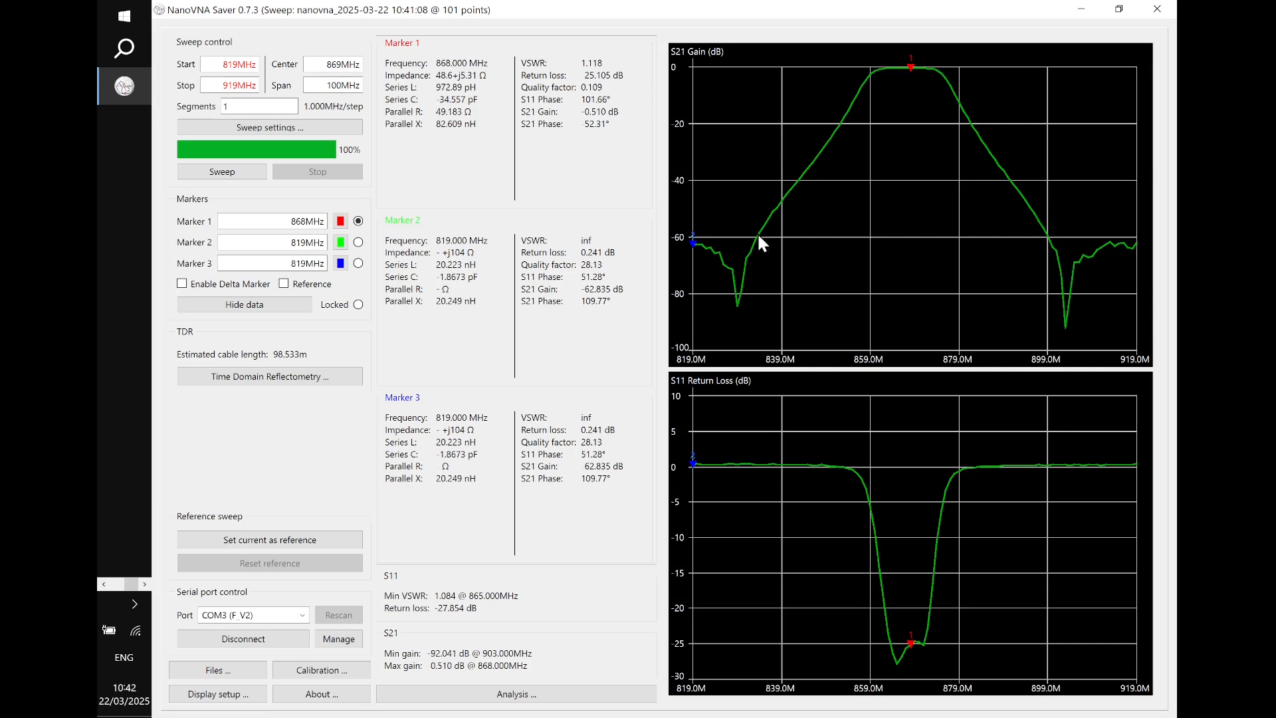
mouse_move(746, 242)
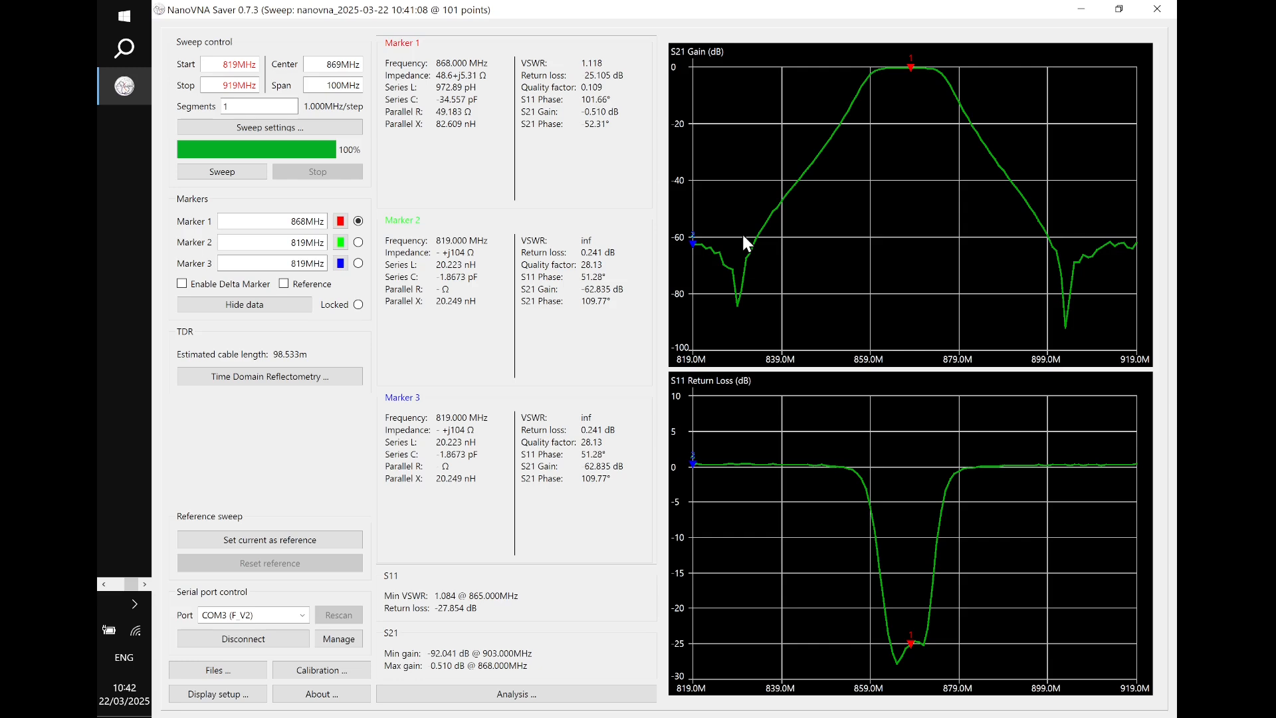
mouse_move(847, 245)
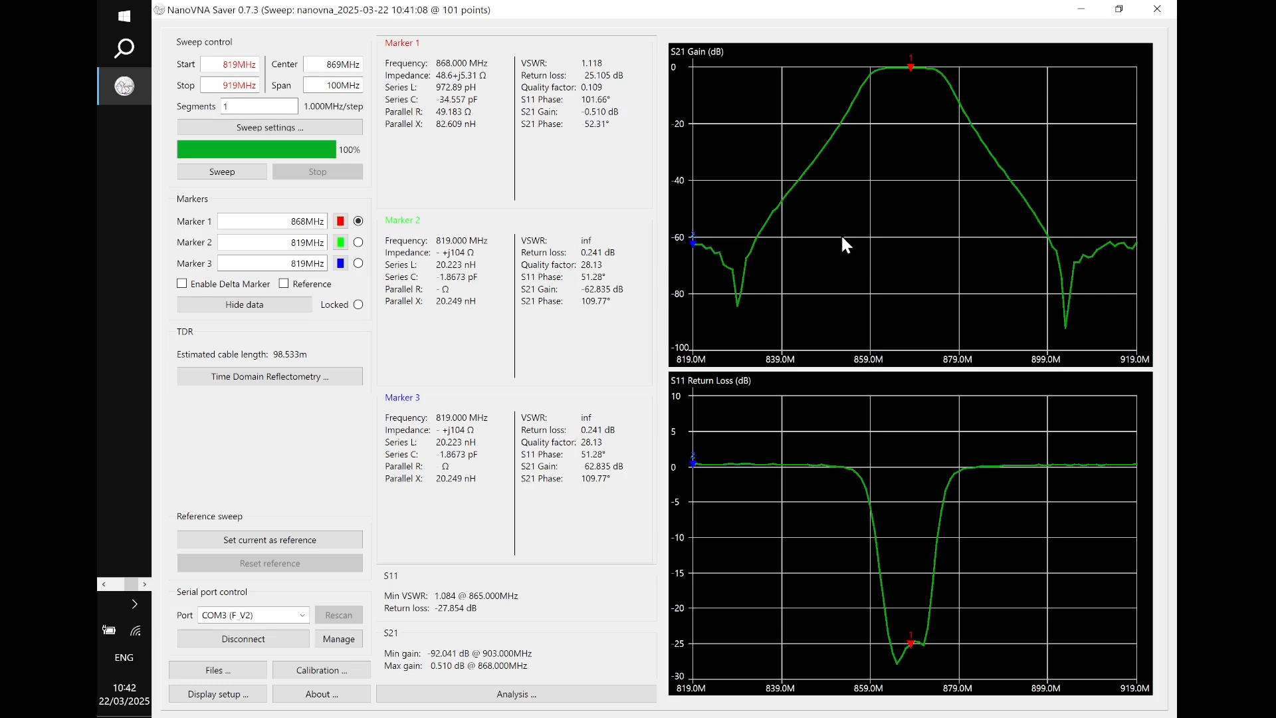
mouse_move(830, 245)
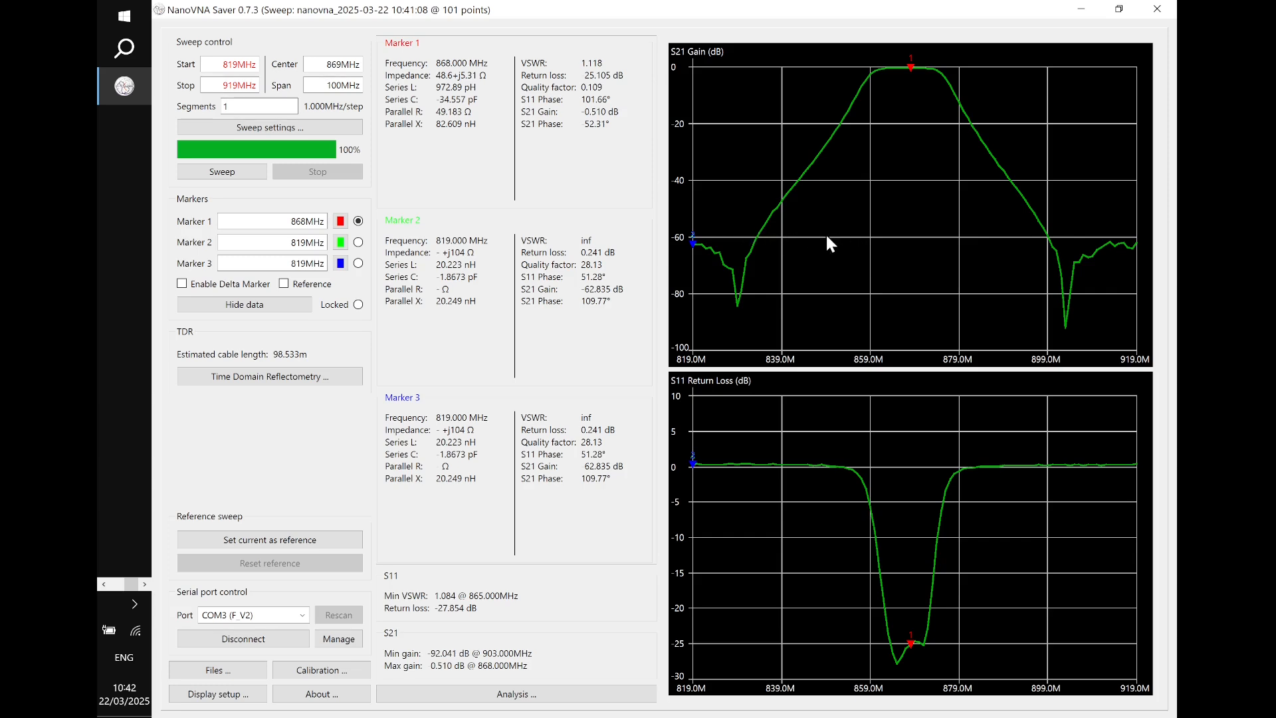
mouse_move(1112, 259)
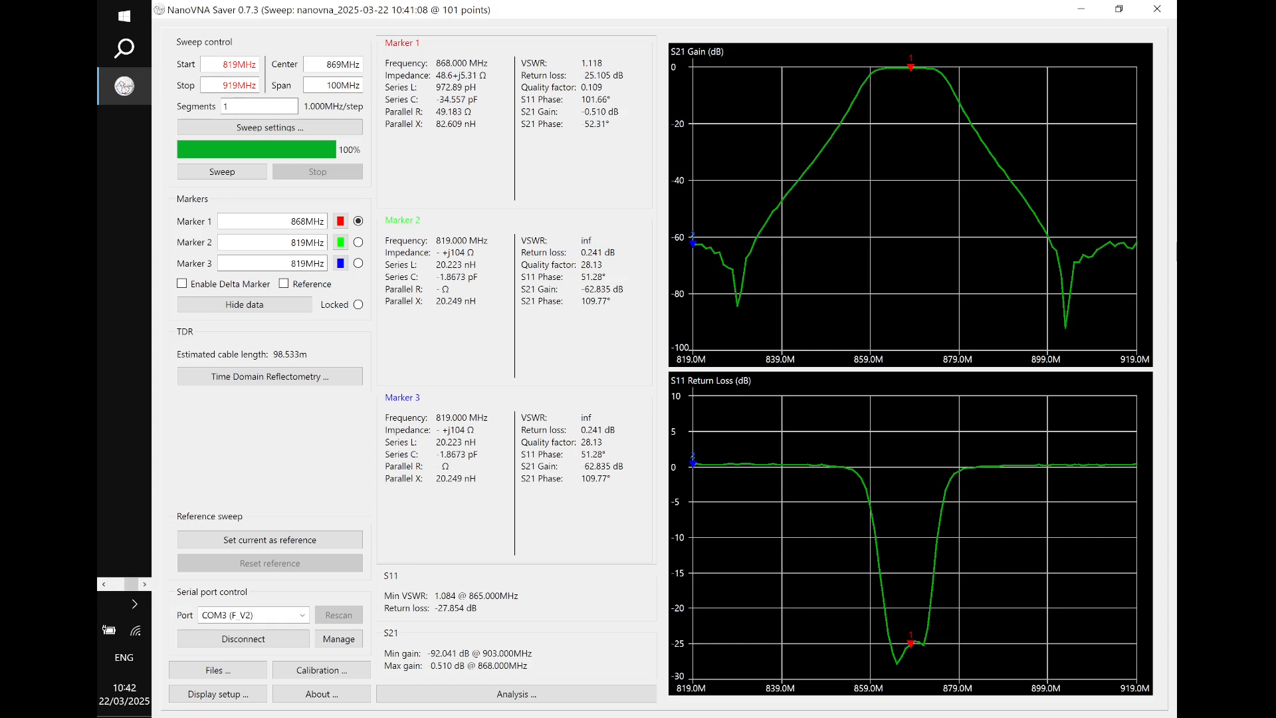
mouse_move(1034, 12)
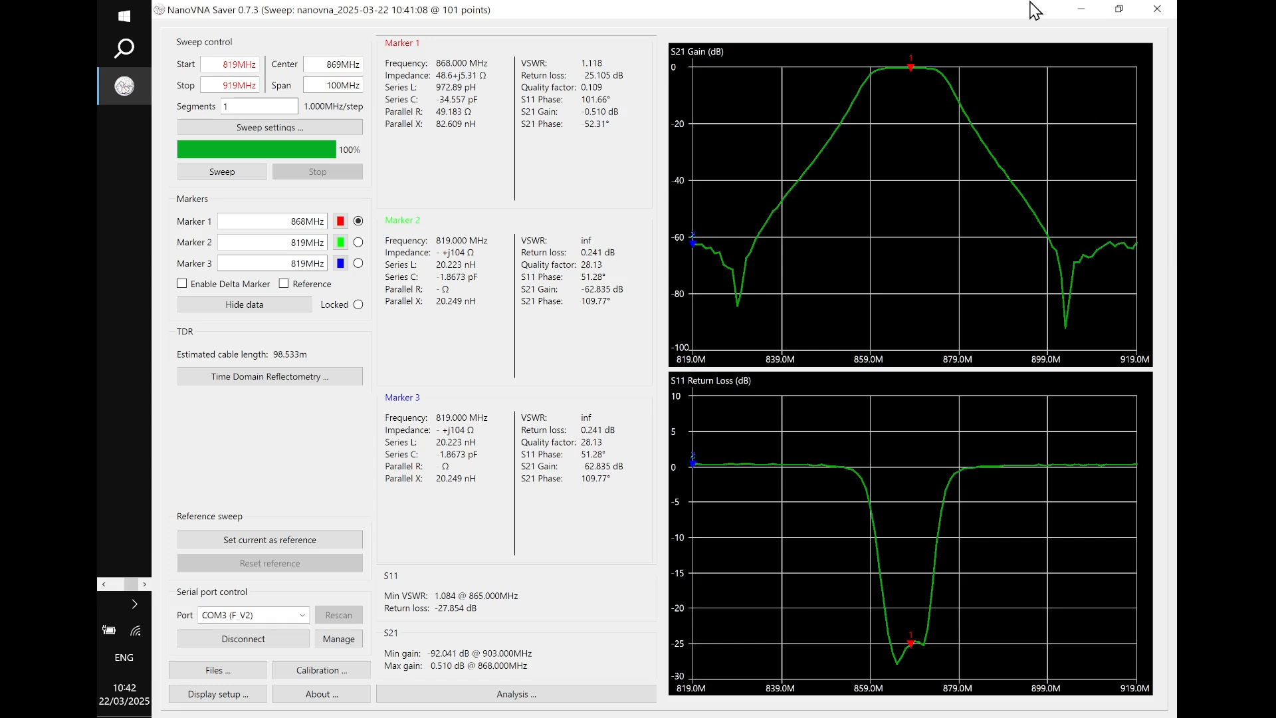
mouse_move(873, 626)
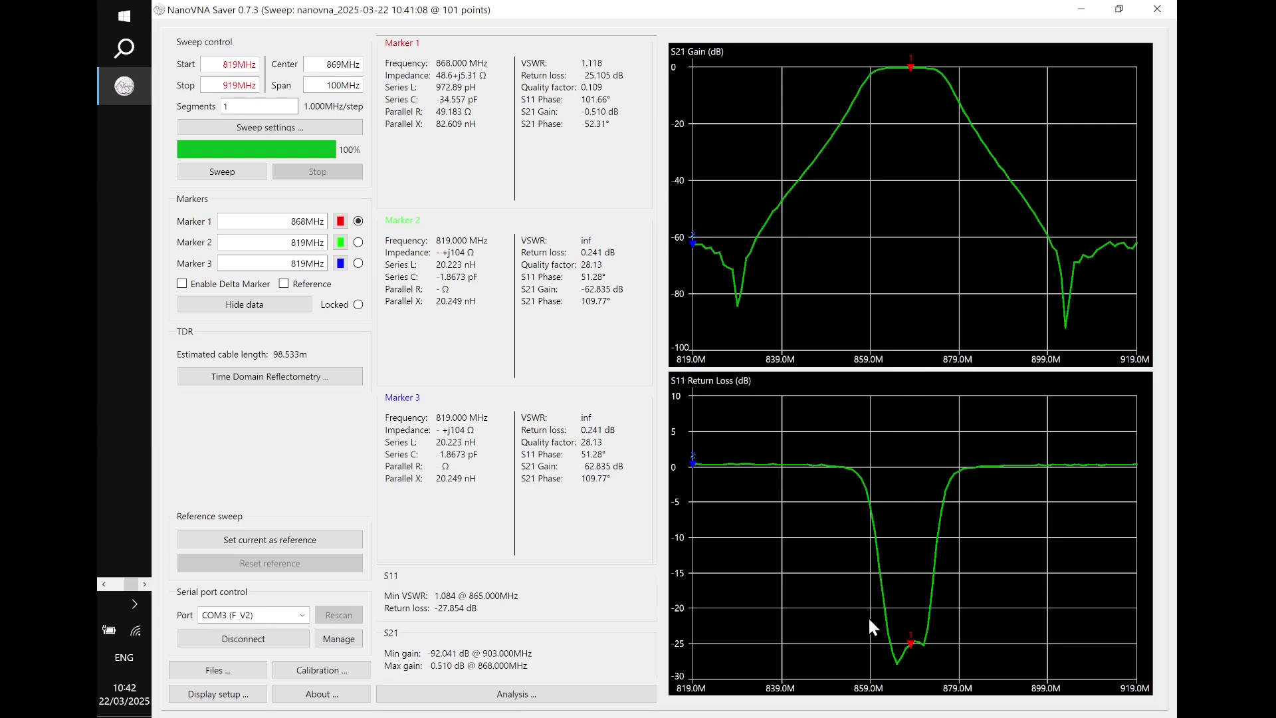
mouse_move(917, 661)
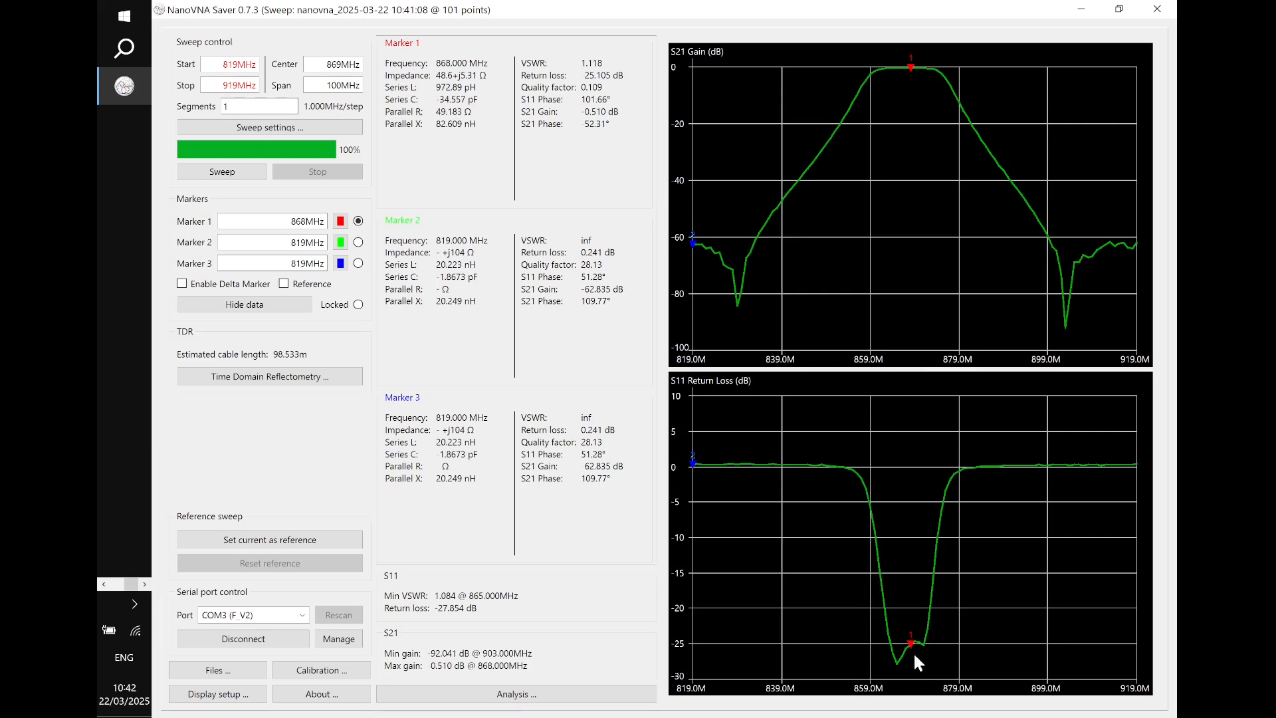
mouse_move(928, 660)
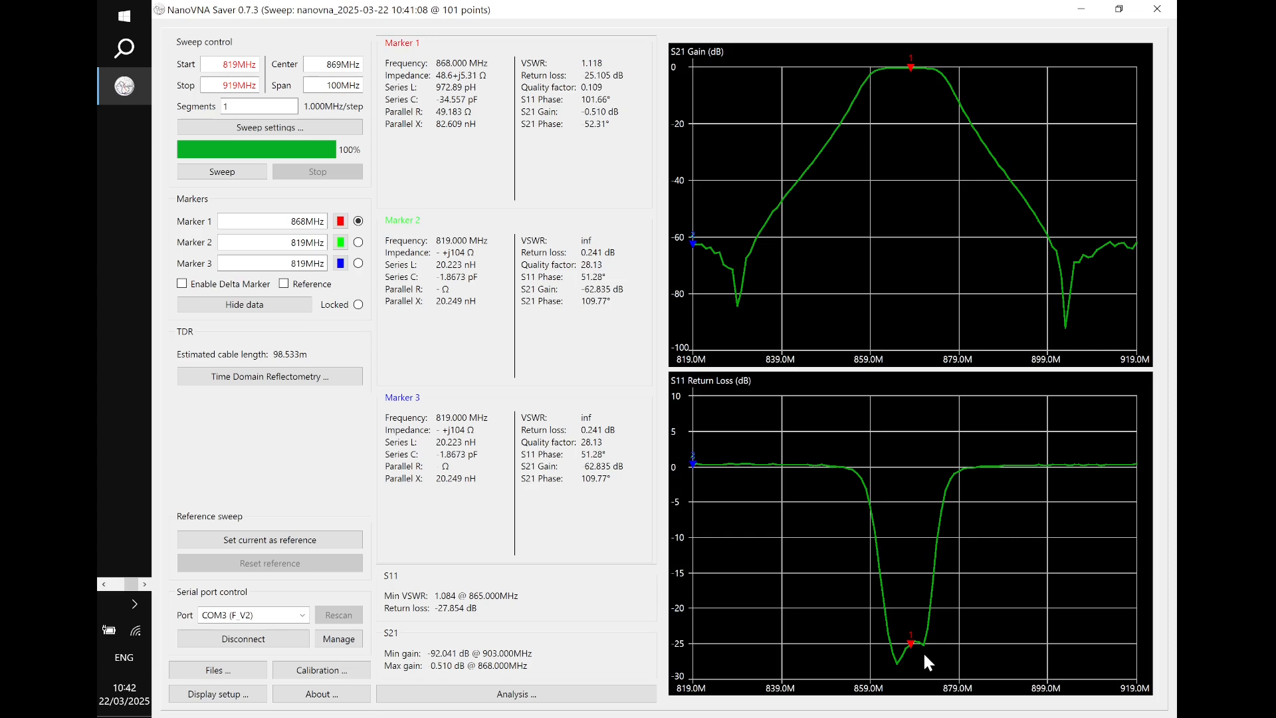
mouse_move(931, 525)
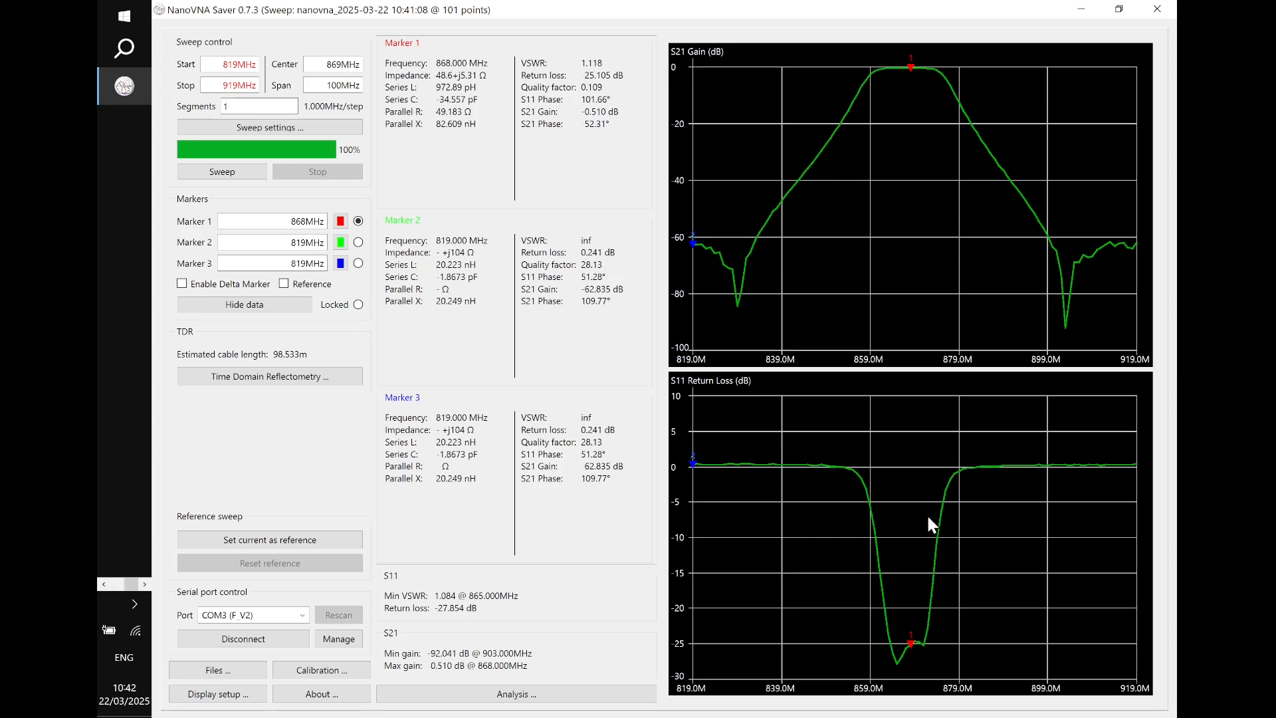
mouse_move(620, 197)
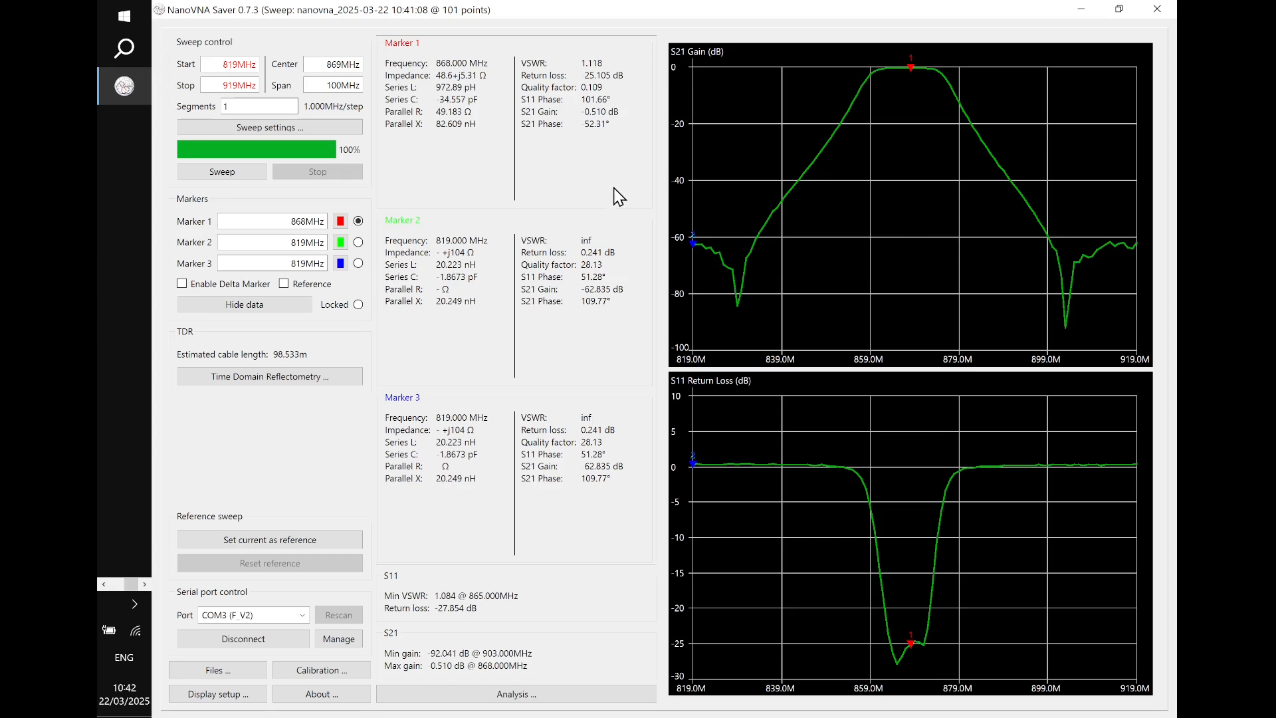
mouse_move(535, 578)
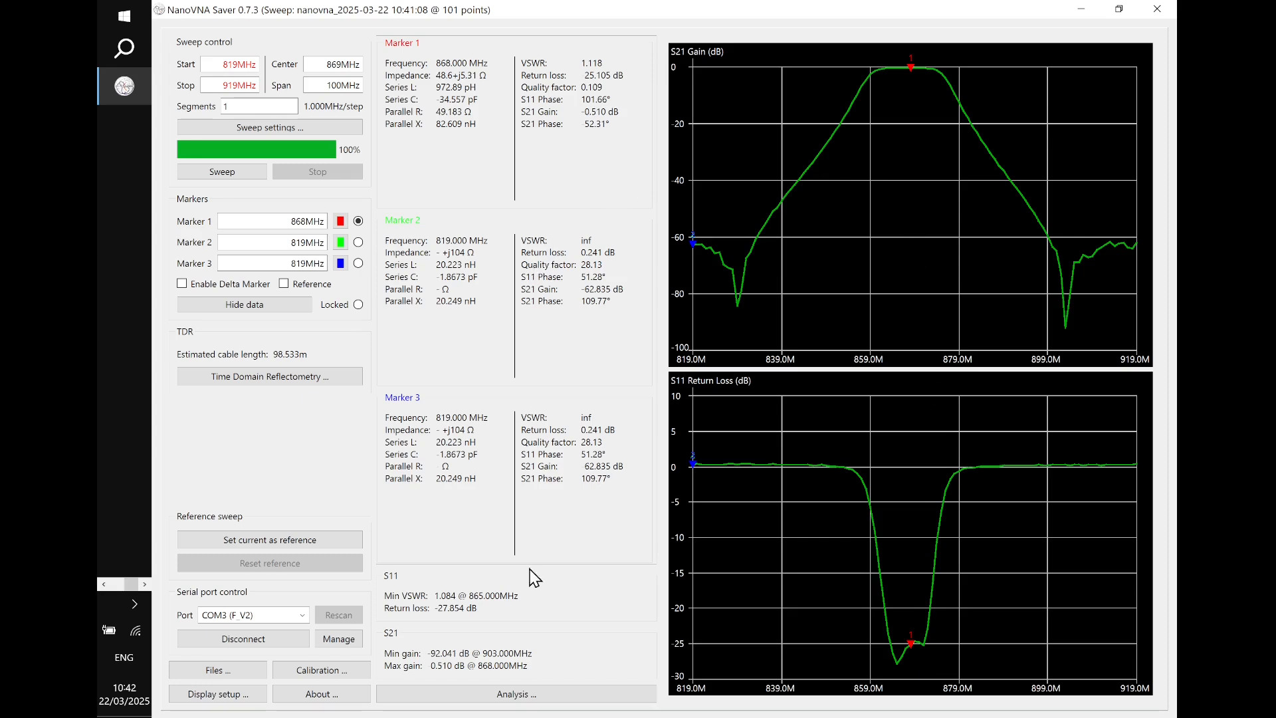
Run an automatic band-pass filter analysis giving 866.953 MHz centre and 18 MHz bandwidth
left_click(516, 694)
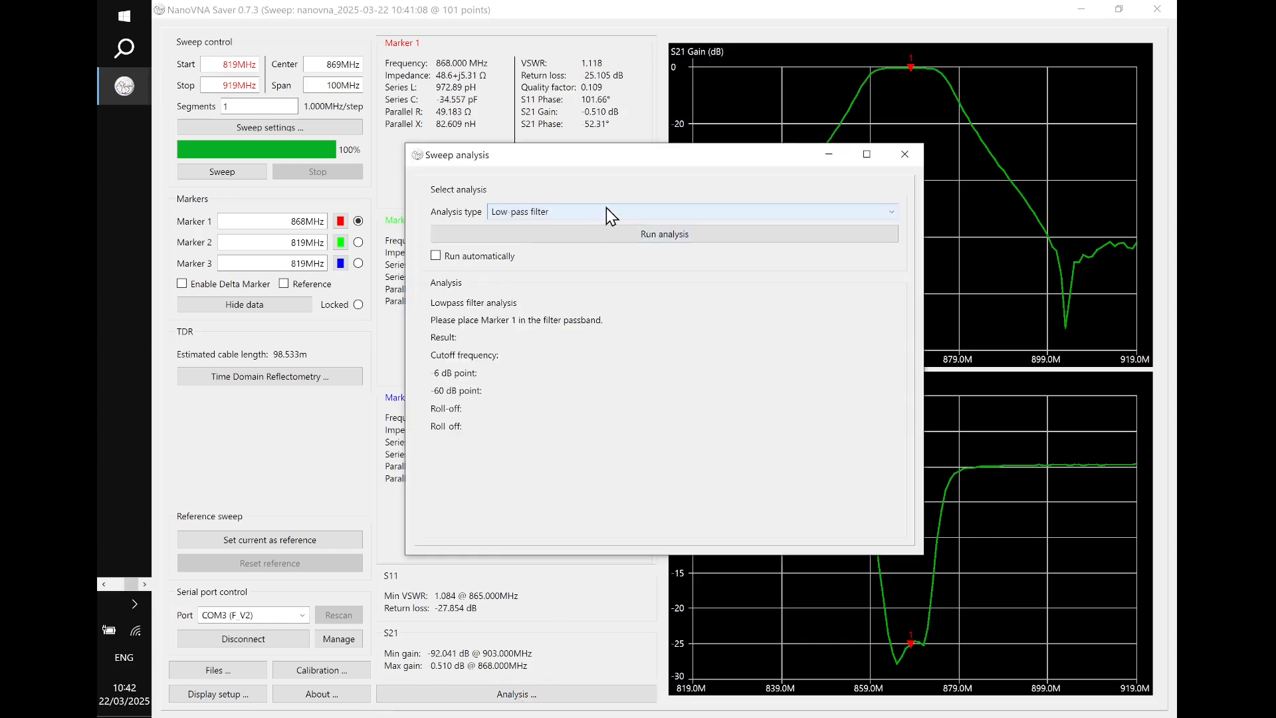
left_click(691, 211)
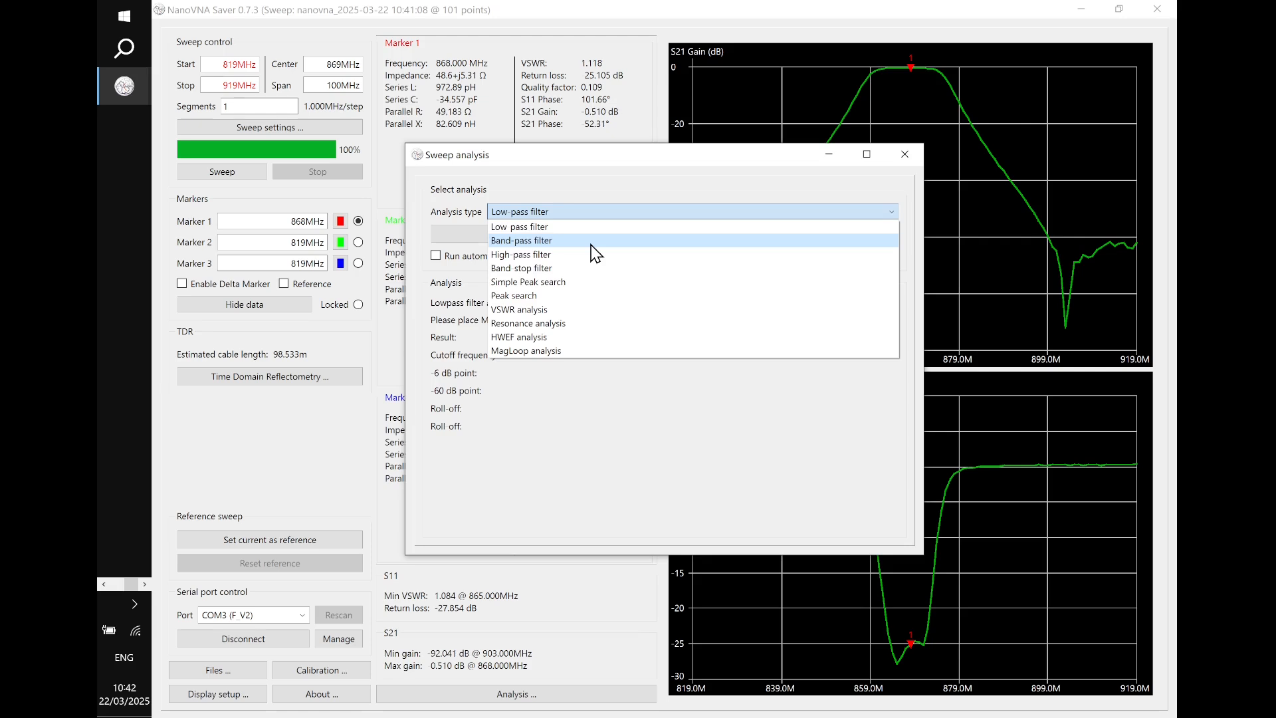
left_click(521, 241)
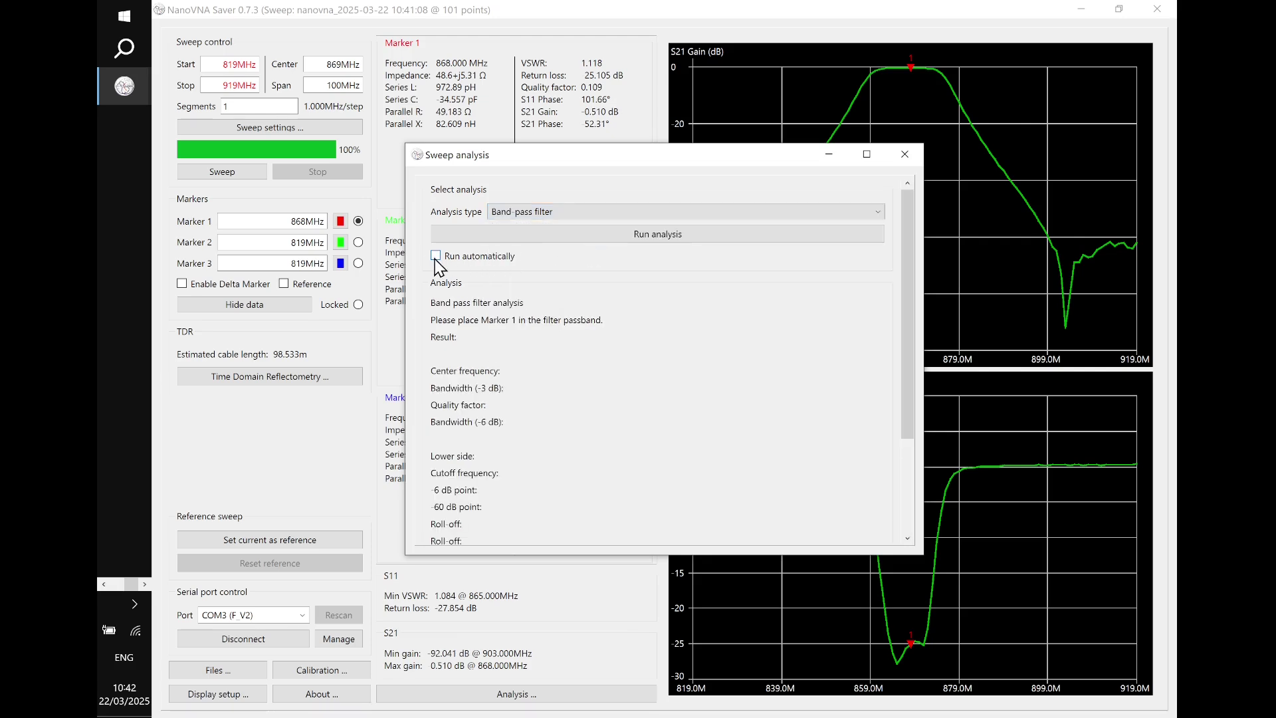
left_click(436, 255)
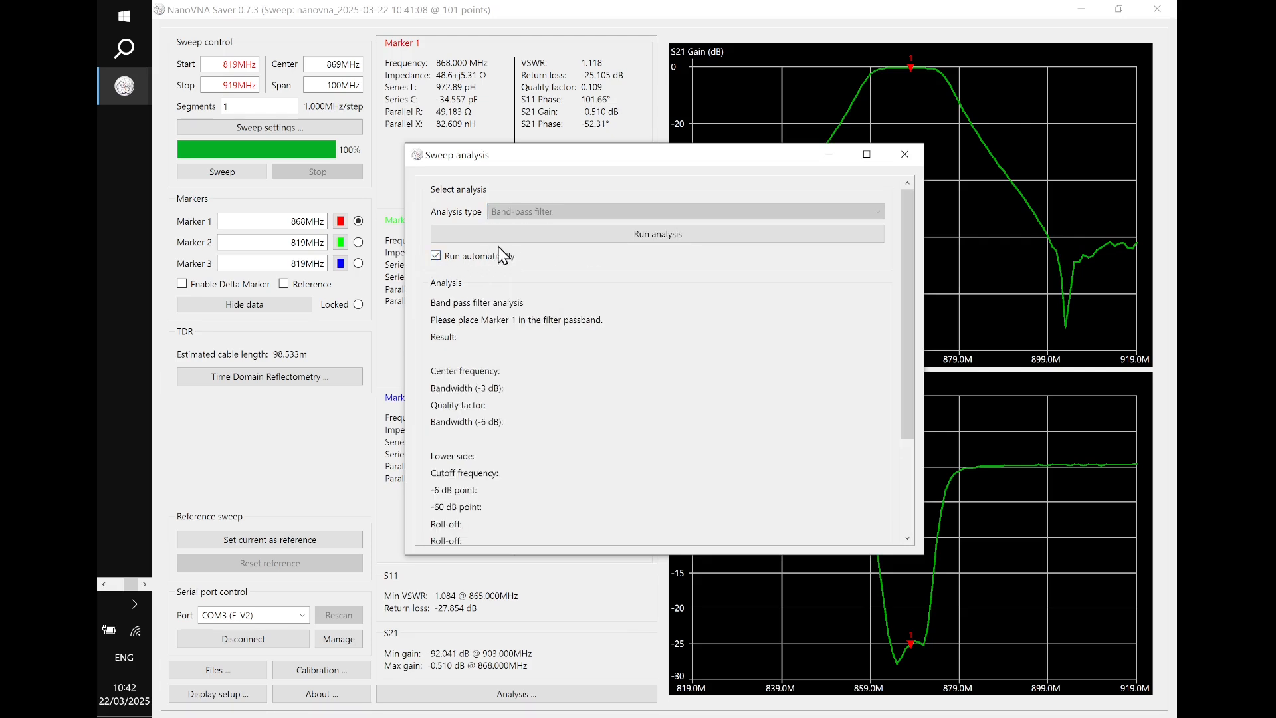
left_click(657, 234)
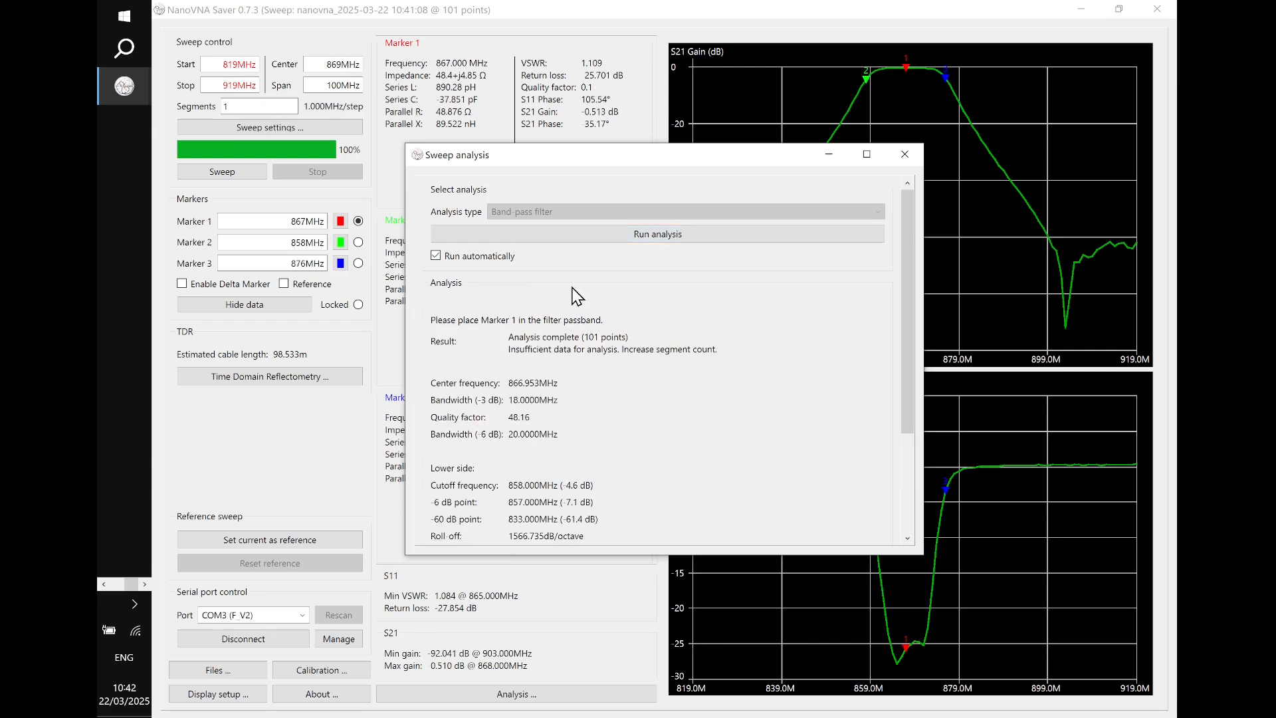
mouse_move(881, 175)
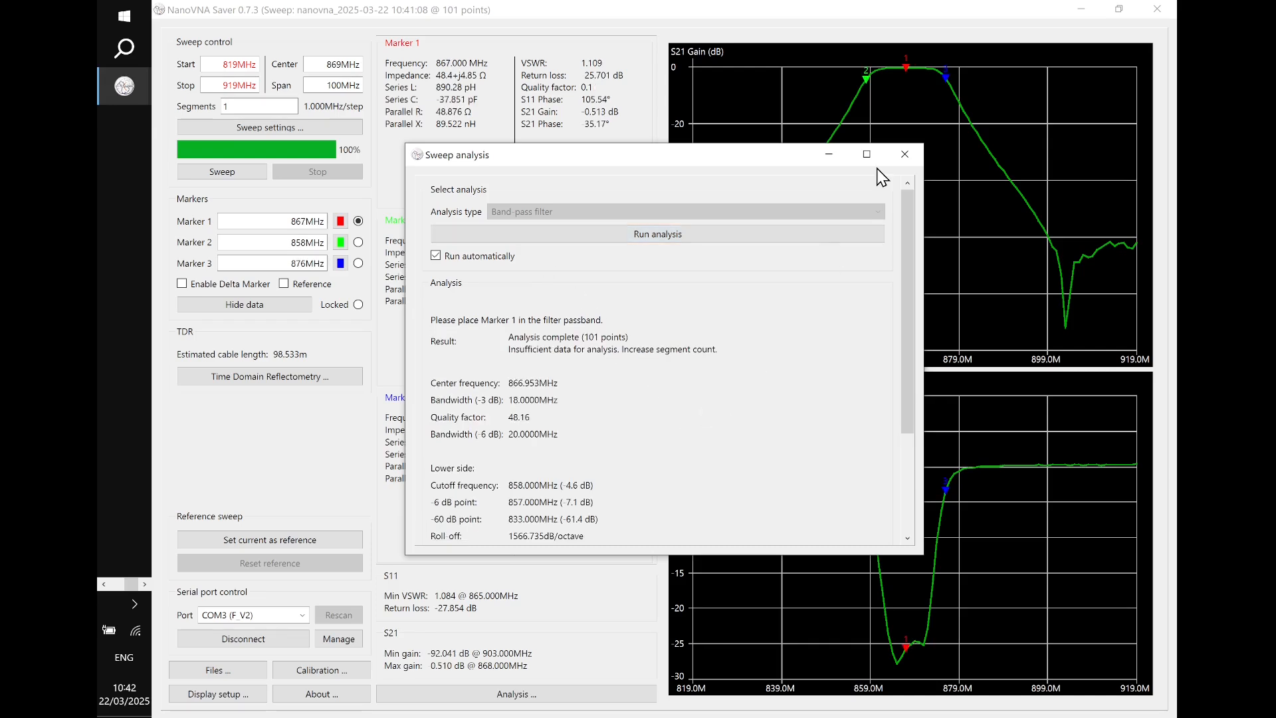
mouse_move(920, 74)
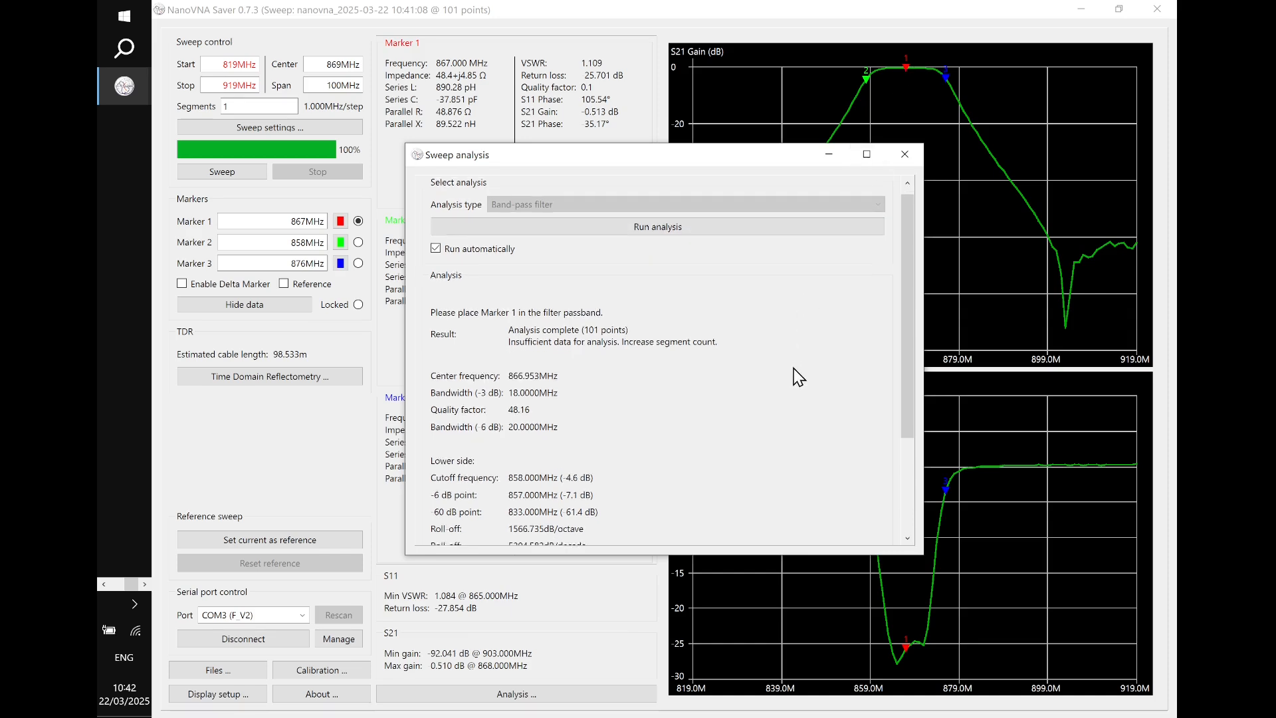
Review the band-pass analysis results and close the Sweep analysis window
scroll("down", 3)
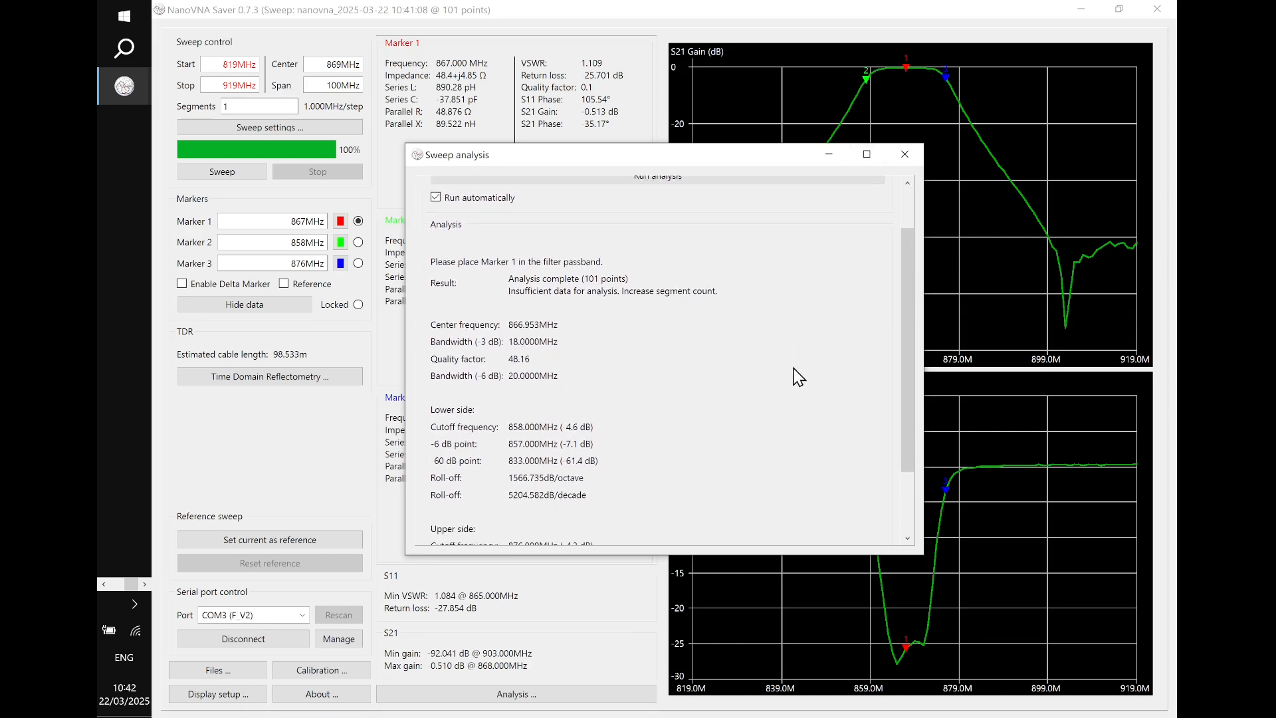
scroll("down", 3)
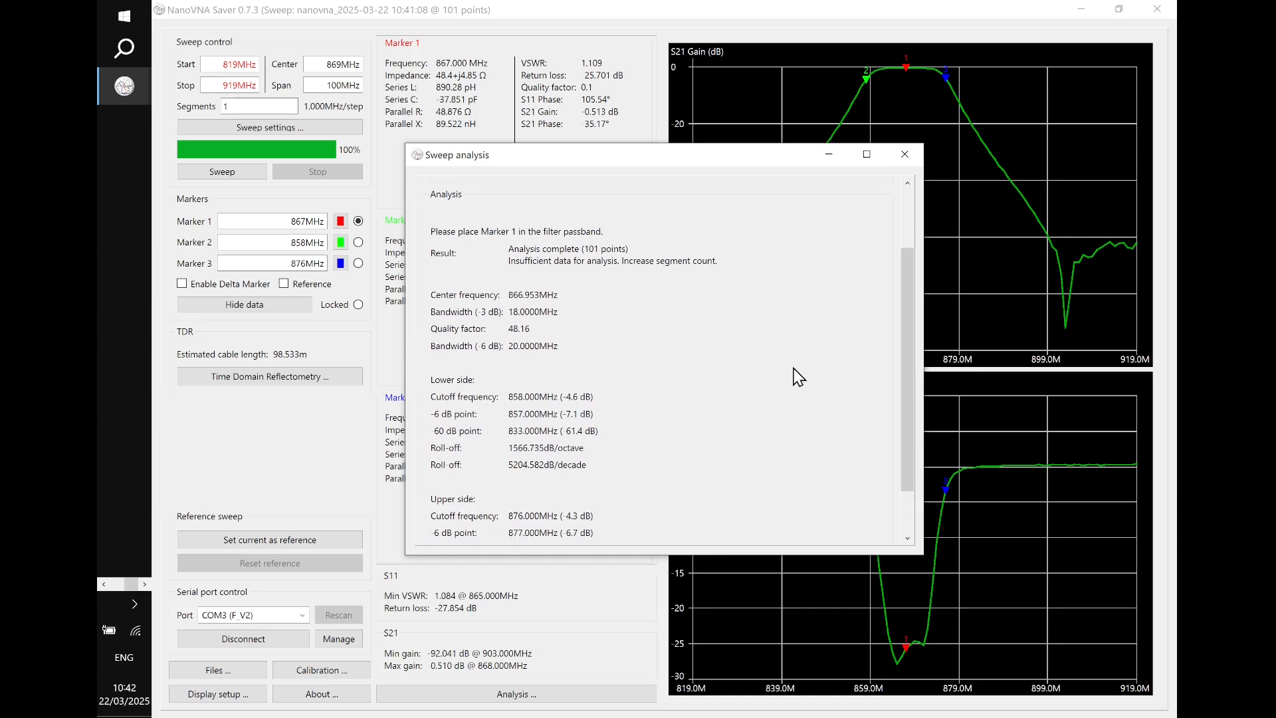
mouse_move(655, 292)
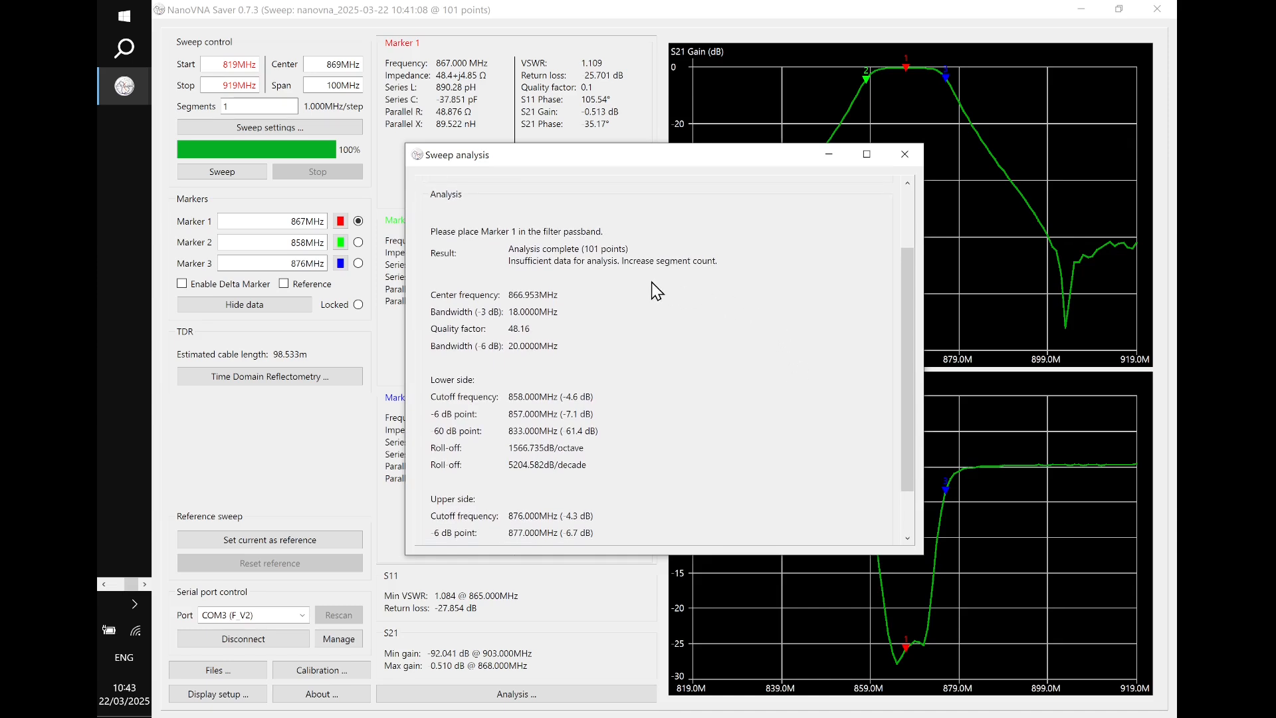
mouse_move(514, 321)
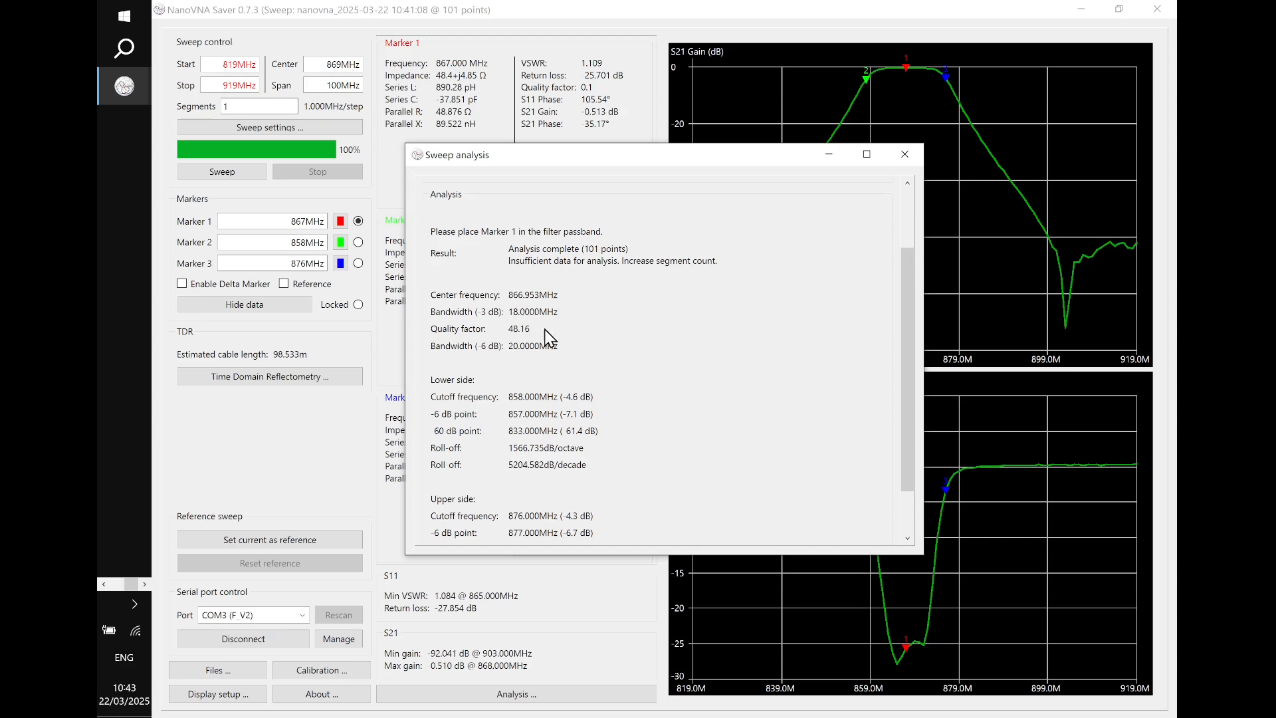
mouse_move(544, 326)
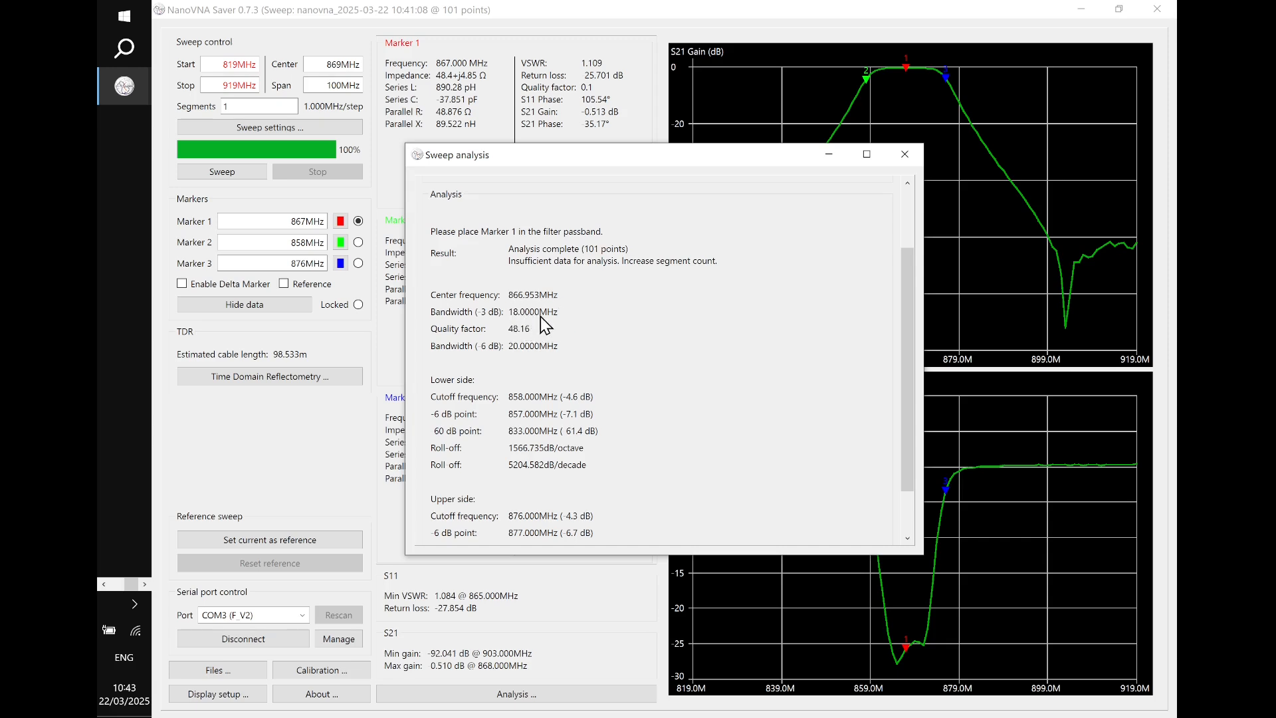
mouse_move(543, 351)
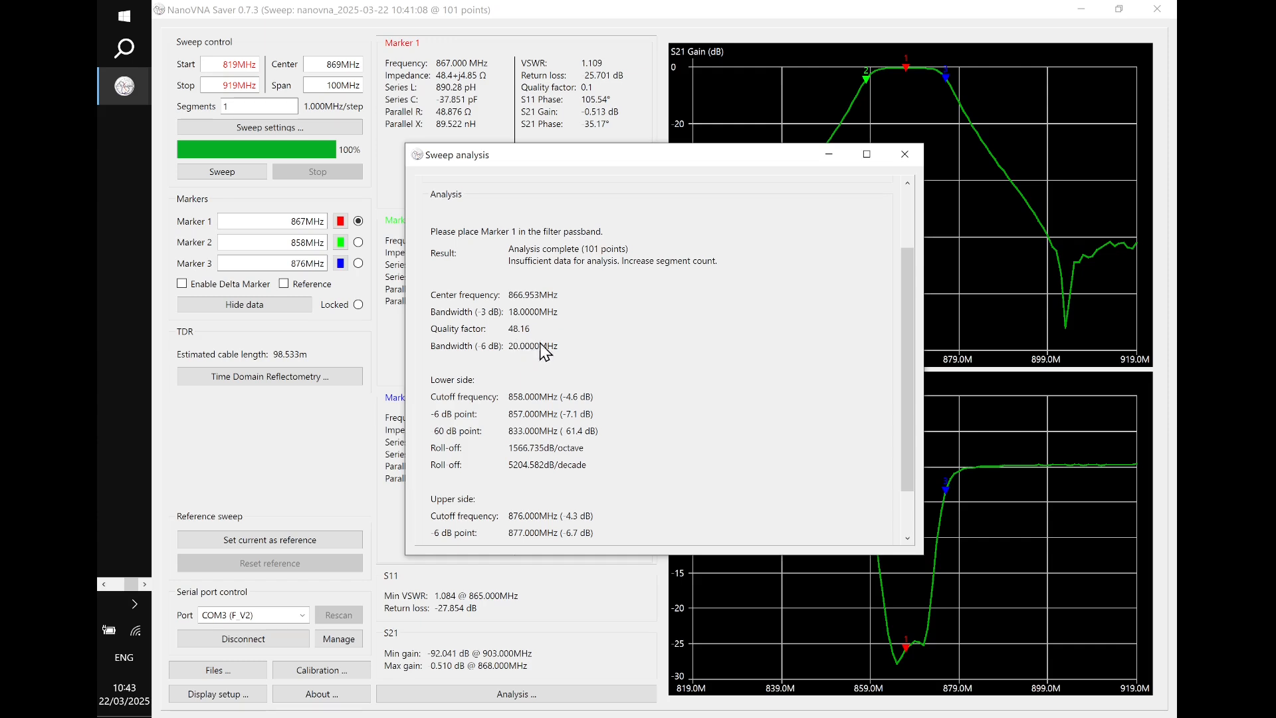
mouse_move(520, 361)
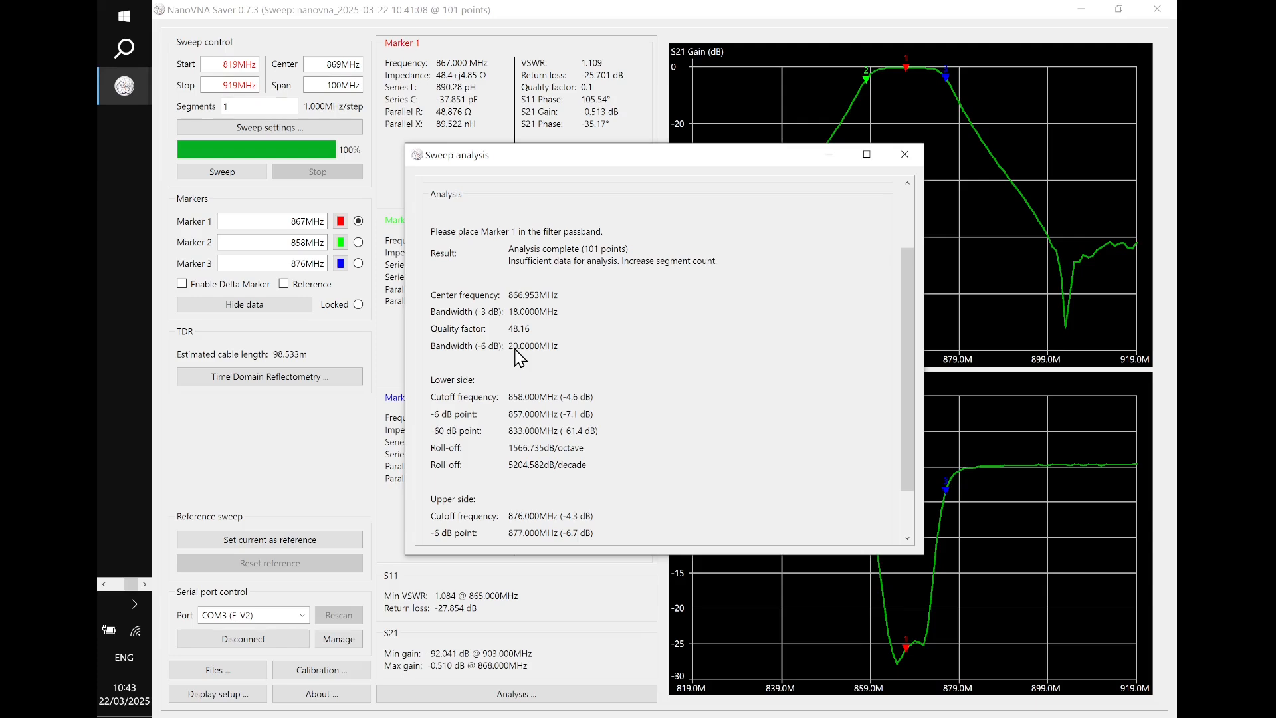
mouse_move(932, 96)
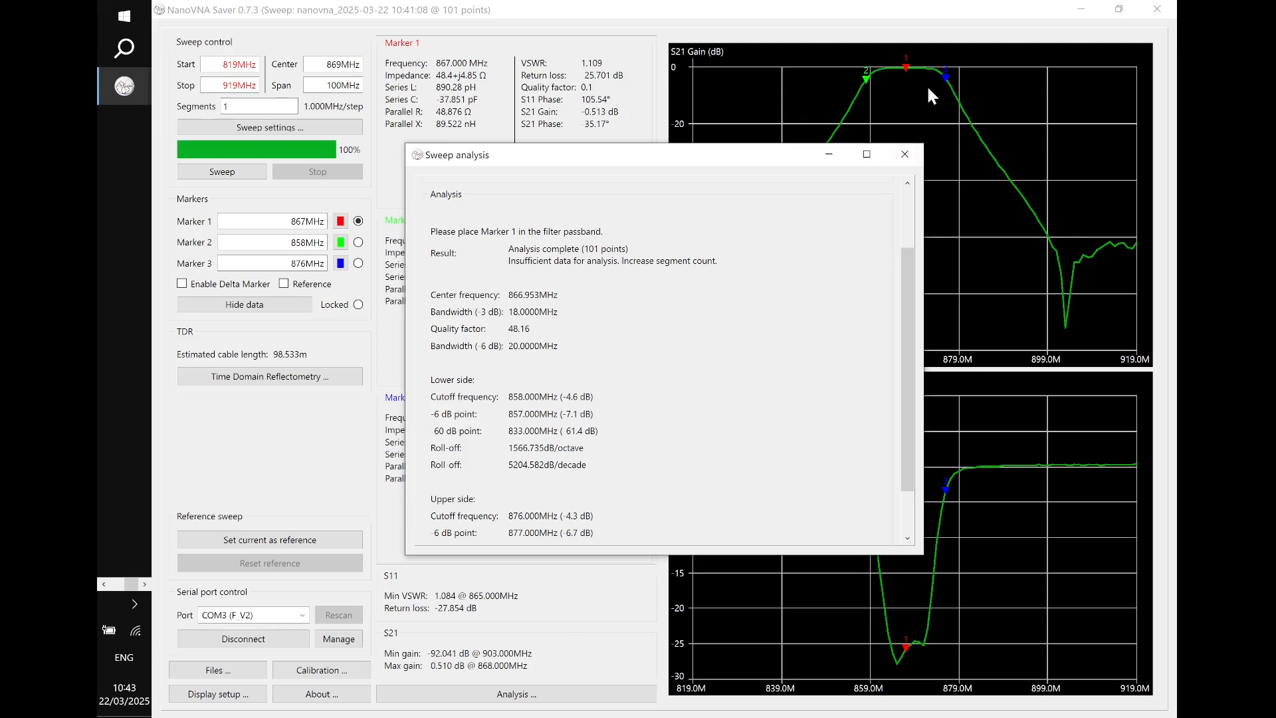
mouse_move(704, 310)
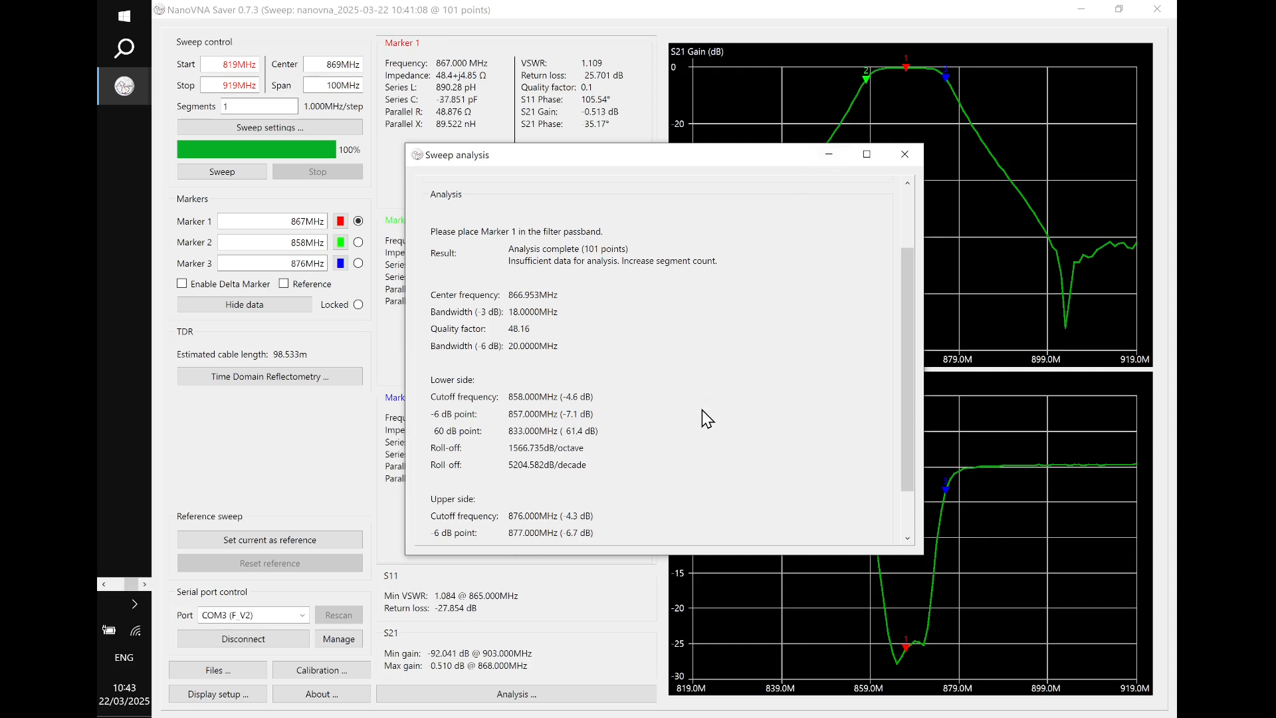
scroll("down", 3)
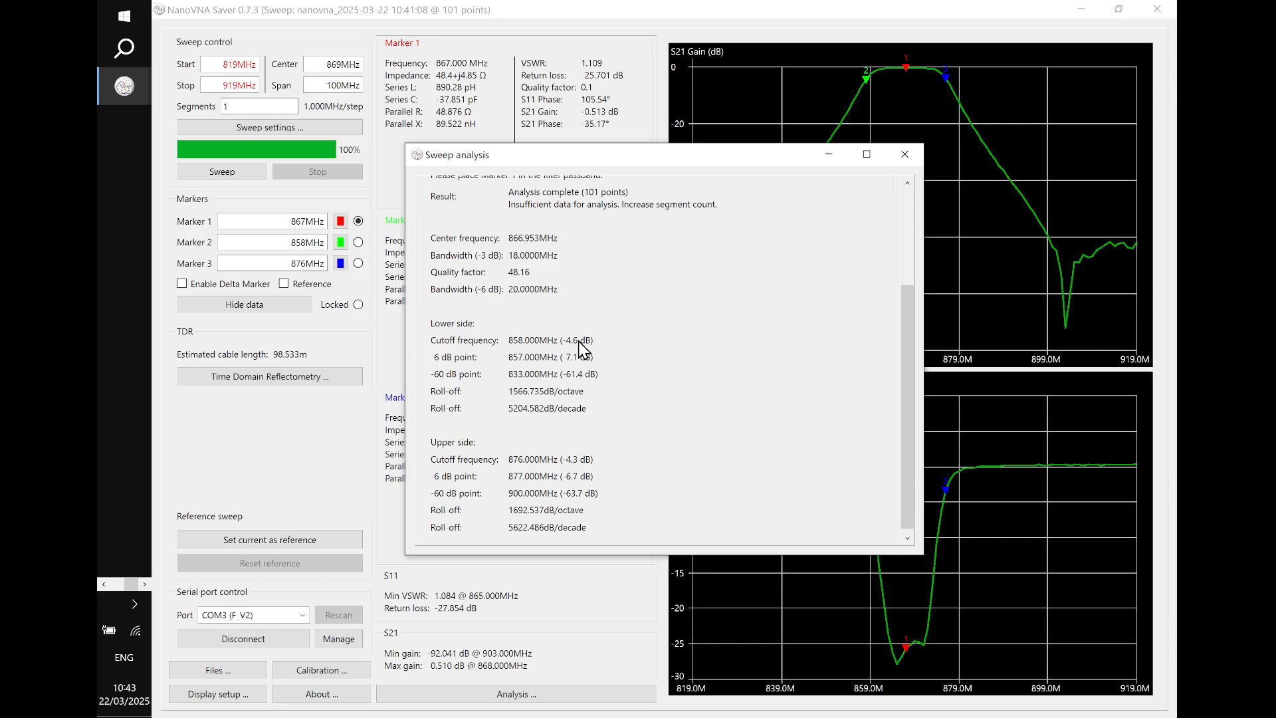
mouse_move(713, 268)
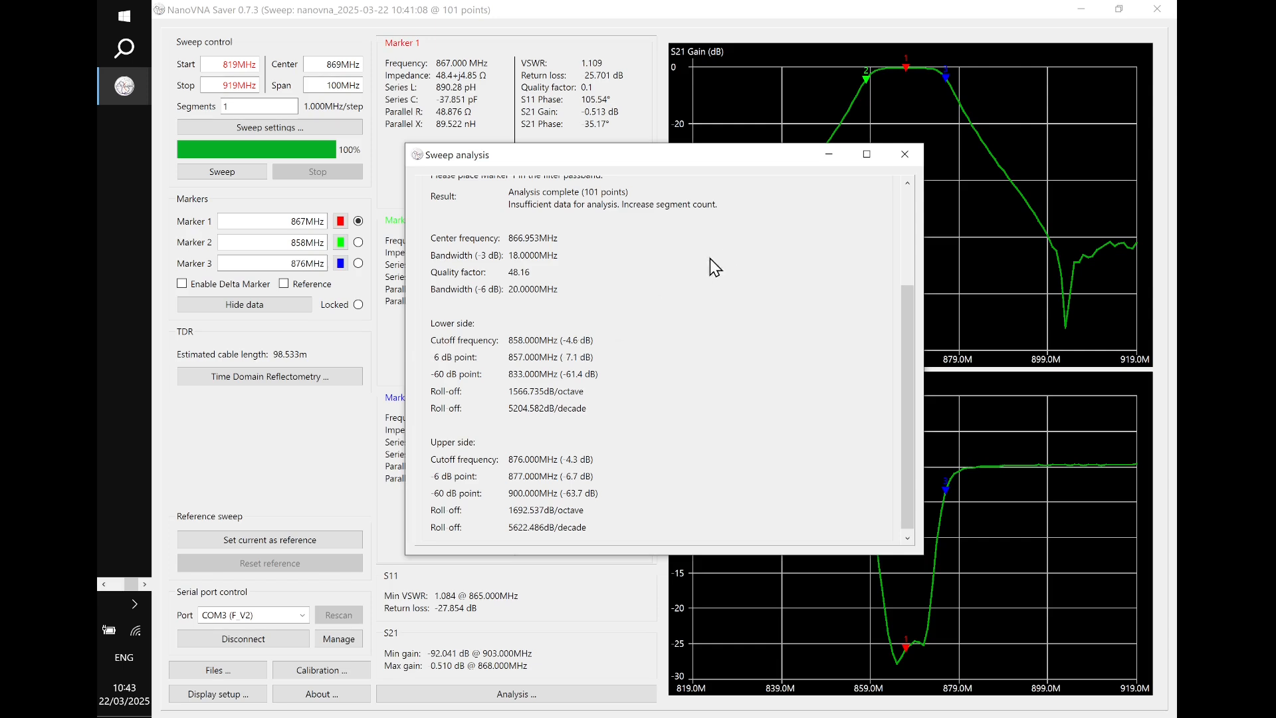
mouse_move(952, 94)
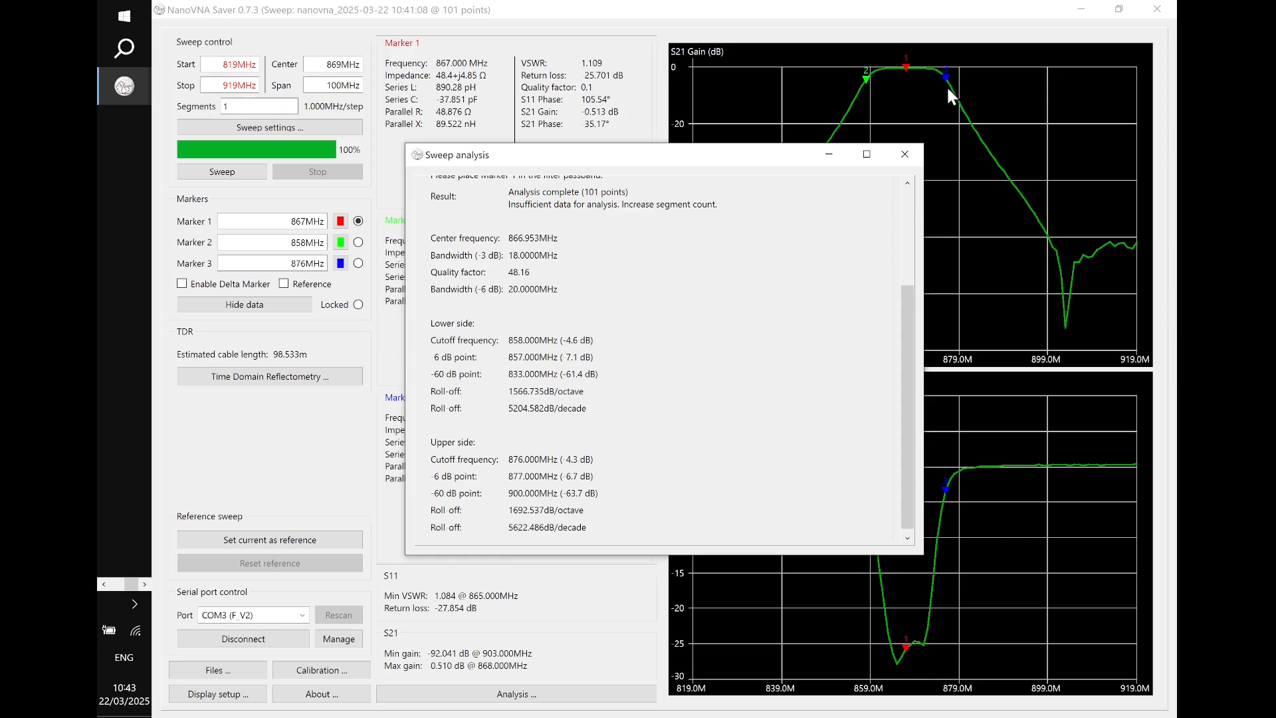
mouse_move(613, 328)
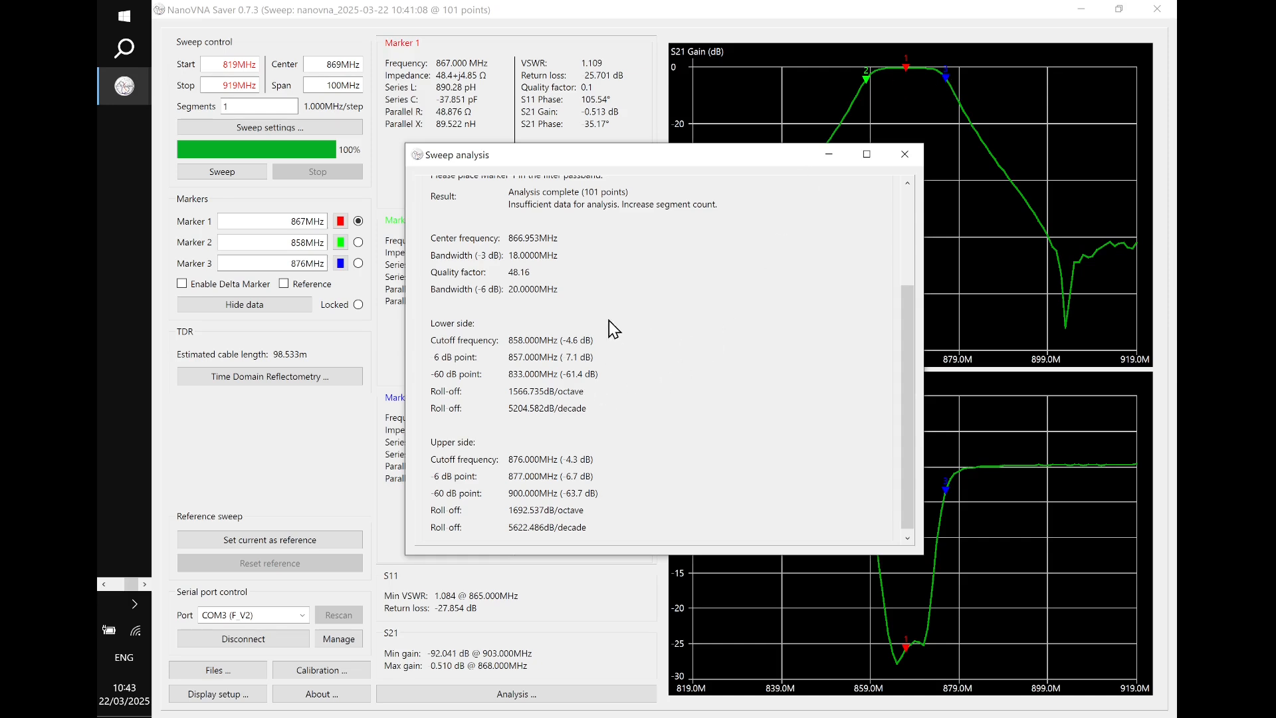
mouse_move(597, 362)
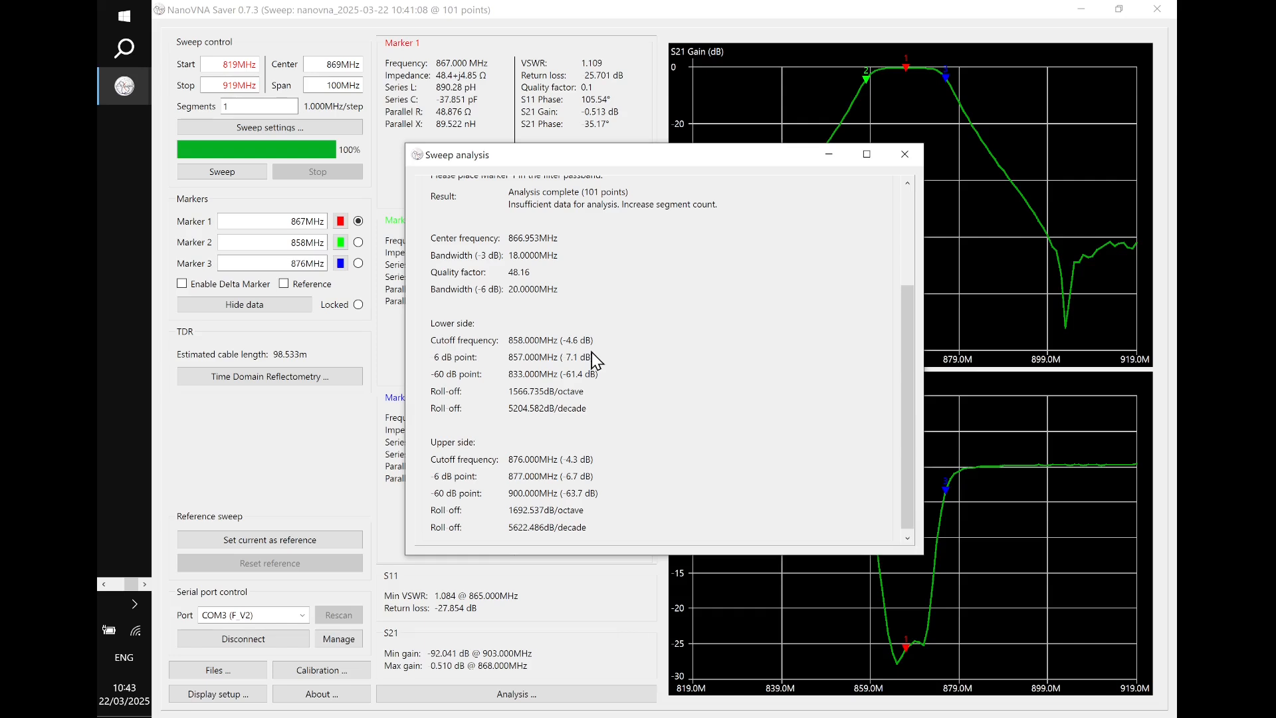
mouse_move(585, 331)
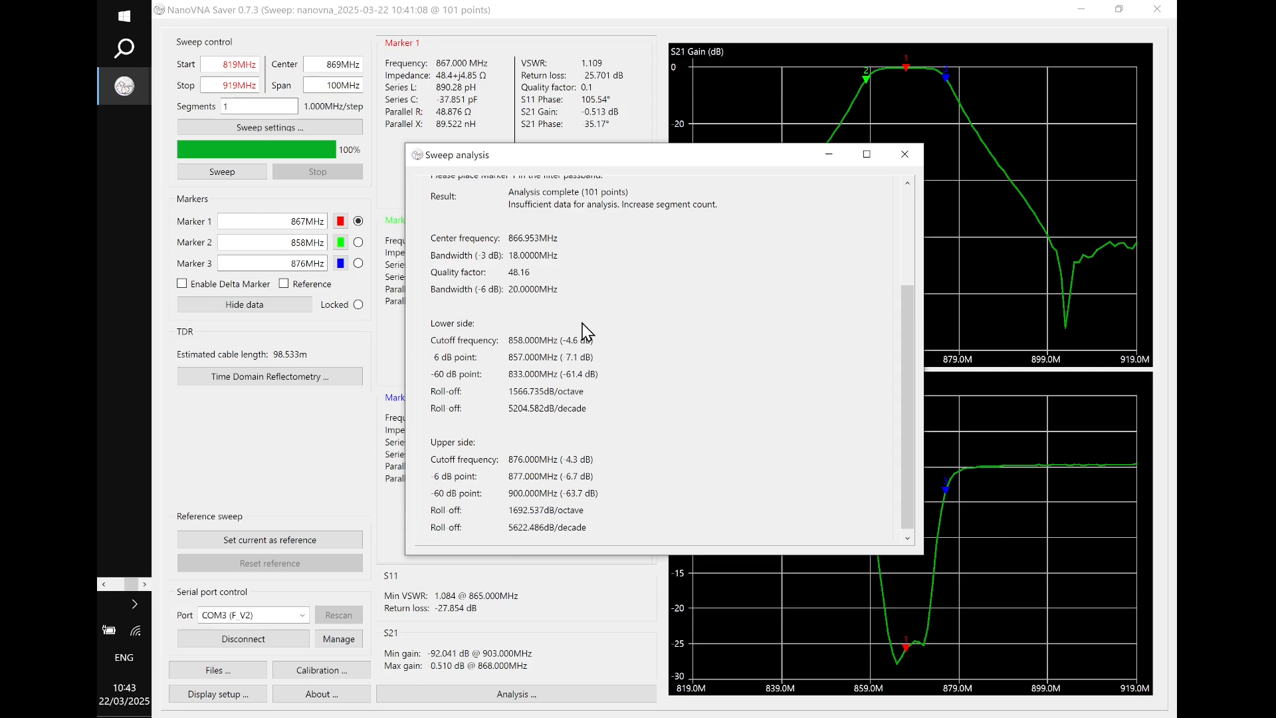
mouse_move(686, 359)
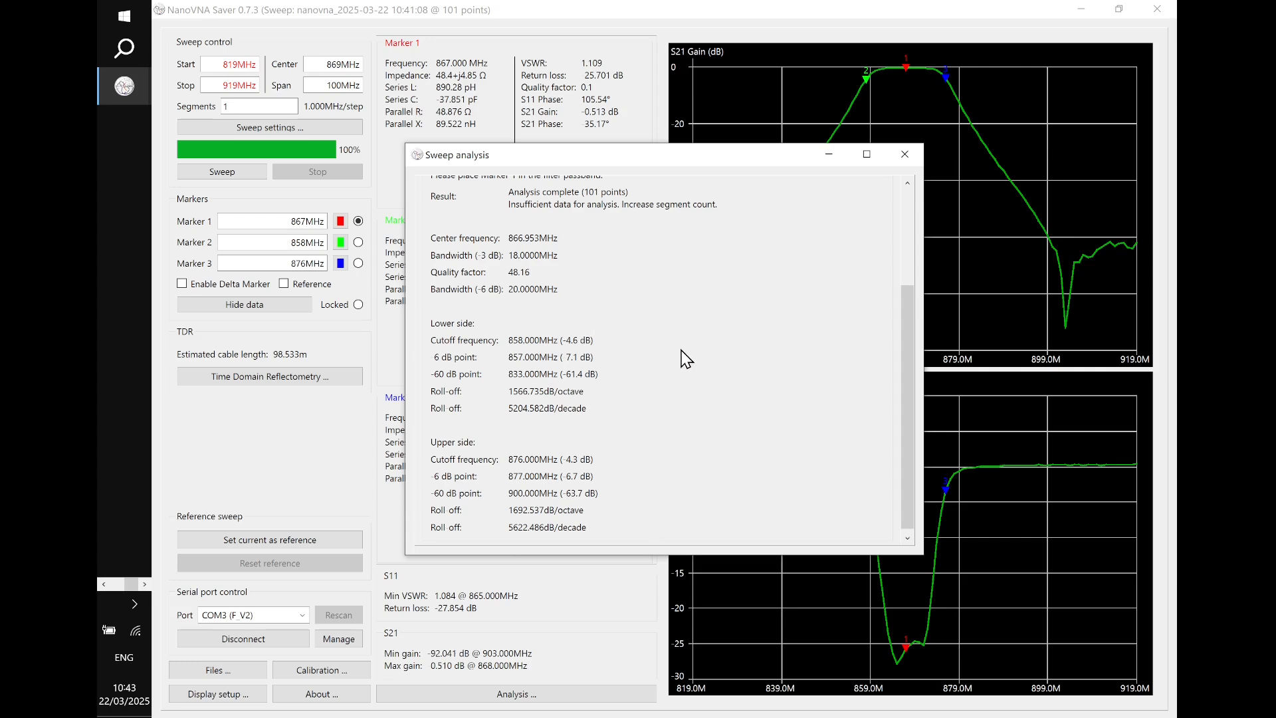
mouse_move(705, 334)
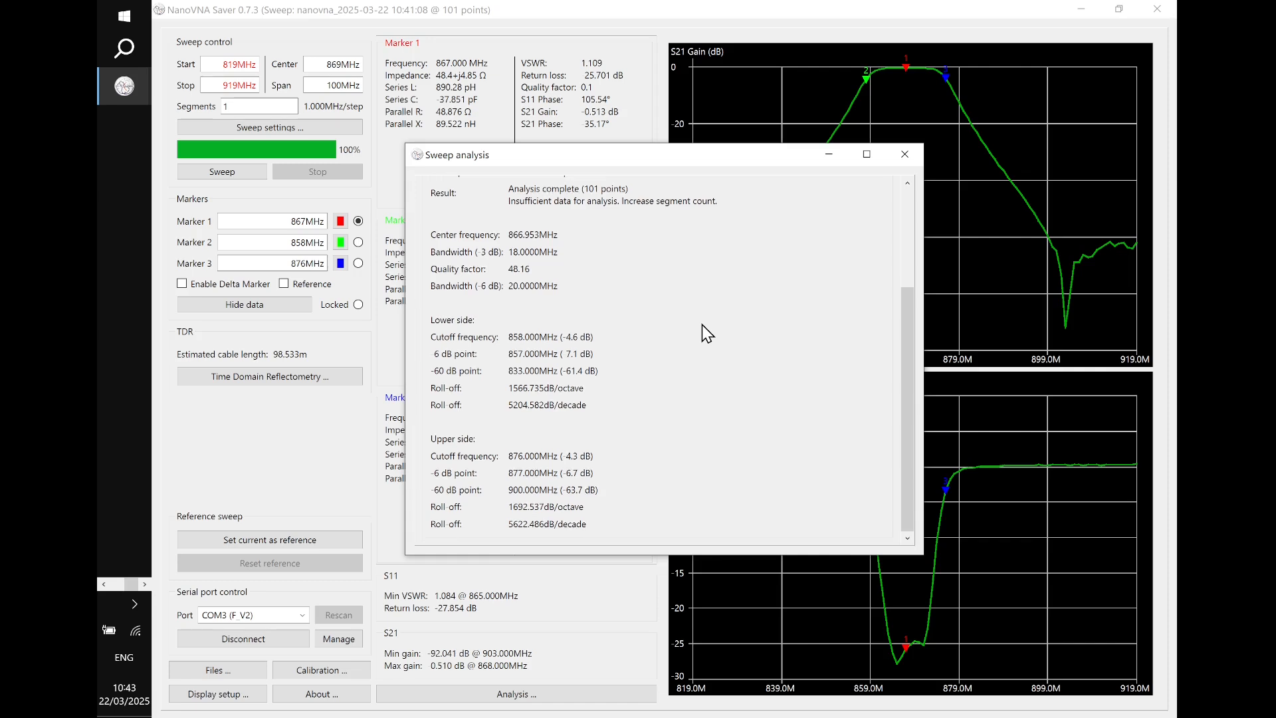
scroll("up", 3)
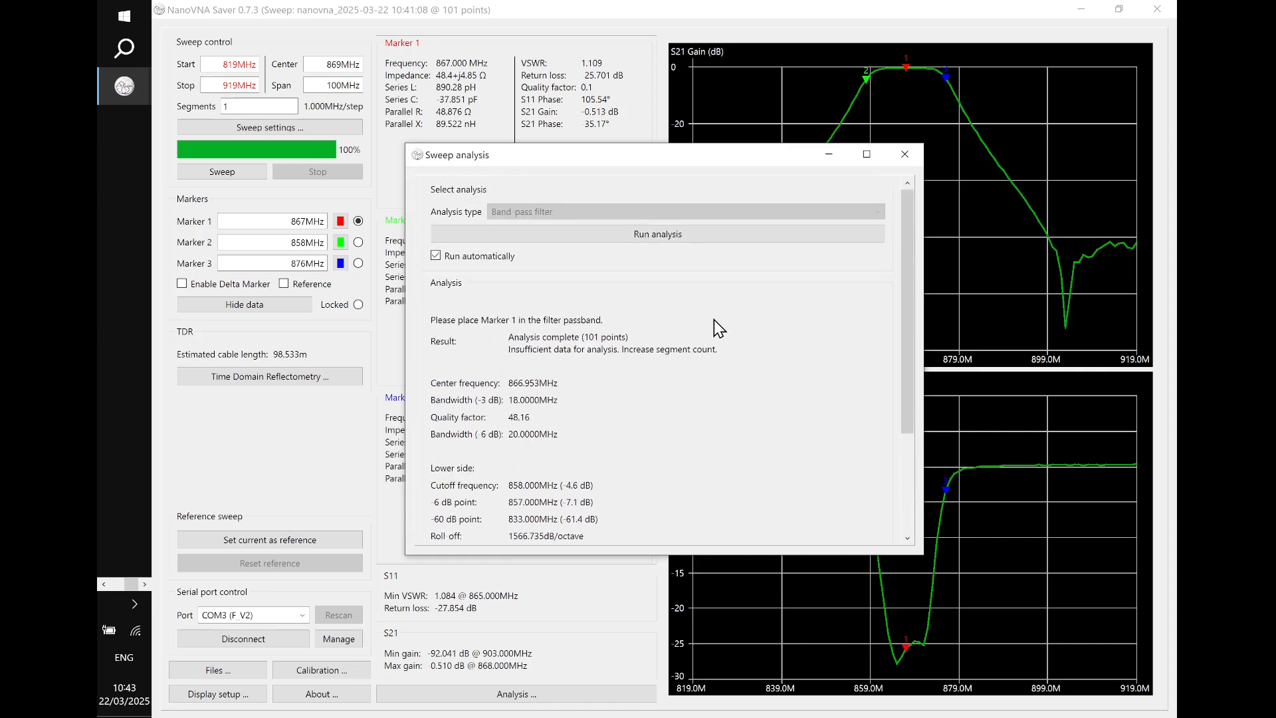
mouse_move(904, 154)
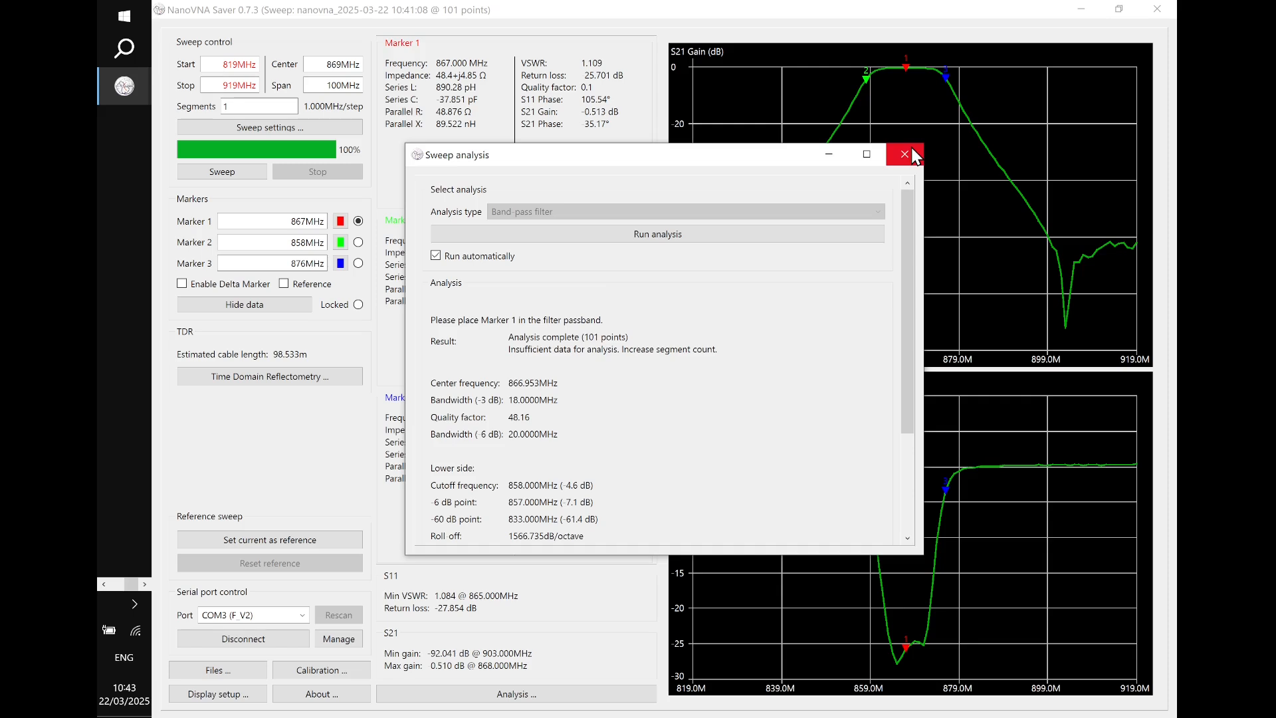
left_click(904, 155)
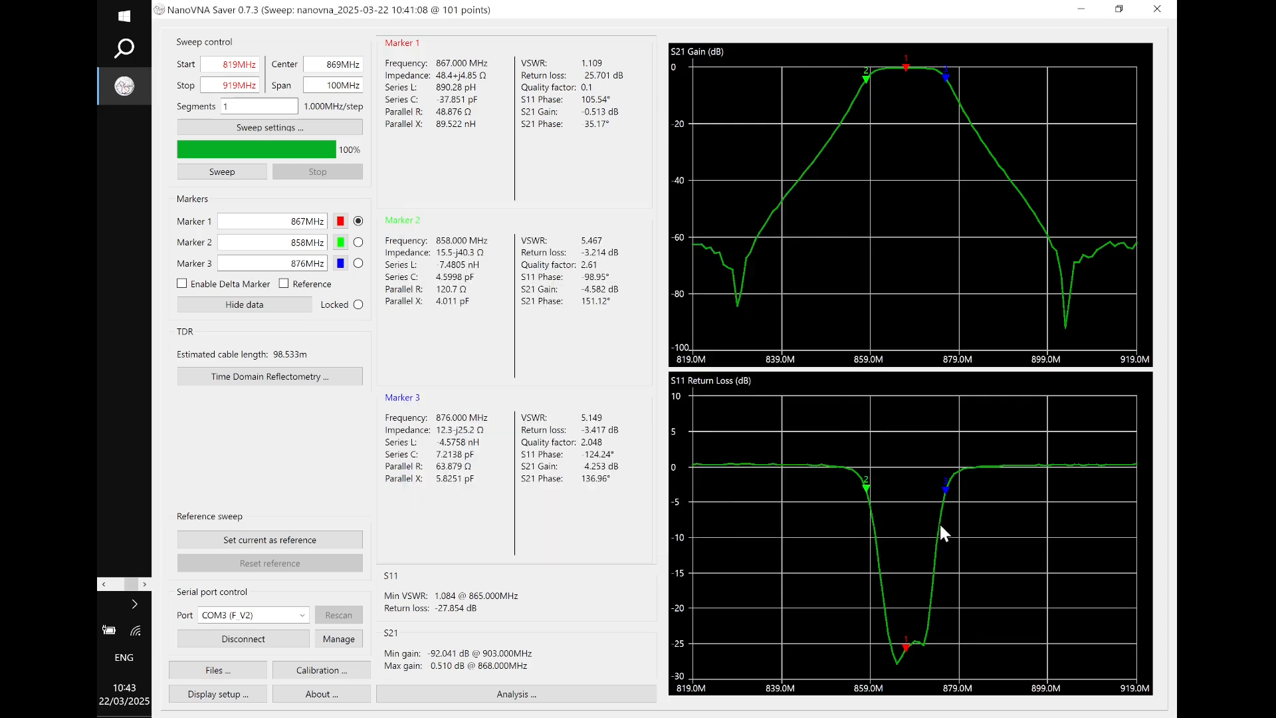
mouse_move(895, 190)
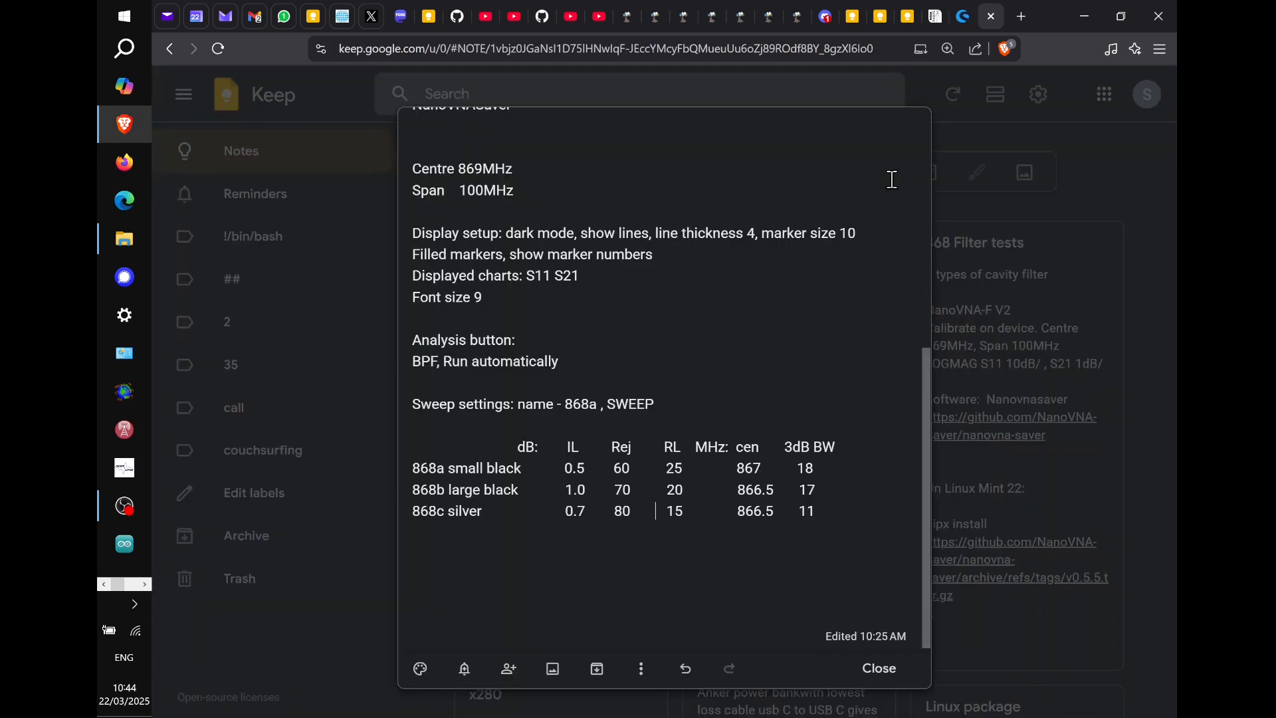
mouse_move(706, 310)
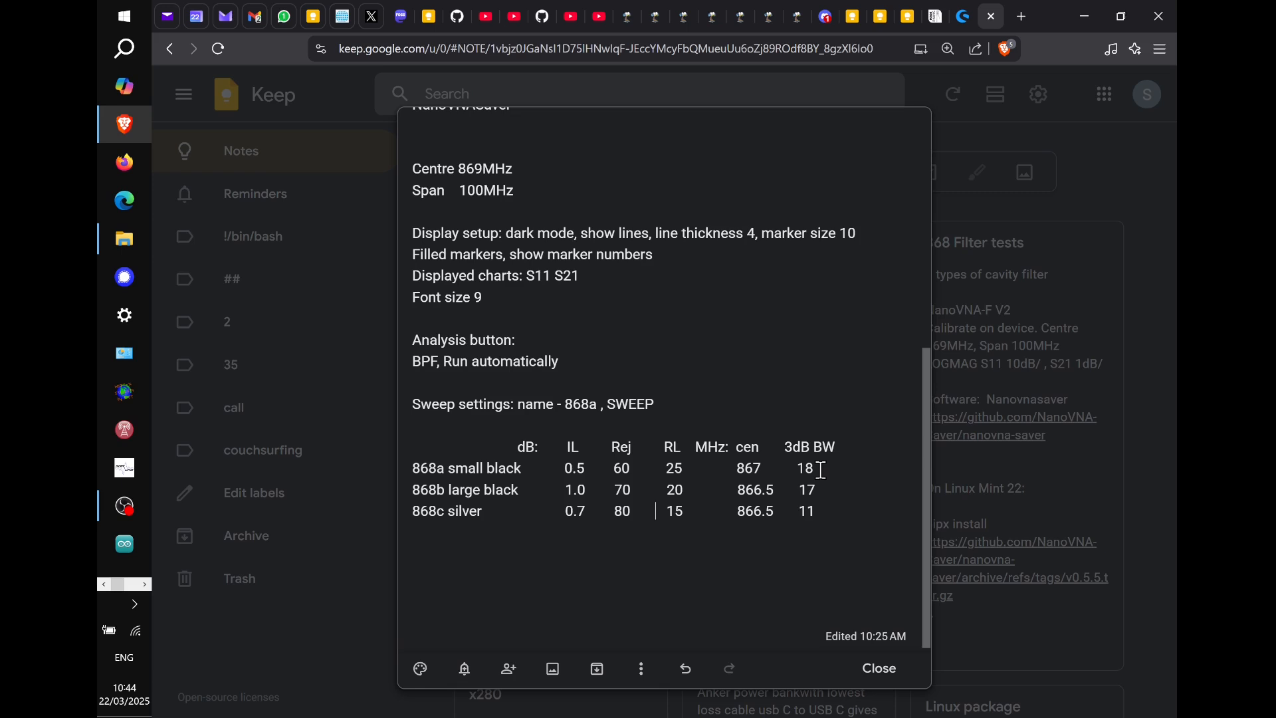
mouse_move(794, 469)
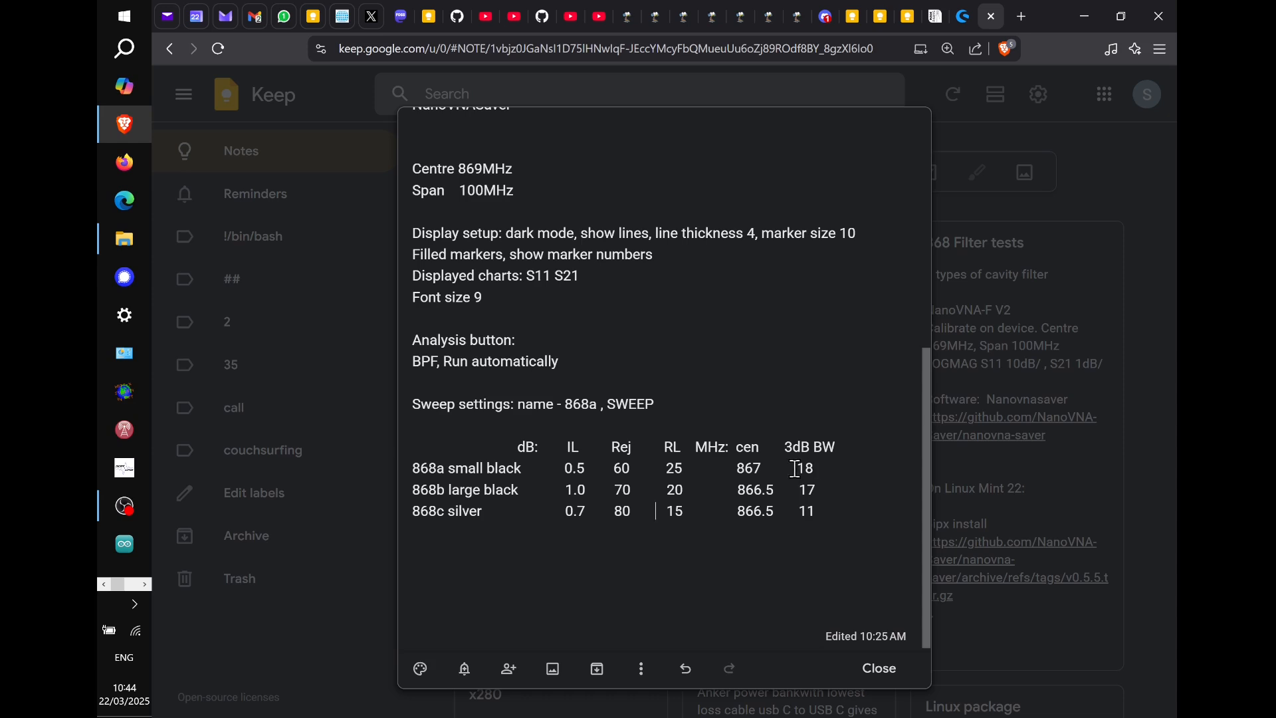
mouse_move(785, 380)
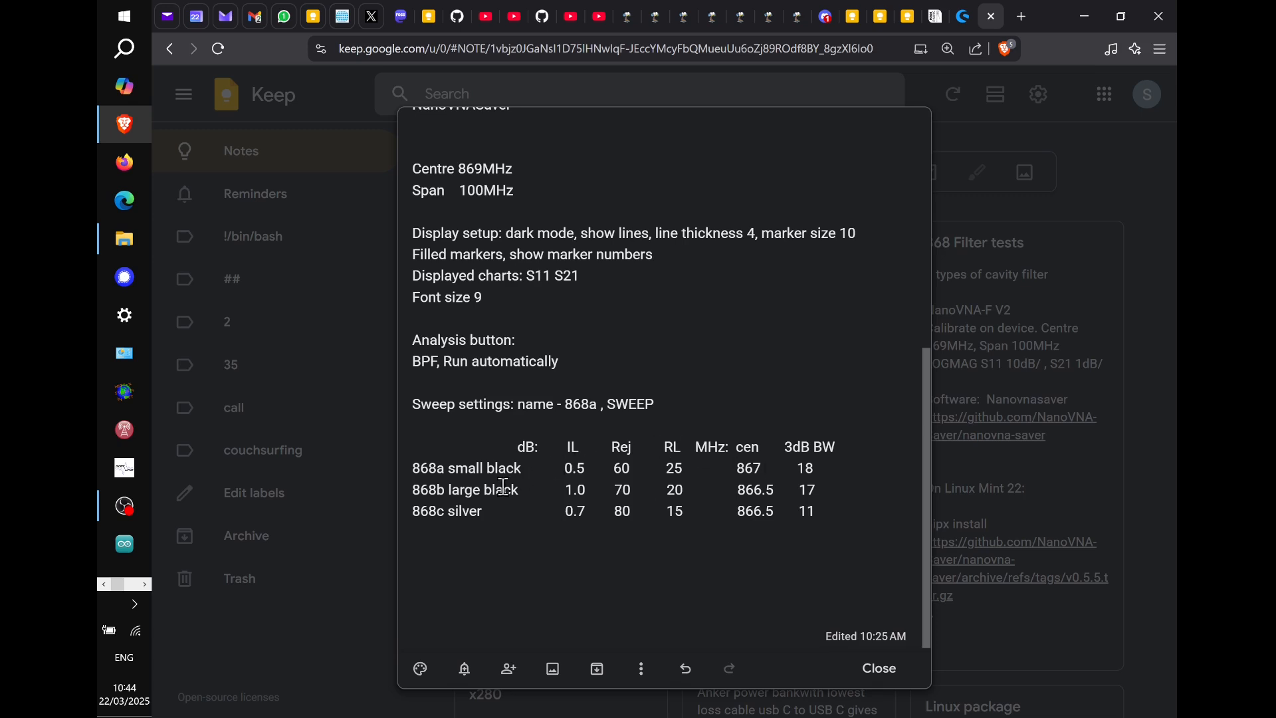
left_click(656, 511)
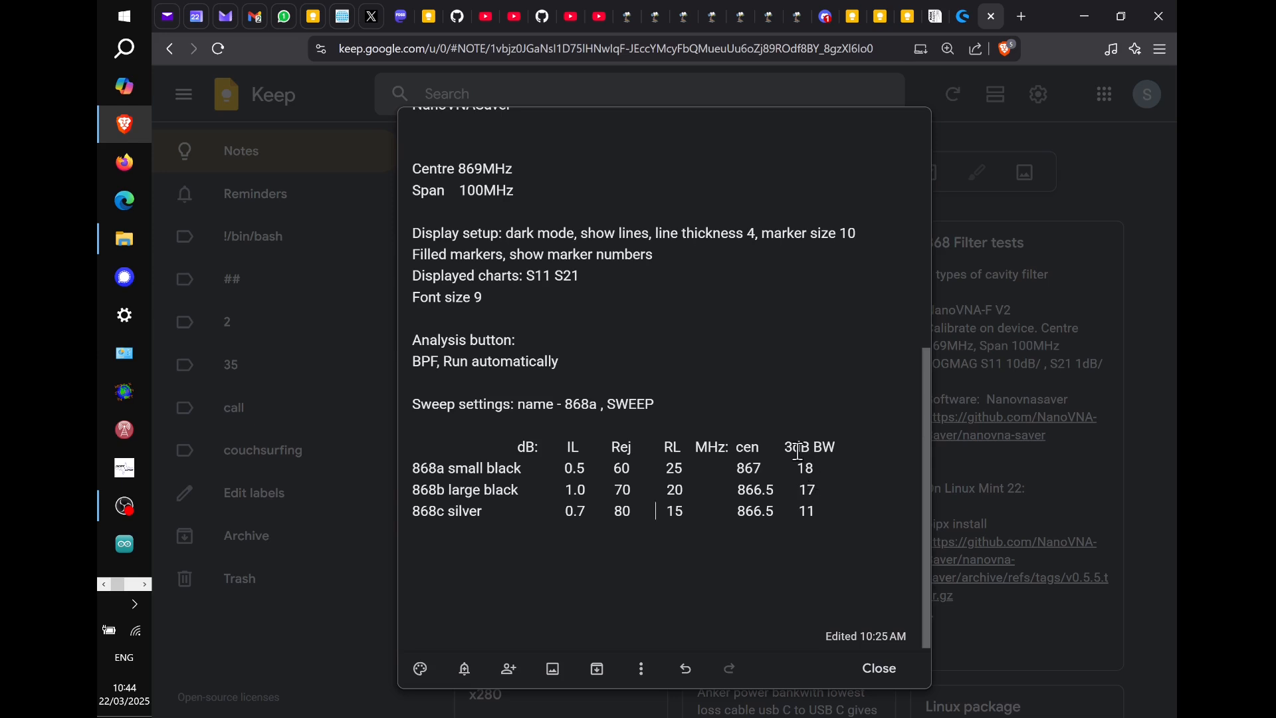
mouse_move(698, 487)
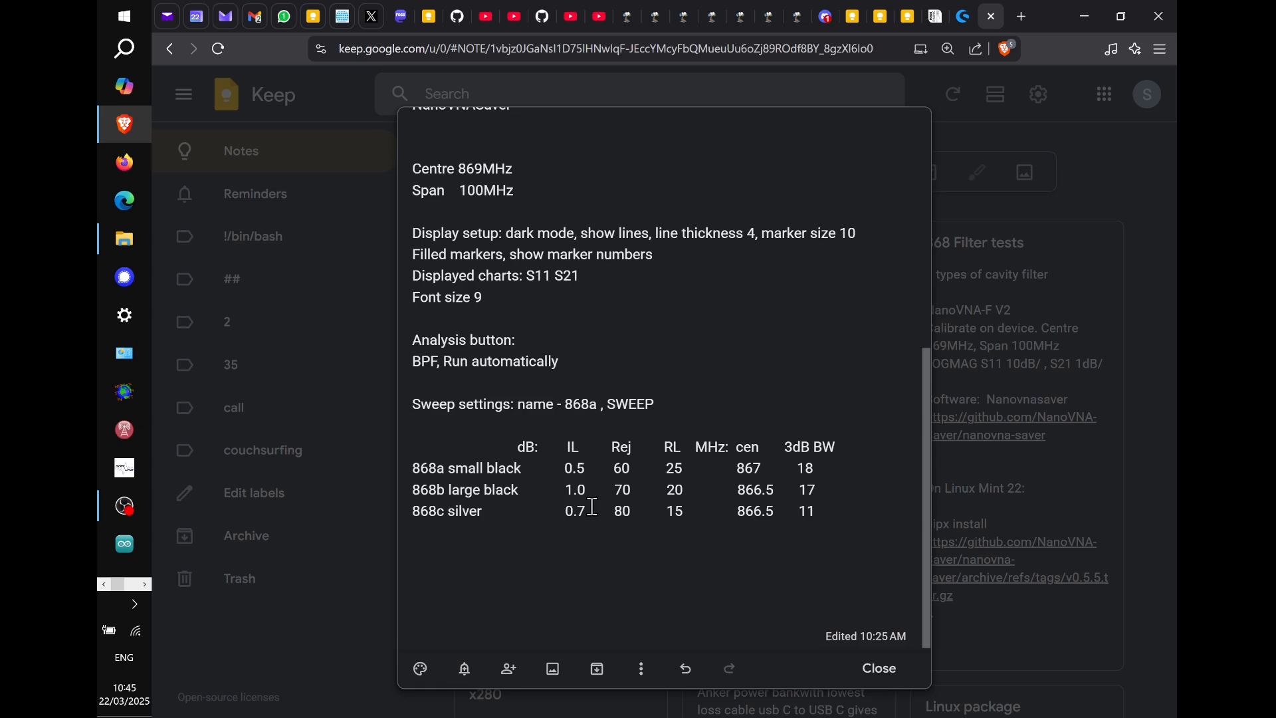
left_click(656, 510)
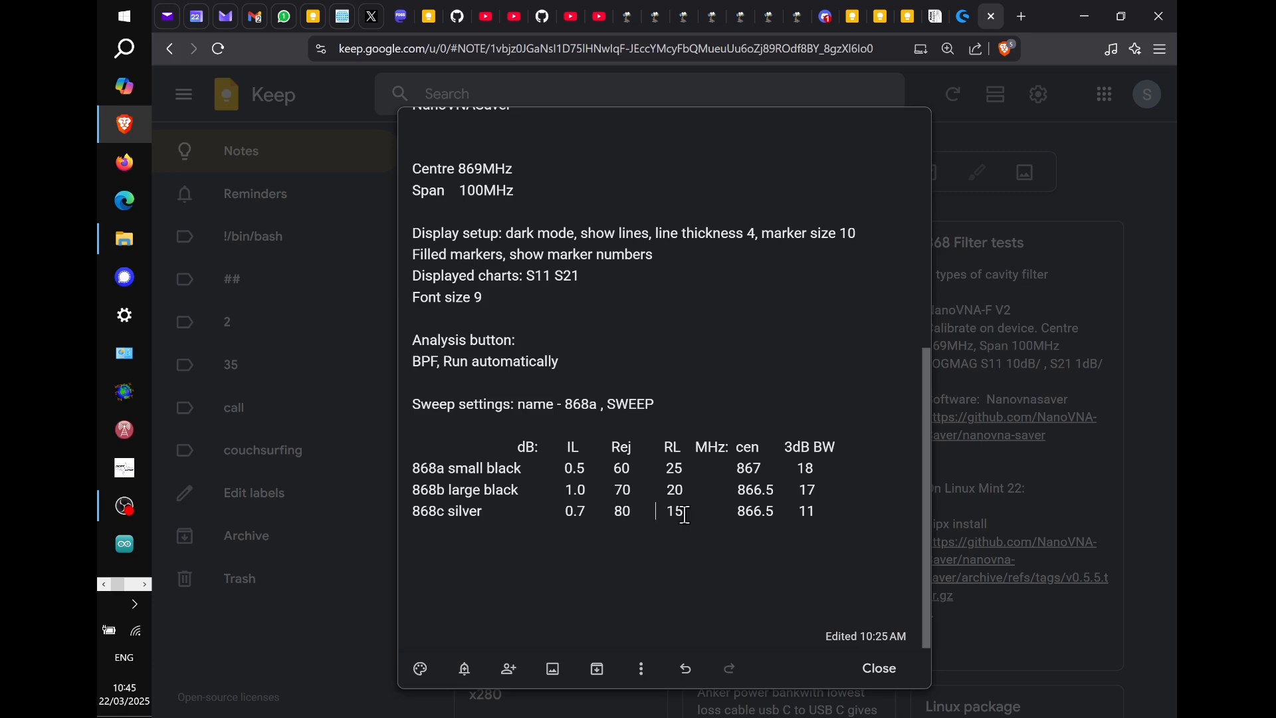
mouse_move(682, 506)
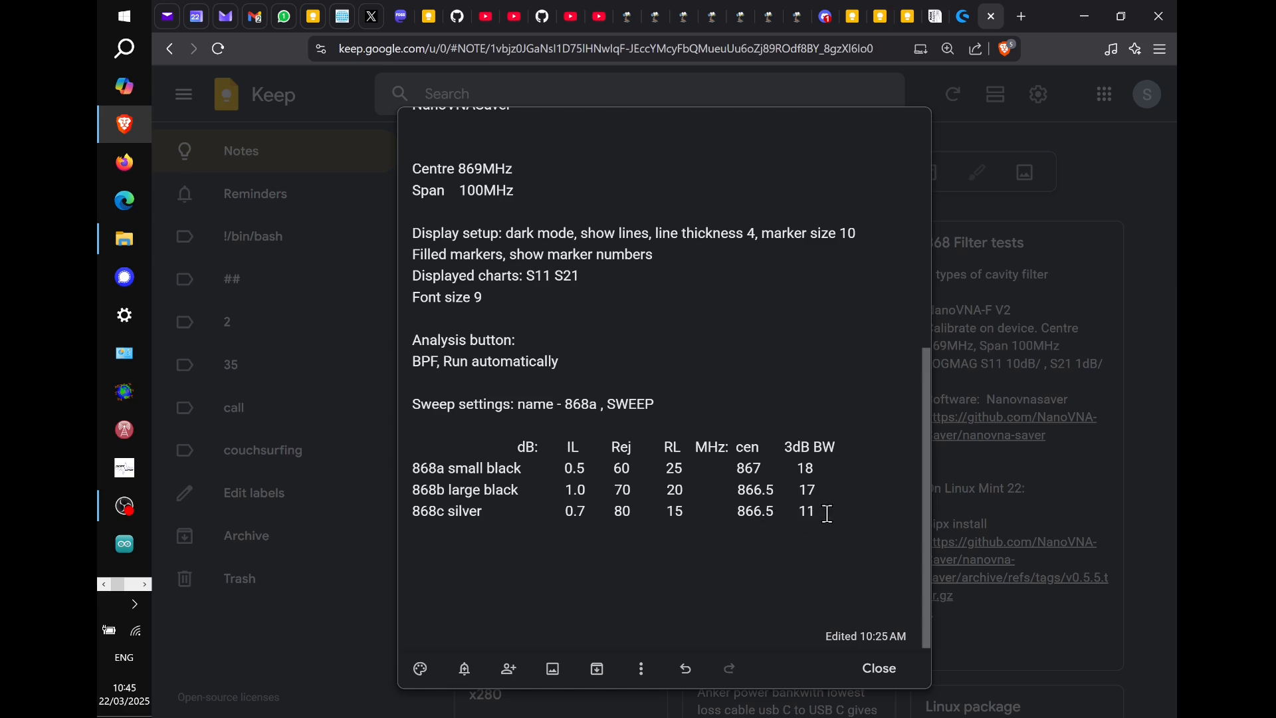
mouse_move(824, 484)
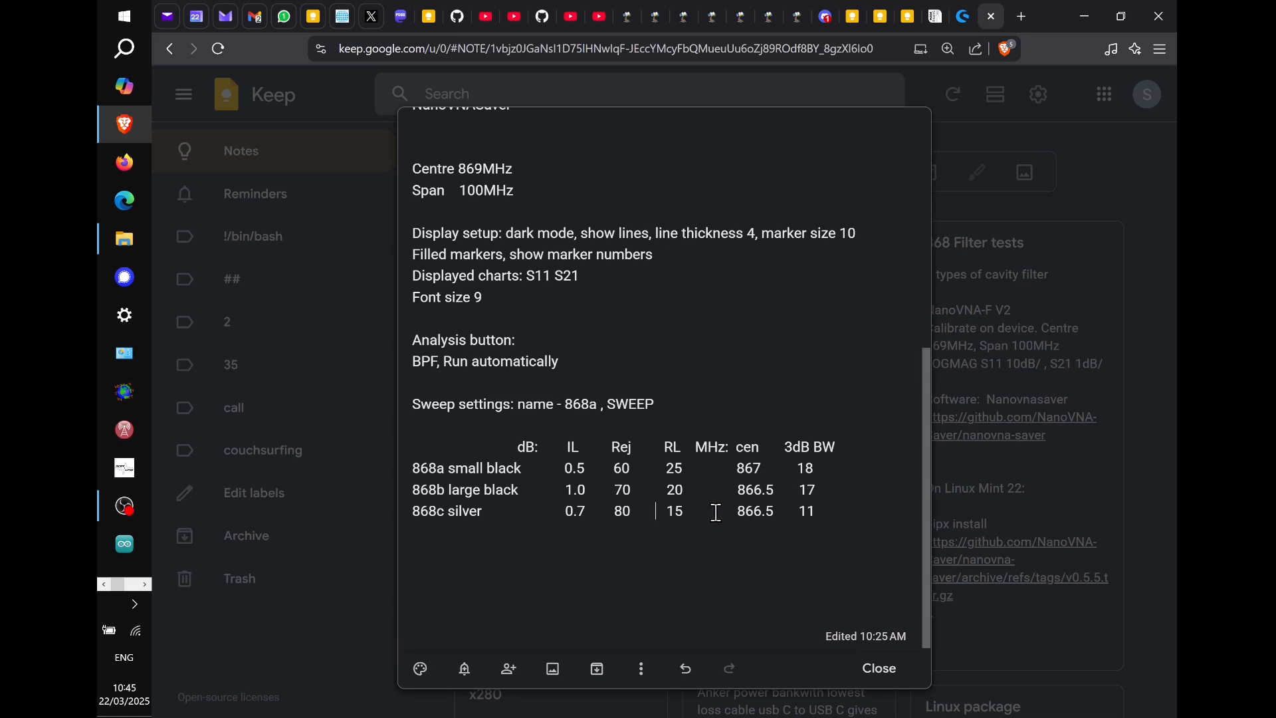
mouse_move(612, 533)
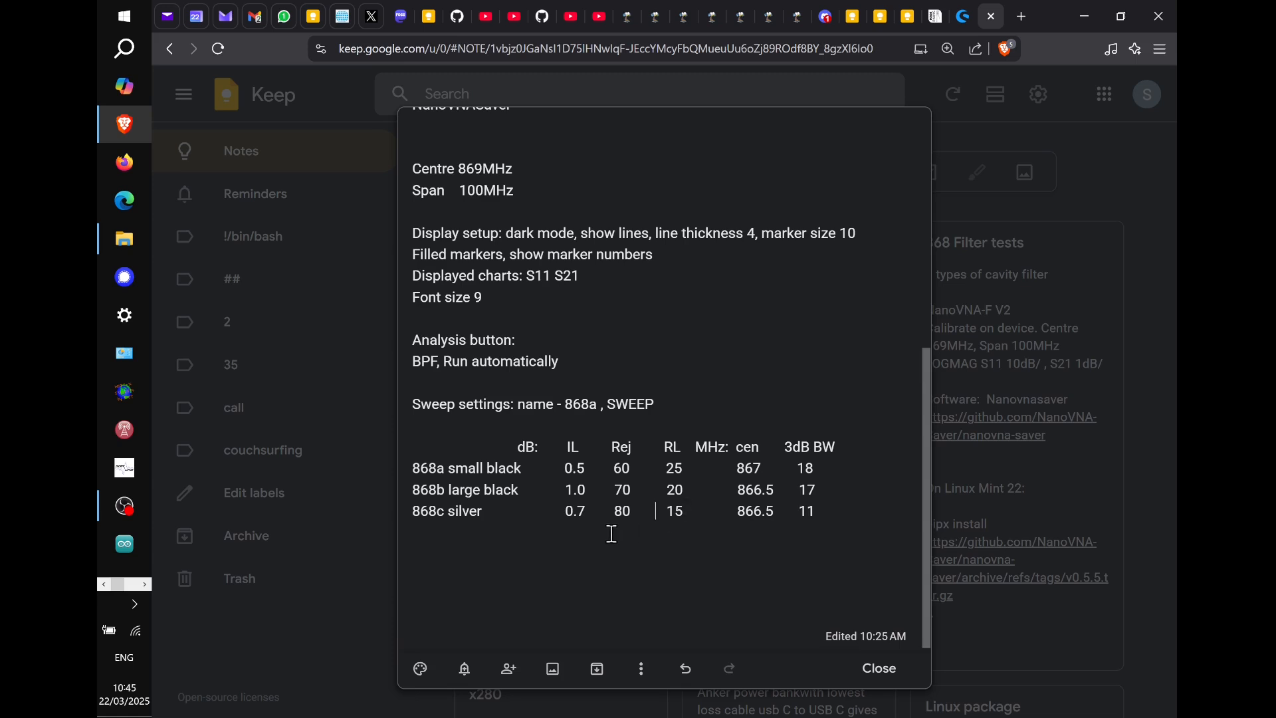
mouse_move(556, 524)
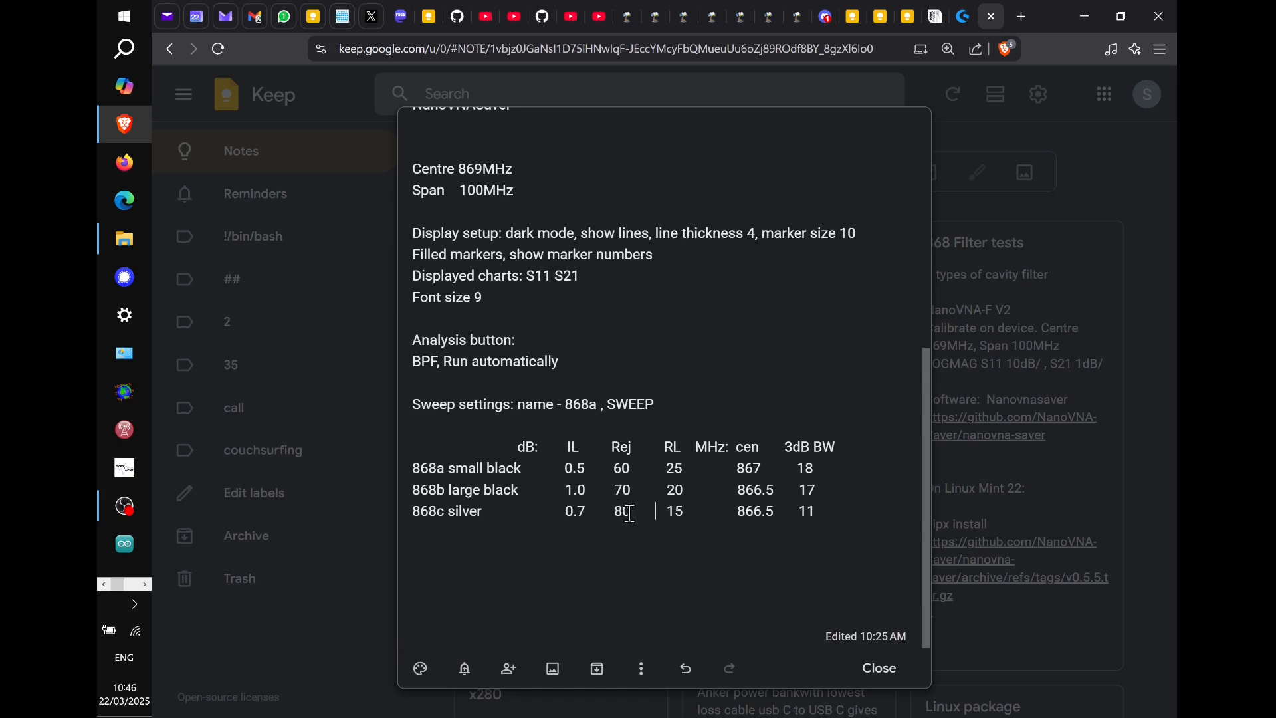
mouse_move(598, 517)
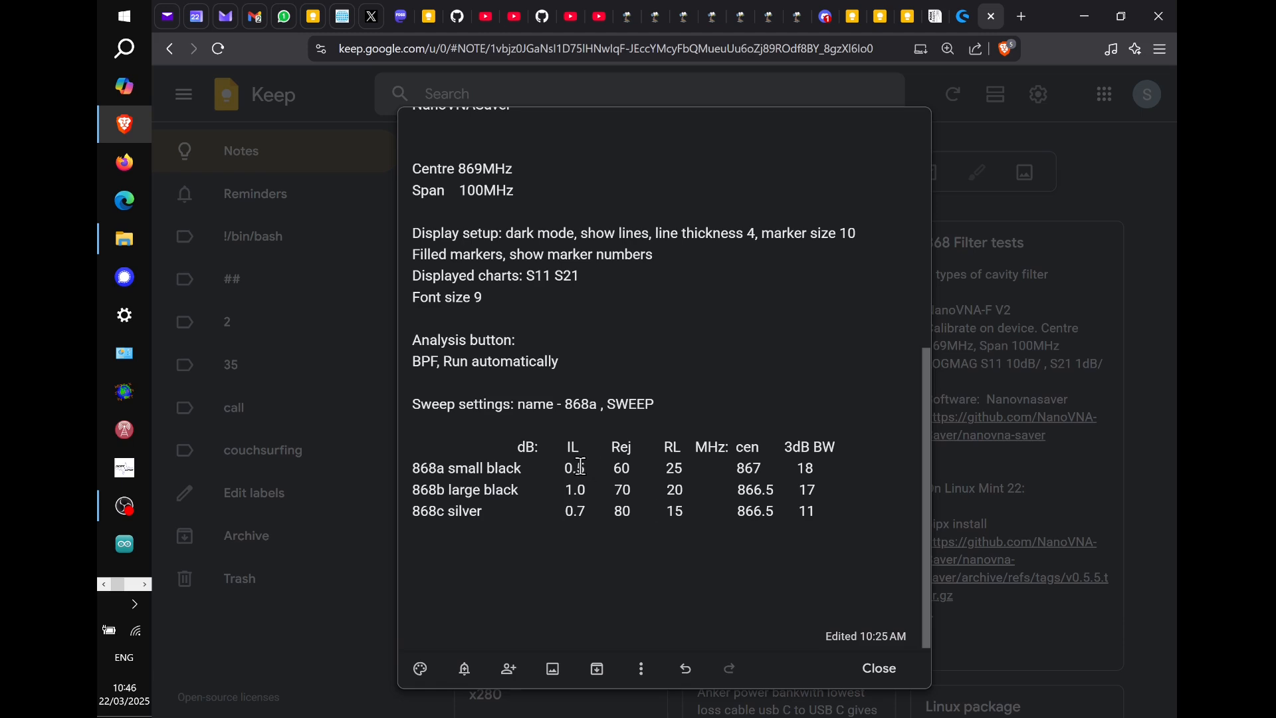
mouse_move(574, 510)
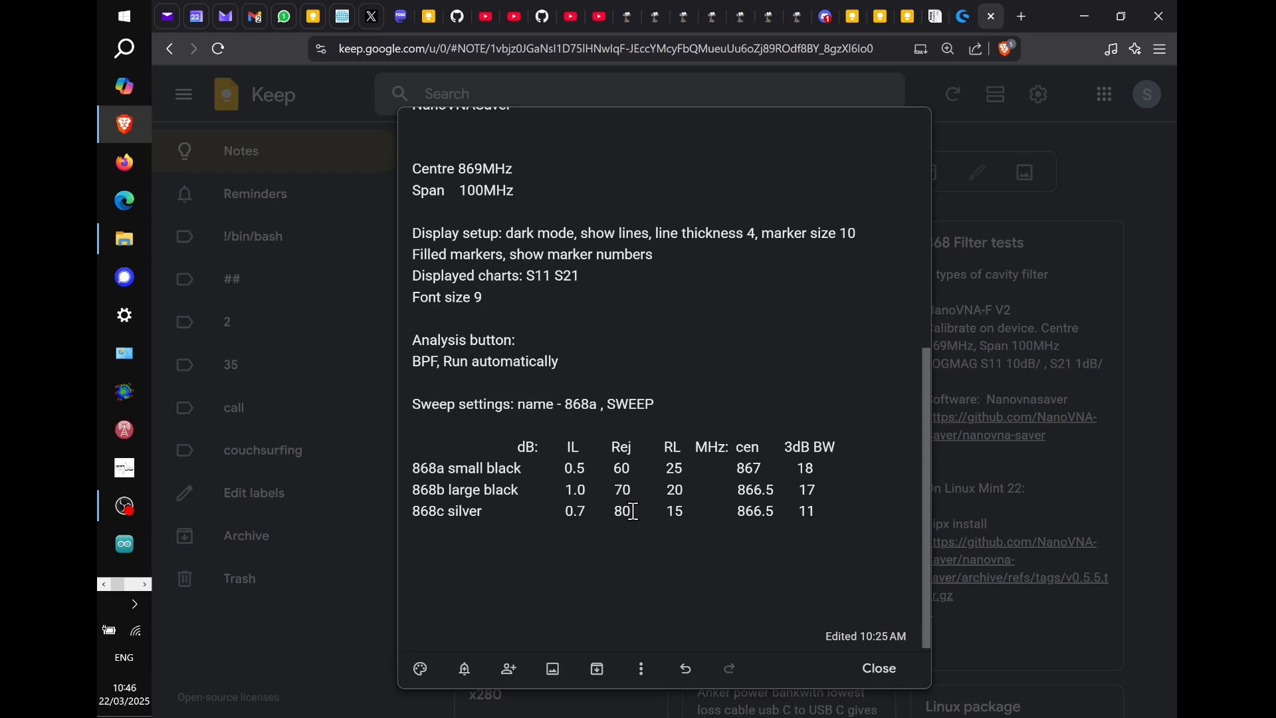
left_click(655, 511)
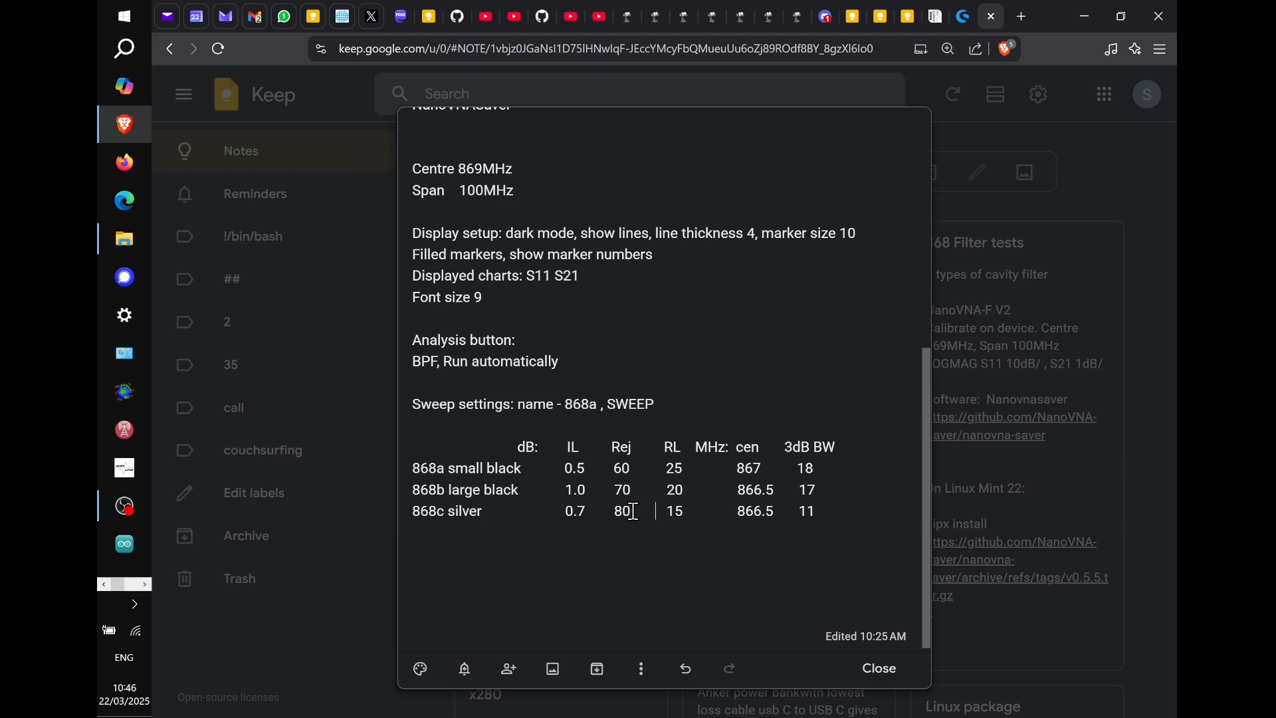
mouse_move(665, 322)
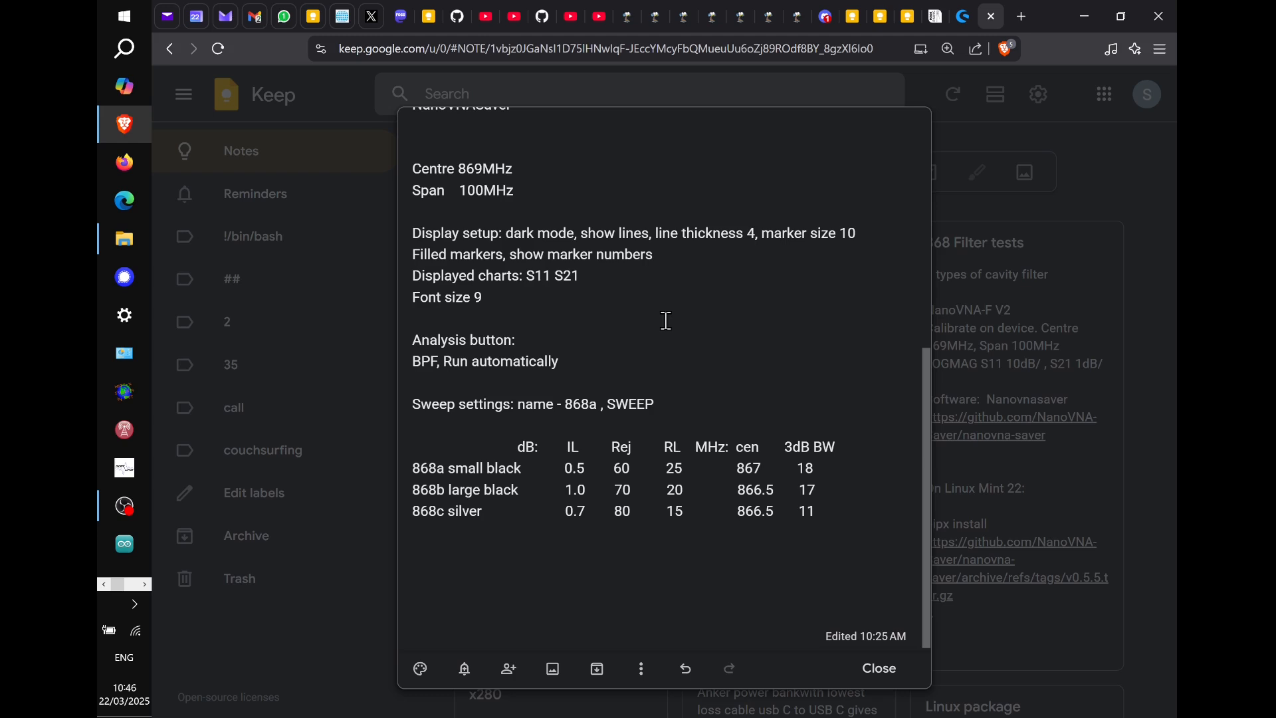